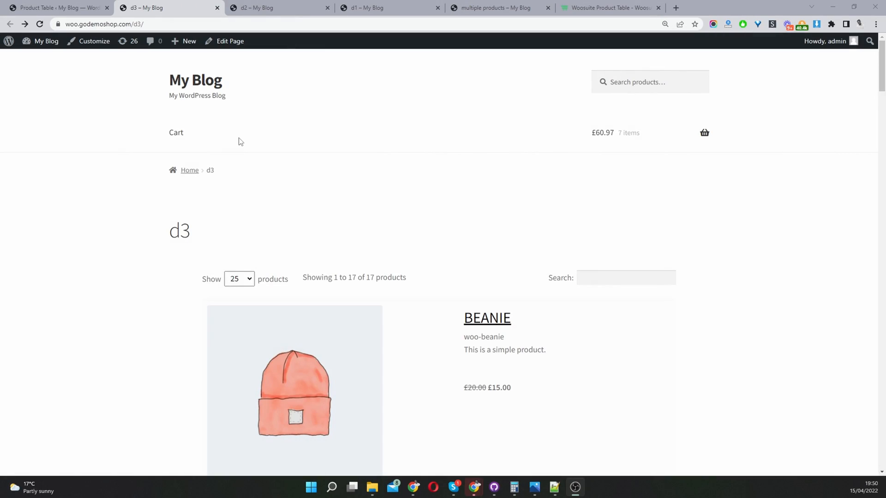
mouse_move(320, 184)
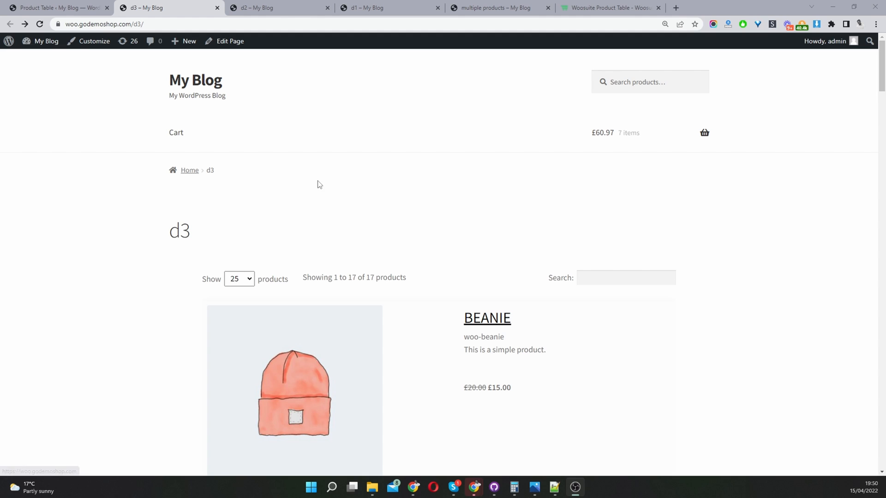
- Scroll through the 18-product table on the d3 page
scroll(down, 3)
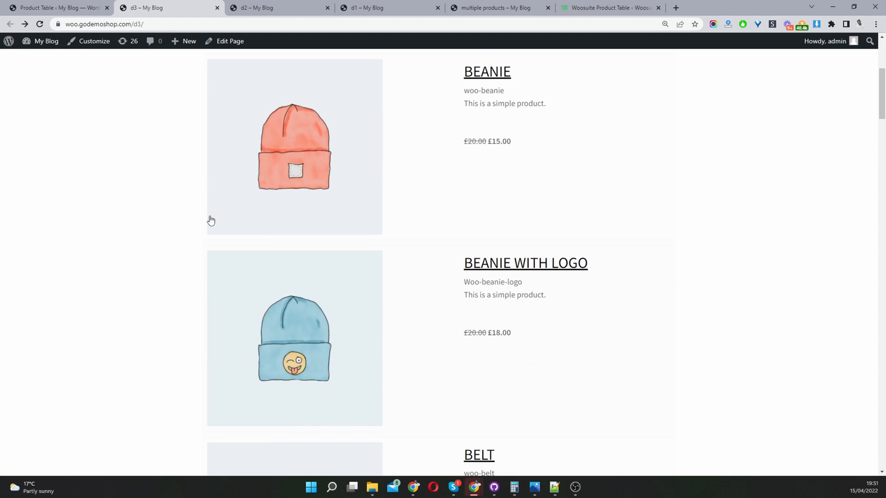
scroll(down, 3)
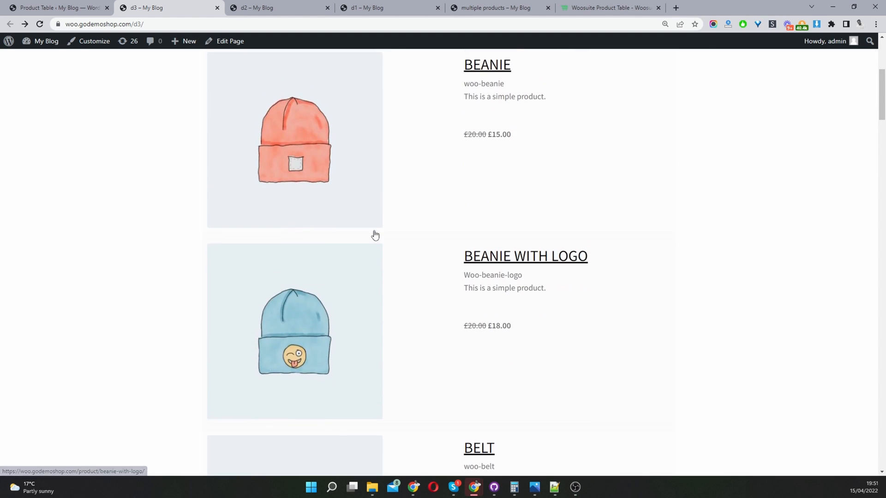
scroll(down, 3)
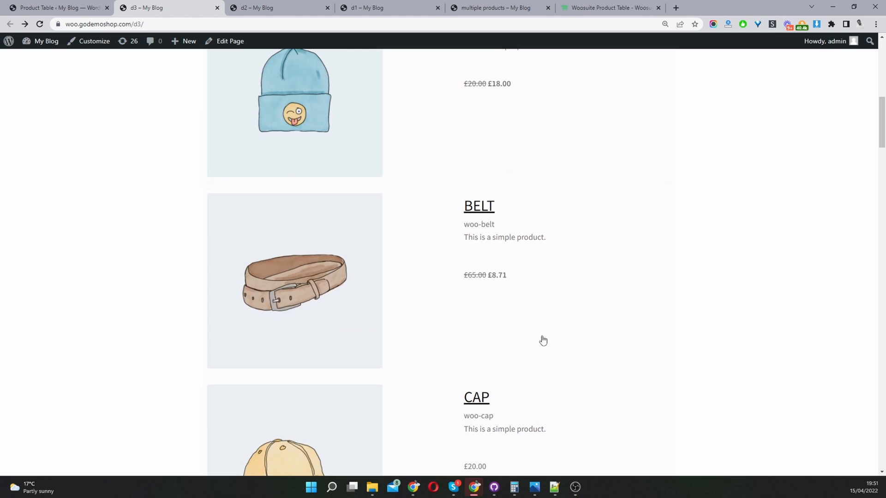
scroll(down, 3)
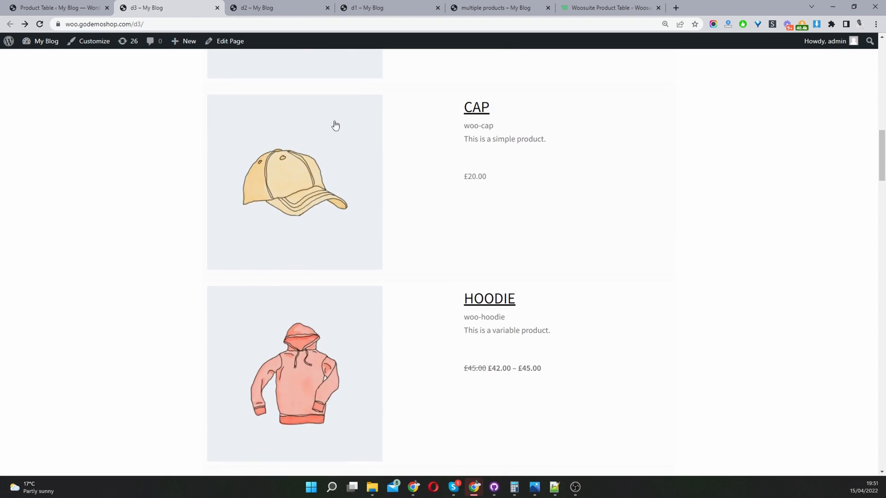
- Look over the d2 table layout, then scroll through the d1 product table
click(257, 8)
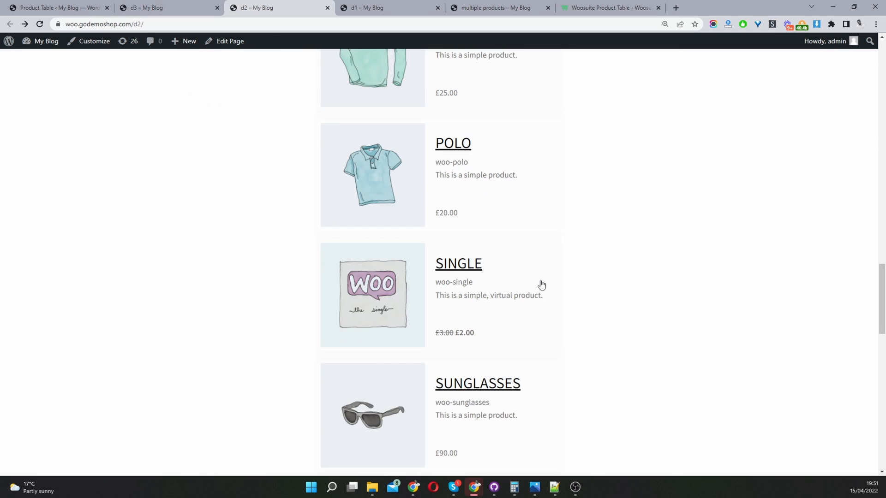
scroll(up, 3)
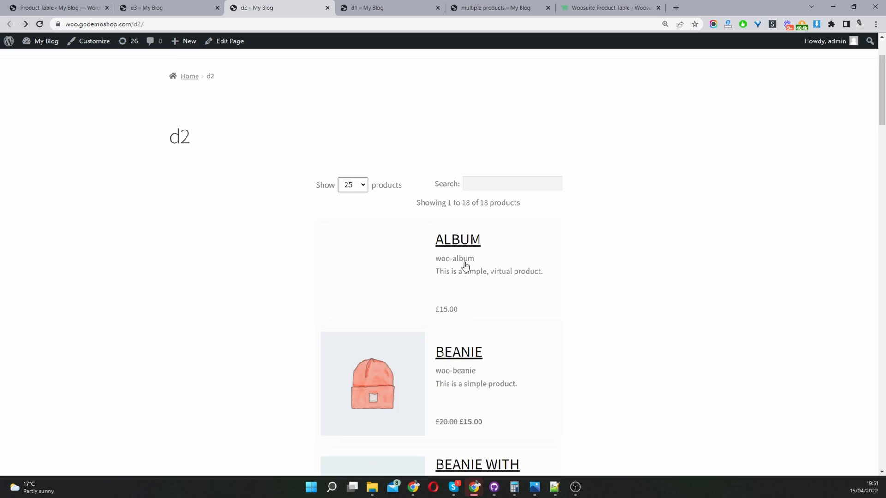
click(365, 8)
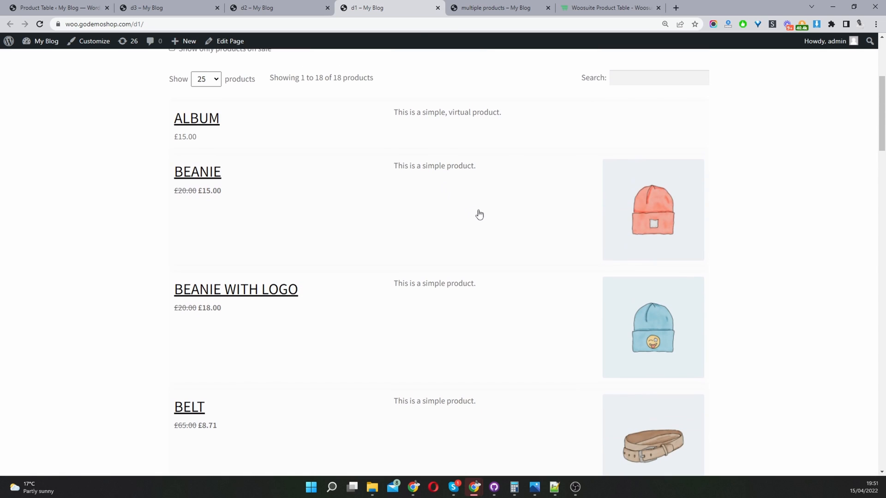
scroll(up, 3)
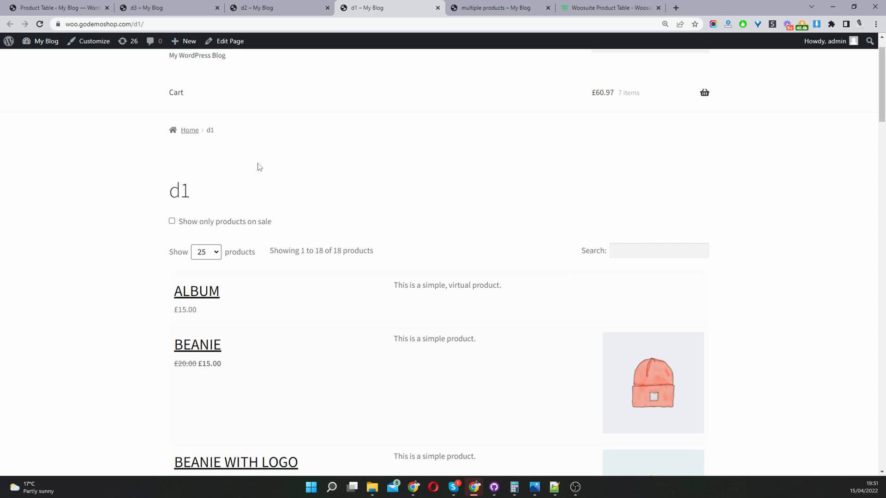
mouse_move(347, 205)
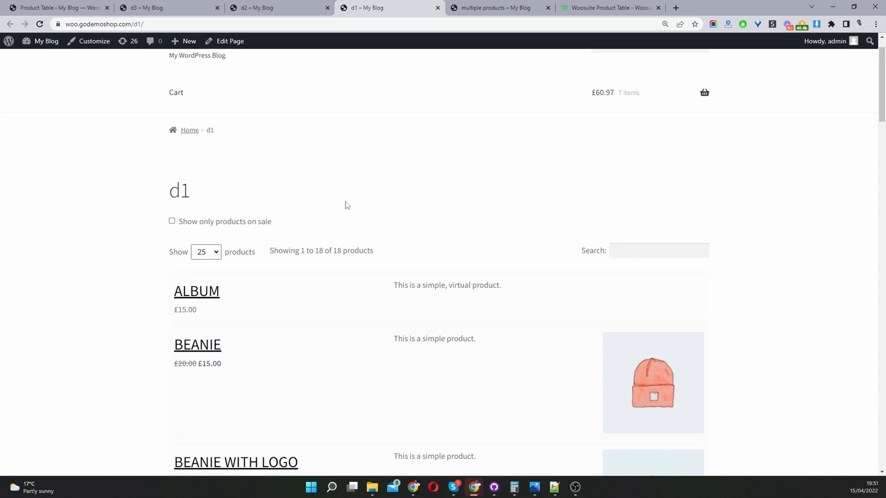
scroll(down, 3)
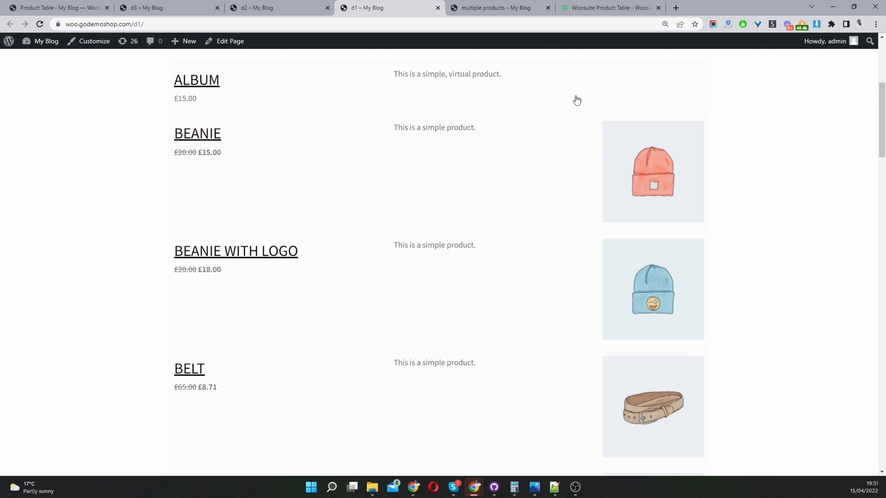
- Scroll through the multiple products quick-order table, then bring up the Woosuite Product Table page
click(499, 8)
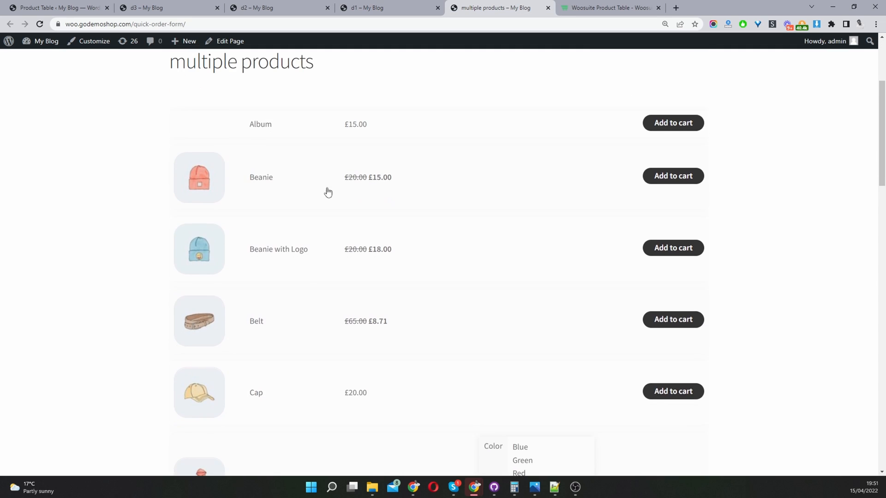
scroll(down, 3)
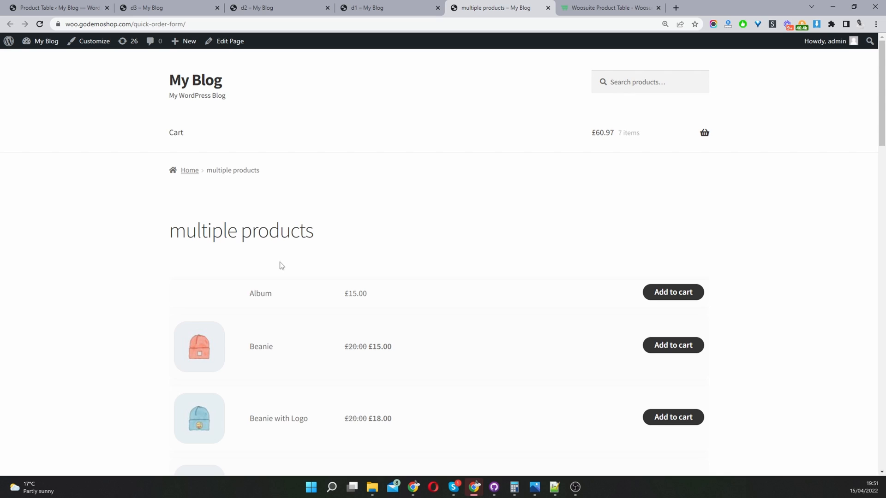
scroll(down, 3)
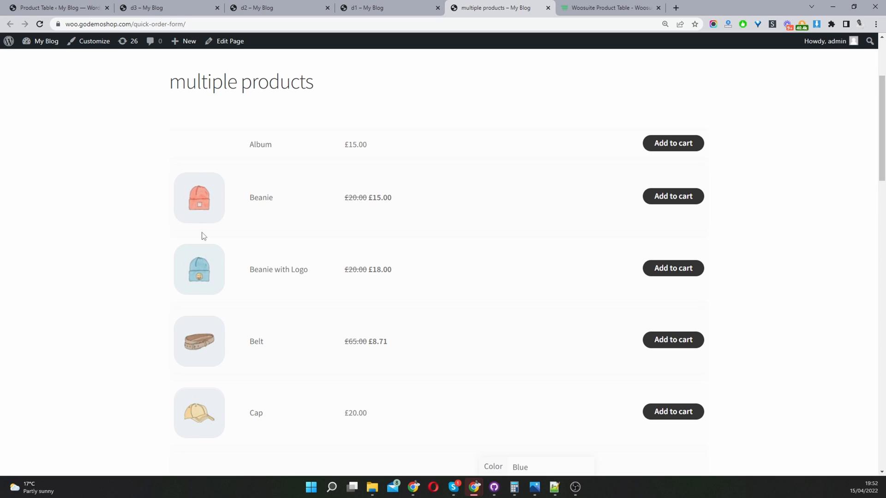
click(609, 8)
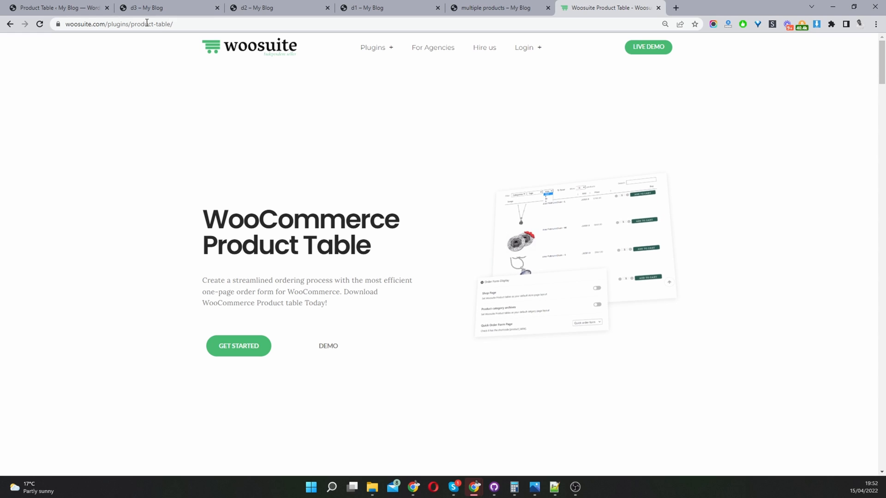
- Go to the 'Product Table – My Blog' admin settings listing the five saved tables
click(60, 8)
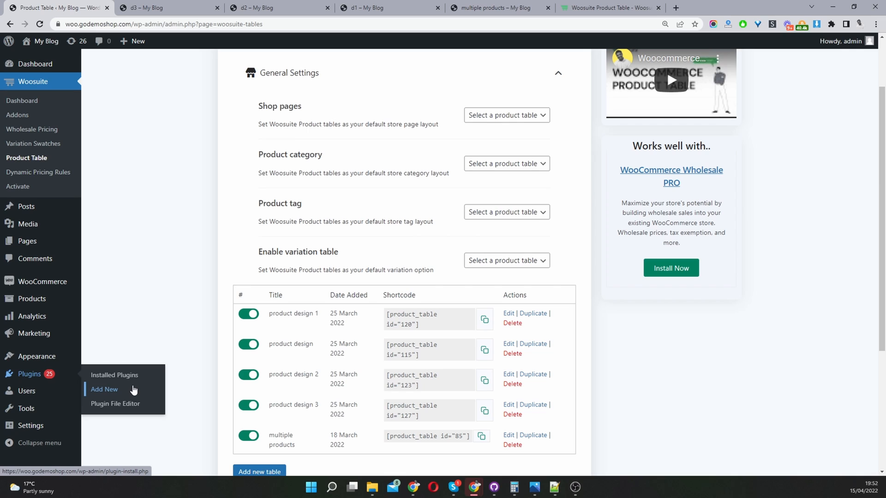
mouse_move(41, 161)
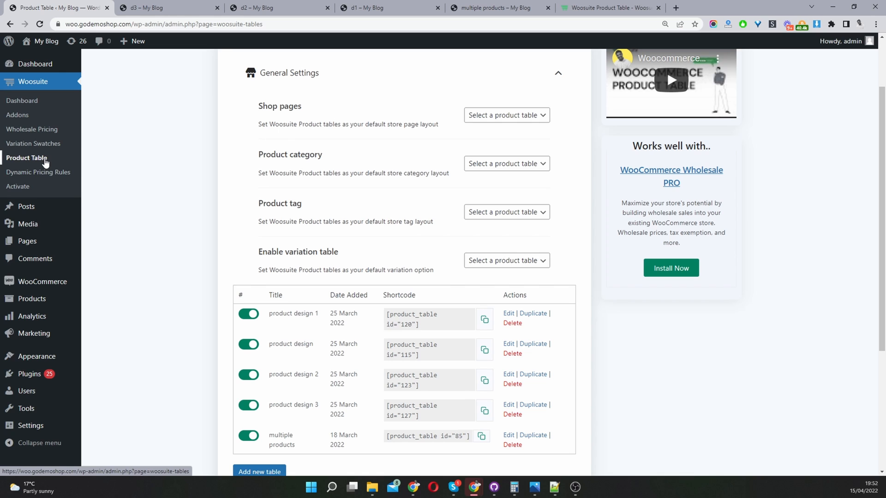
mouse_move(126, 172)
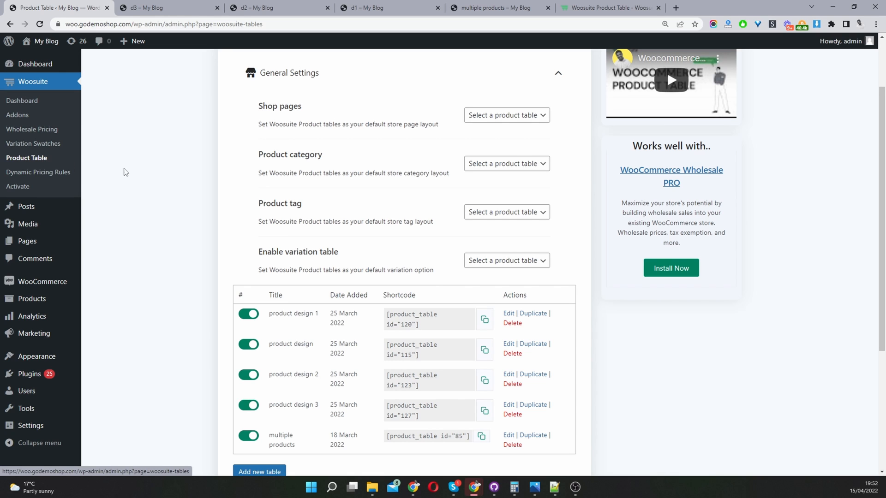
mouse_move(492, 10)
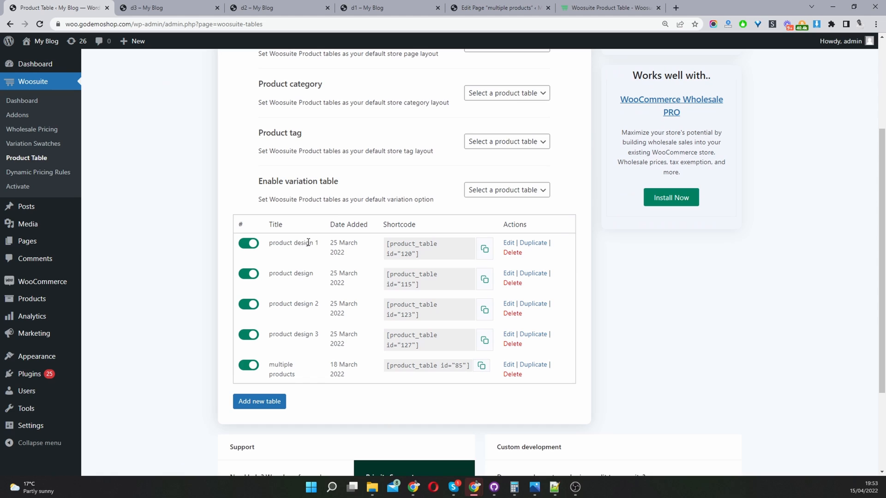
mouse_move(514, 253)
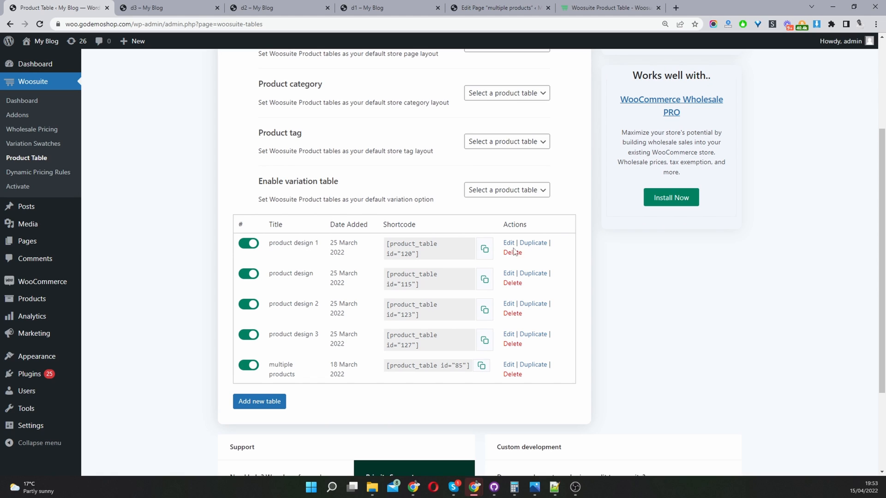
mouse_move(258, 403)
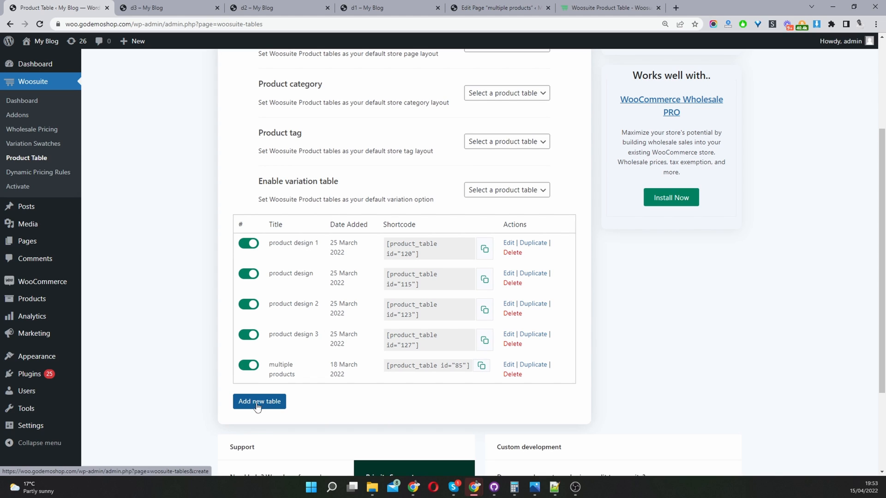
mouse_move(255, 410)
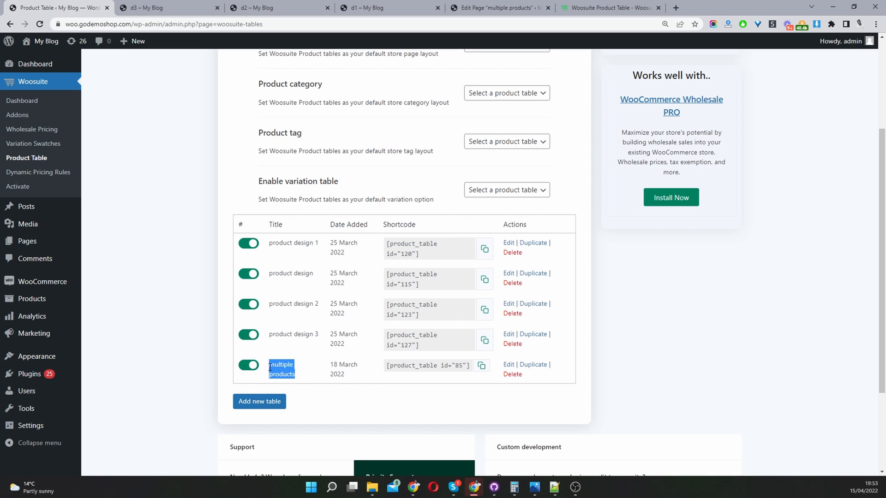
mouse_move(511, 371)
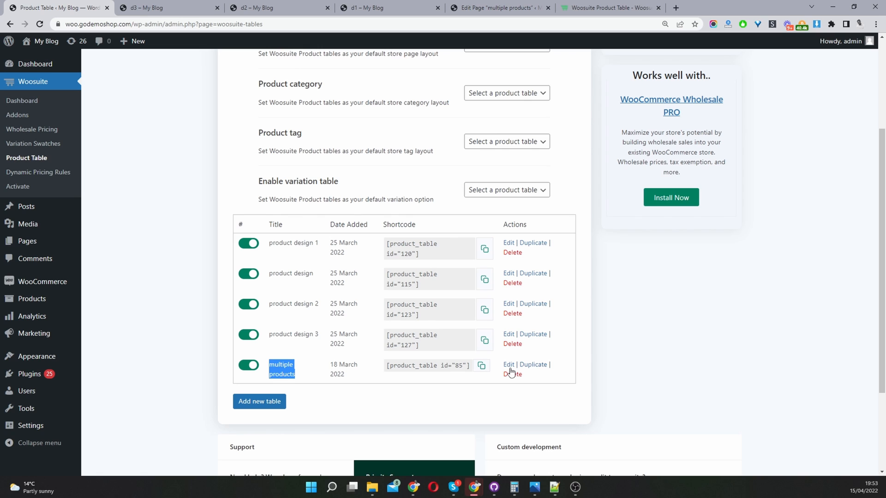
- Choose Edit for the 'multiple products' entry in the saved tables list
click(509, 364)
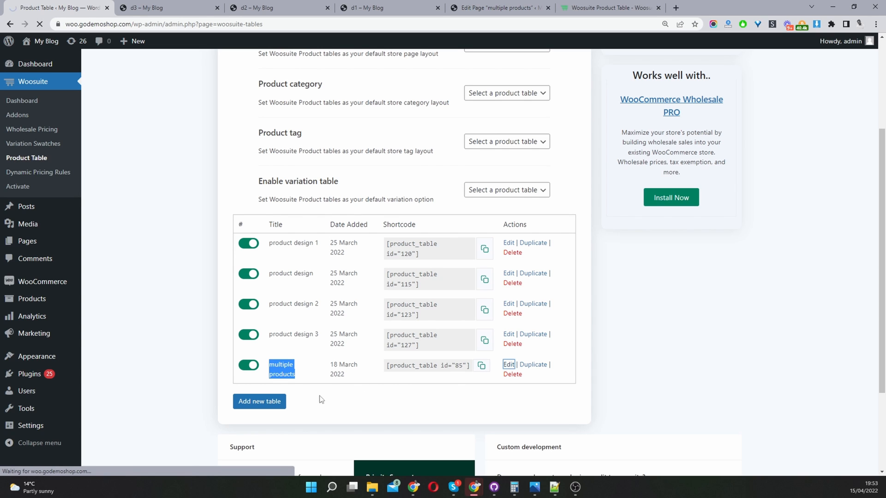
mouse_move(311, 404)
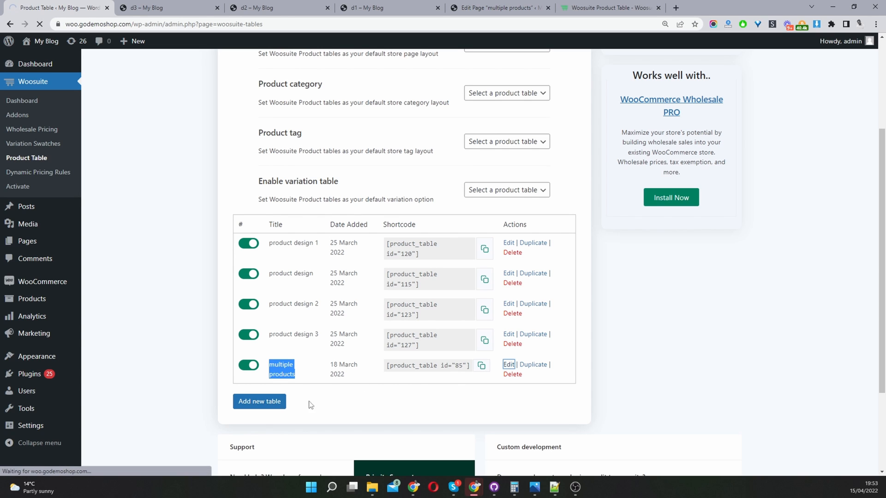
- Review the table's Image, Name, Price and Add to cart columns, then return to the storefront page
click(509, 364)
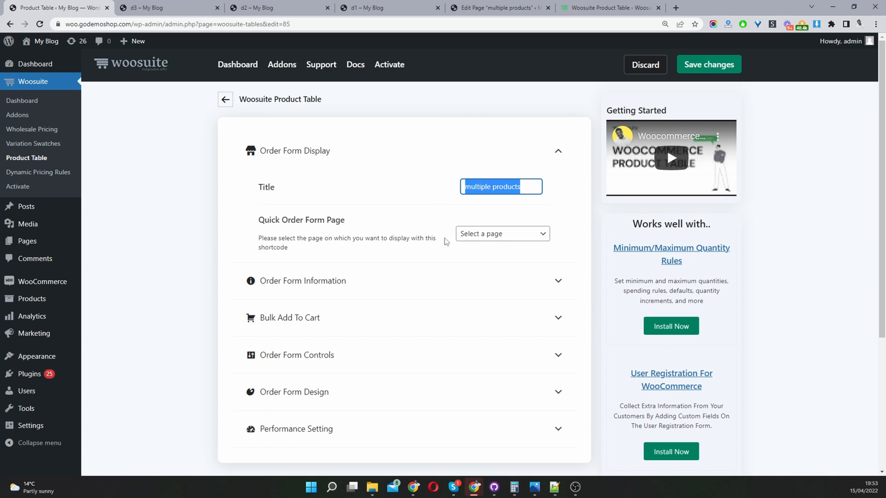
mouse_move(356, 261)
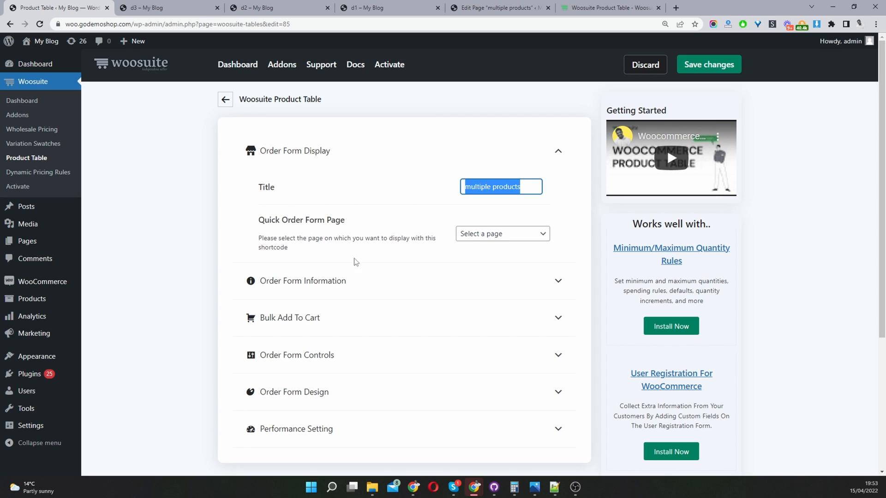
mouse_move(491, 244)
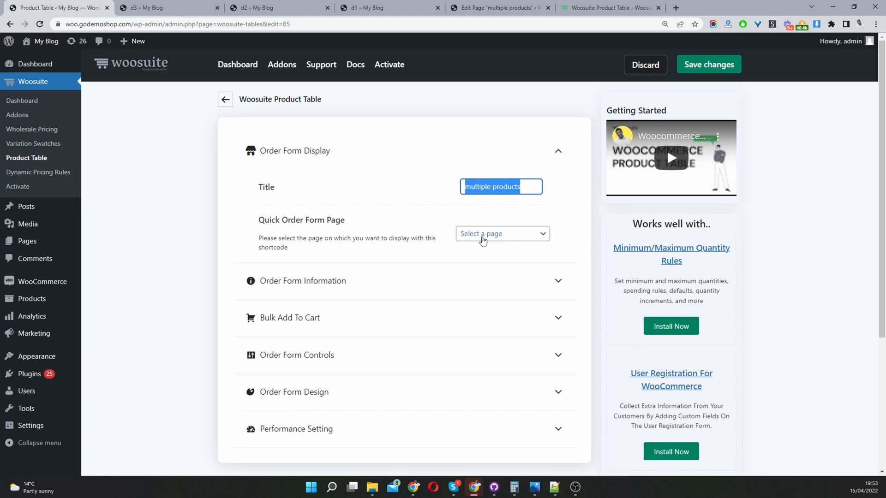
scroll(down, 3)
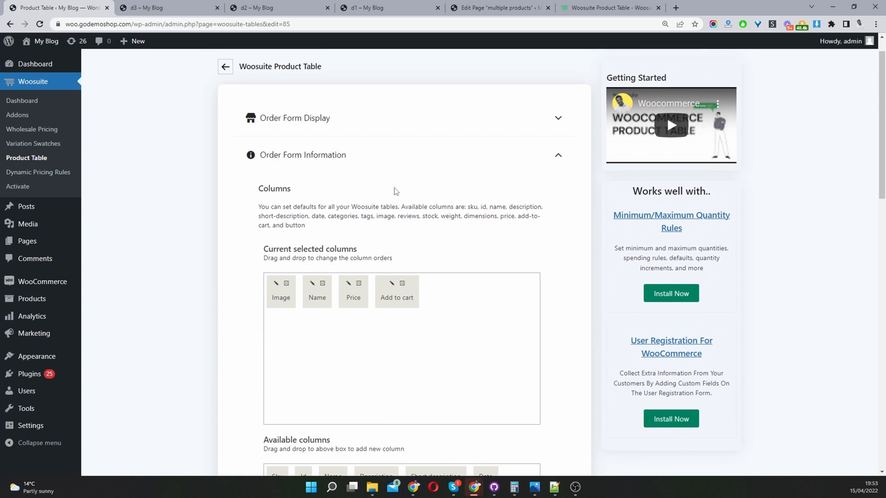
scroll(down, 3)
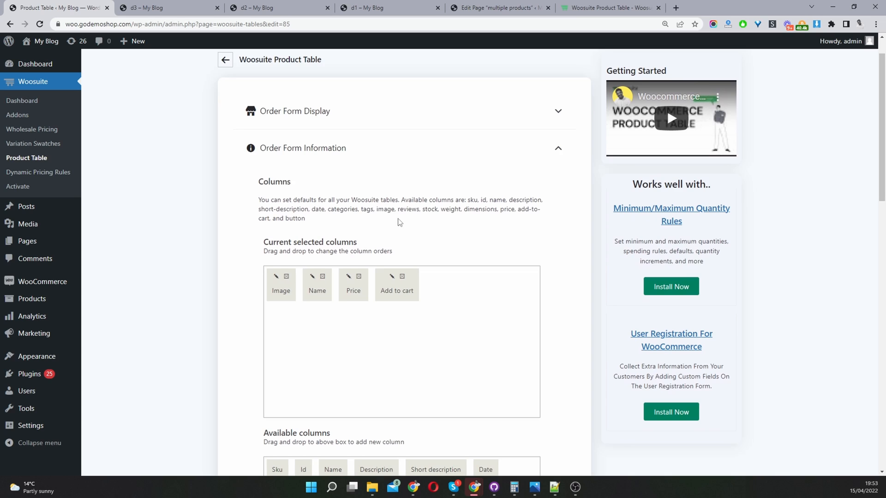
click(499, 7)
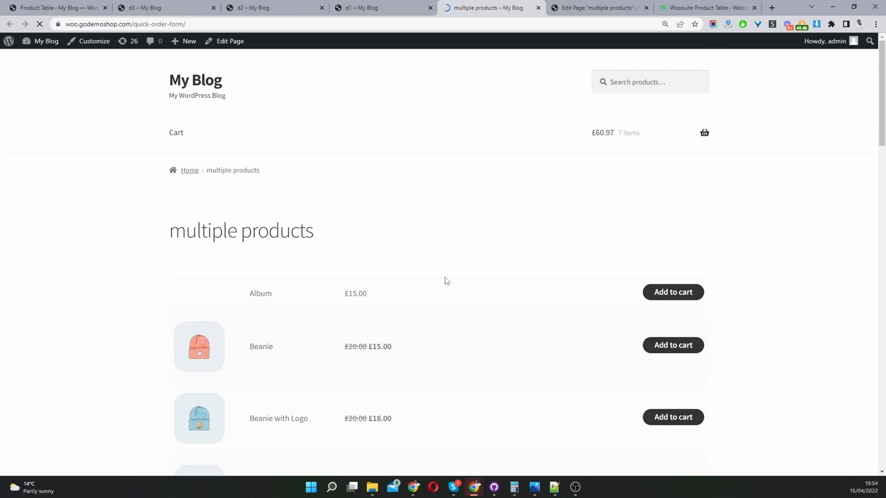
- Scroll the storefront table down to rows like Belt and Cap
scroll(down, 3)
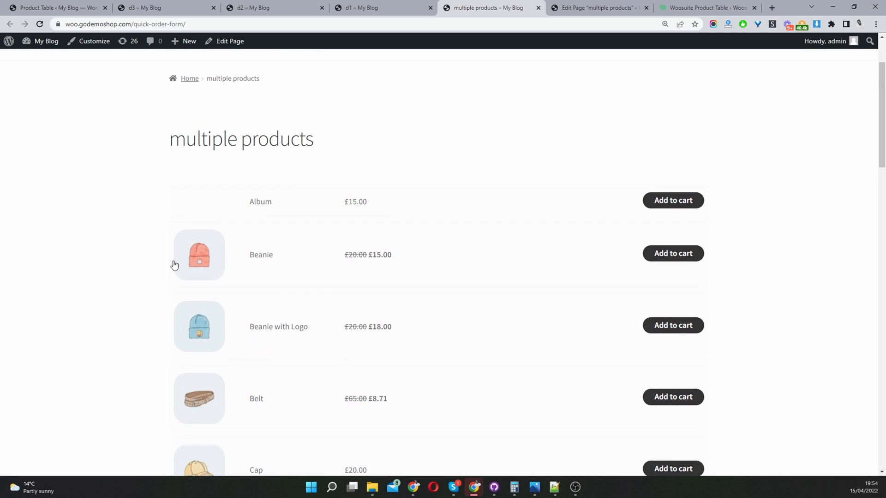
mouse_move(348, 210)
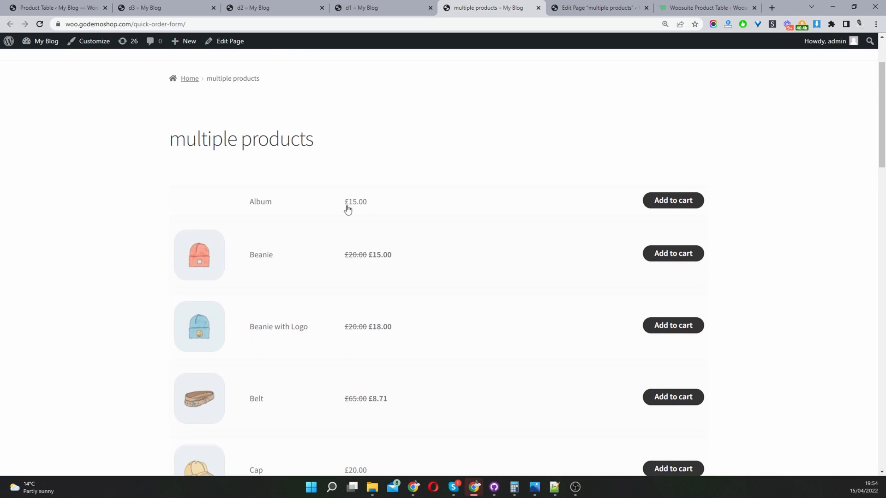
mouse_move(675, 211)
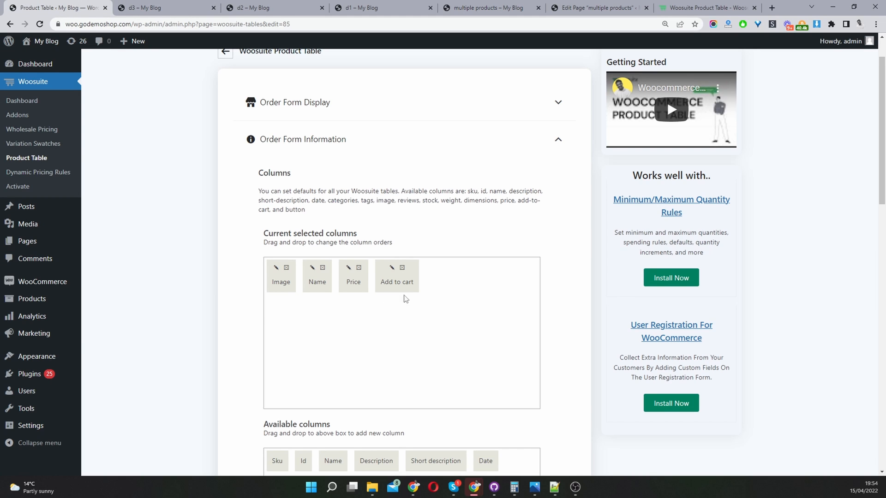
mouse_move(325, 329)
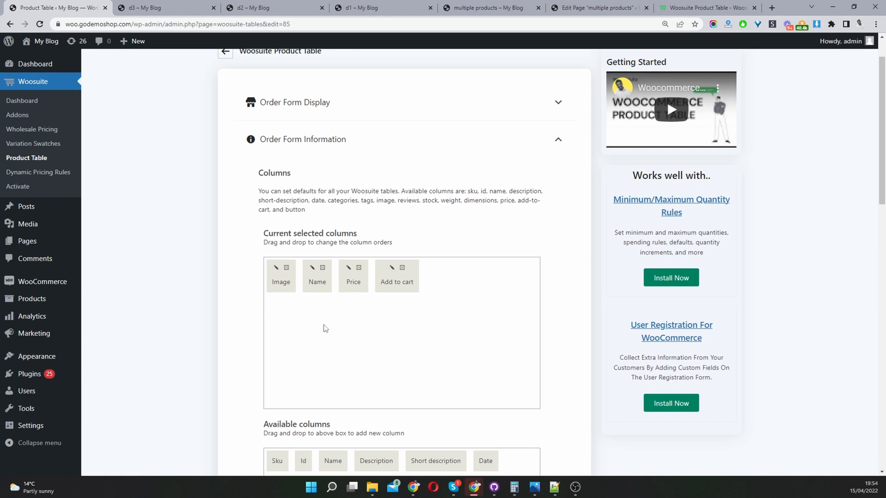
- Put an Inner Column into Current selected columns, then switch to the d3 page
scroll(down, 3)
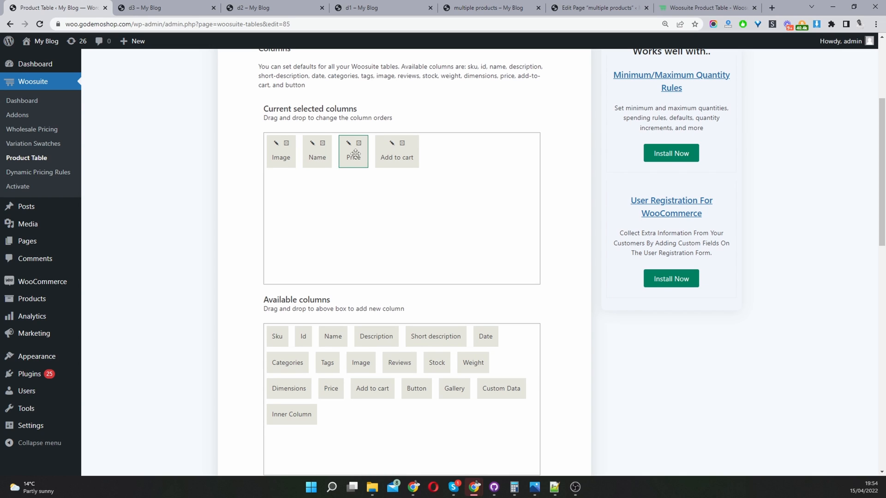
scroll(down, 3)
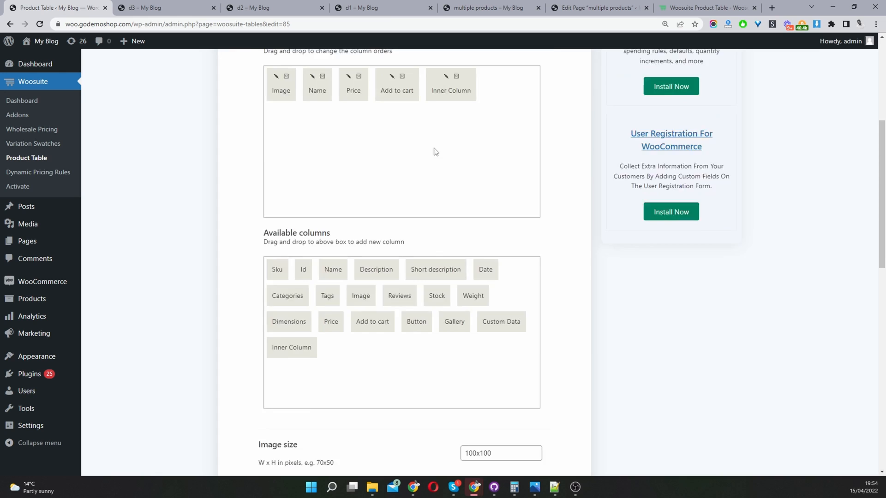
scroll(up, 3)
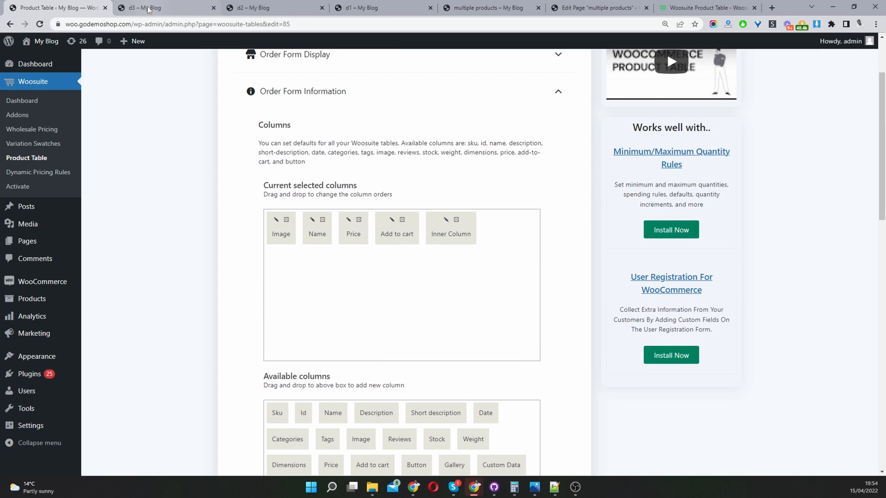
click(149, 8)
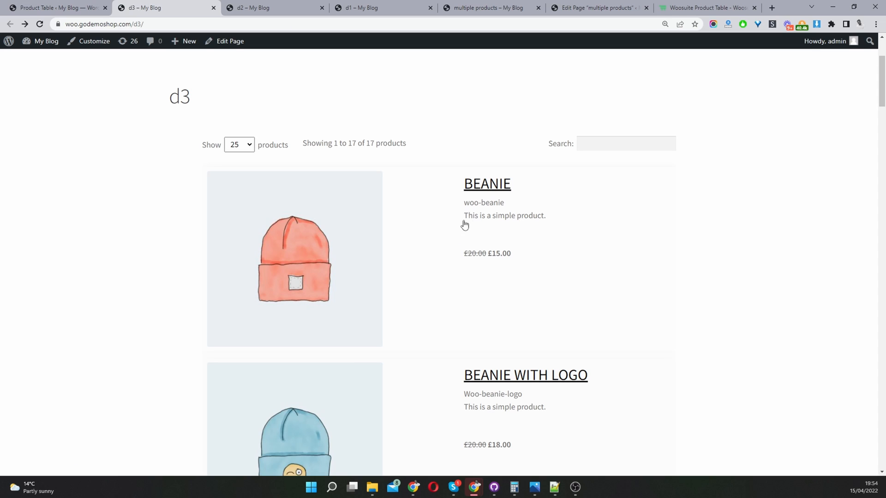
mouse_move(447, 218)
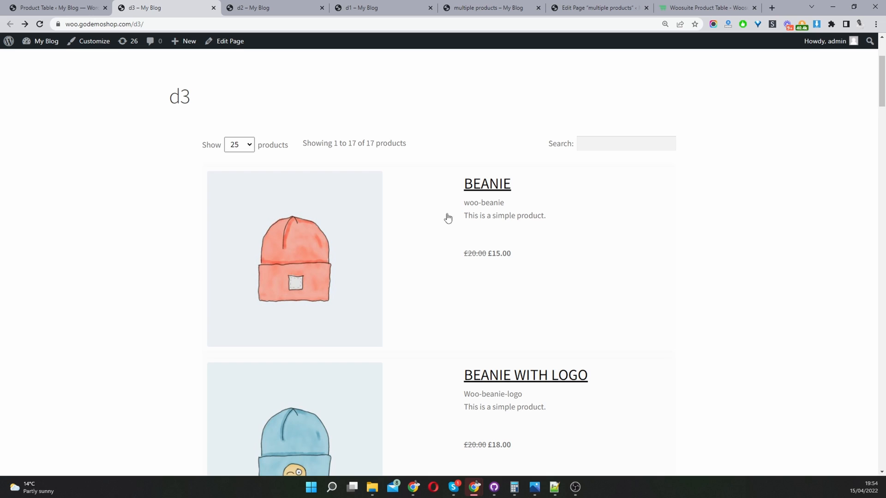
mouse_move(520, 280)
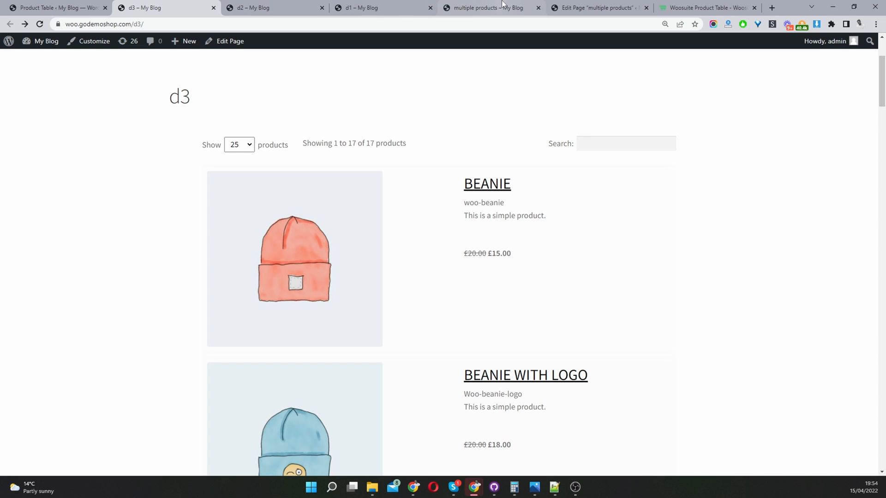
mouse_move(66, 13)
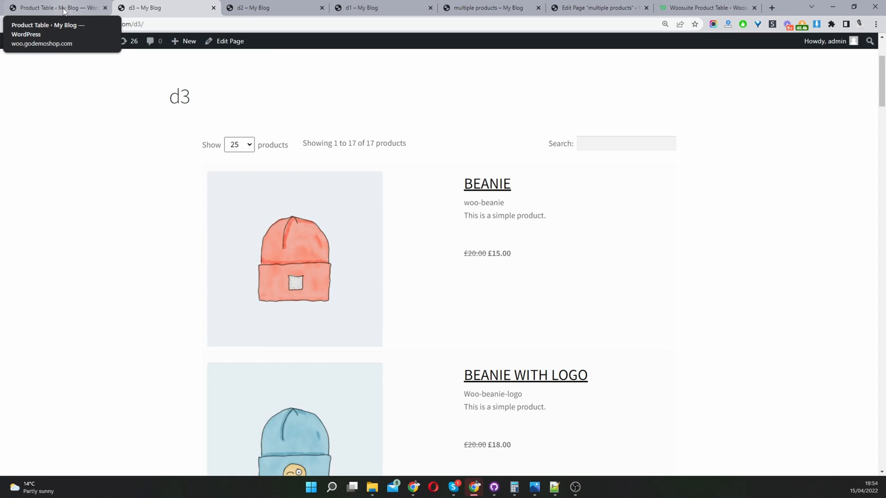
- Enter 'name,sku,' as the Inner Column's fields and close its settings
click(60, 6)
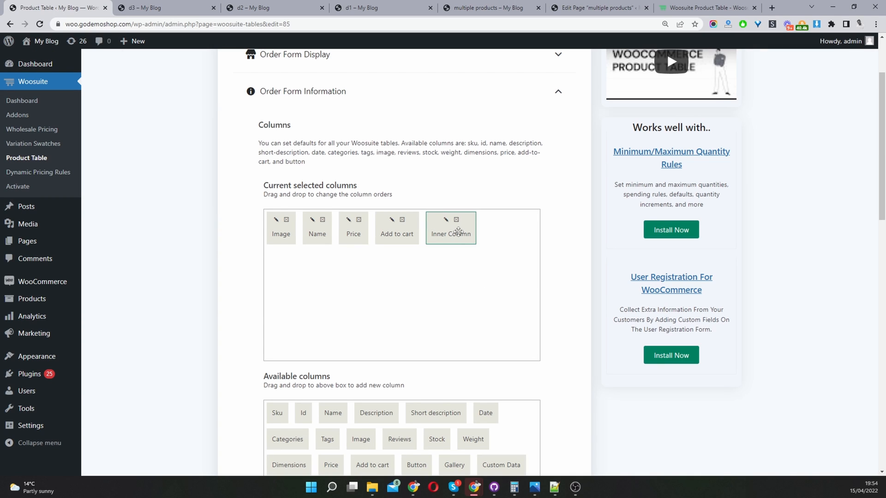
click(445, 220)
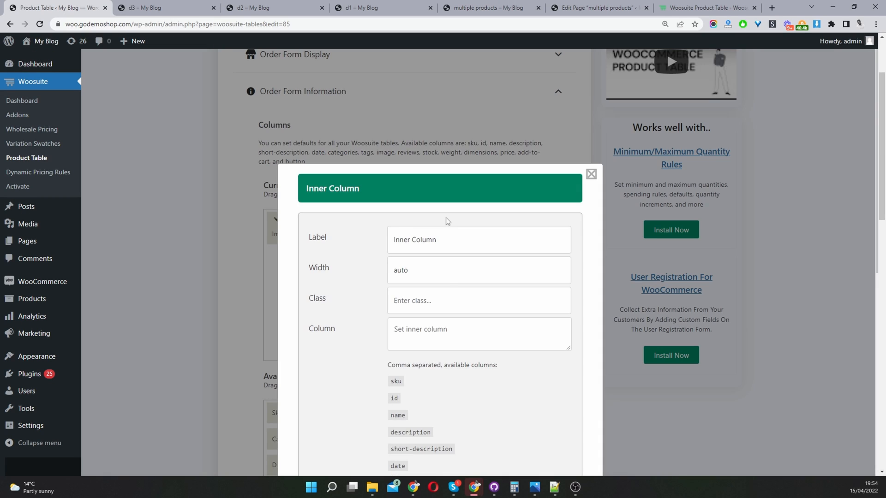
scroll(down, 3)
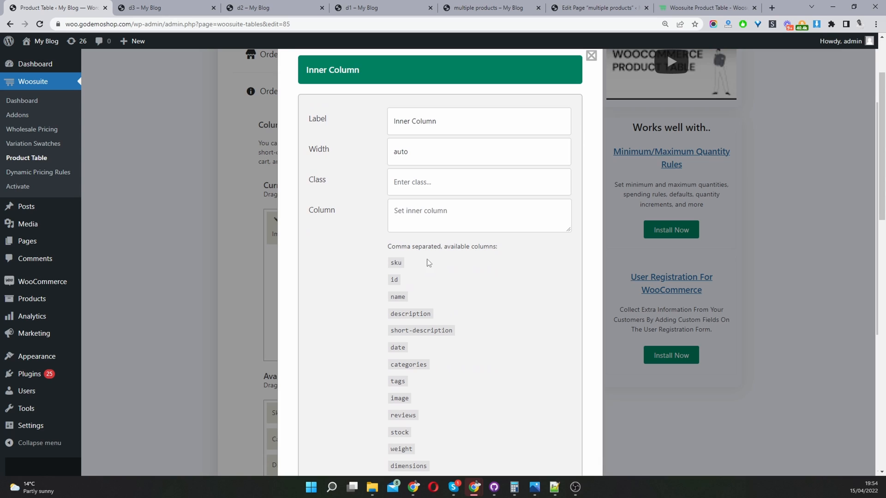
click(478, 216)
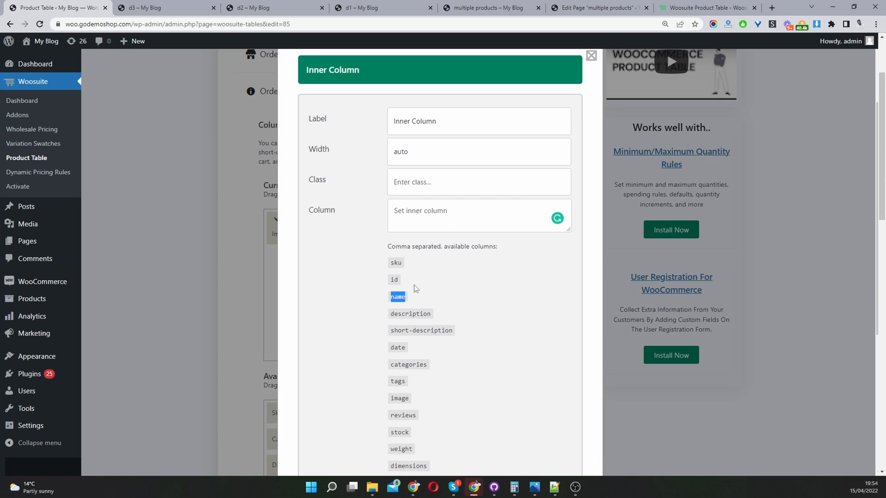
click(397, 296)
text(name,sku)
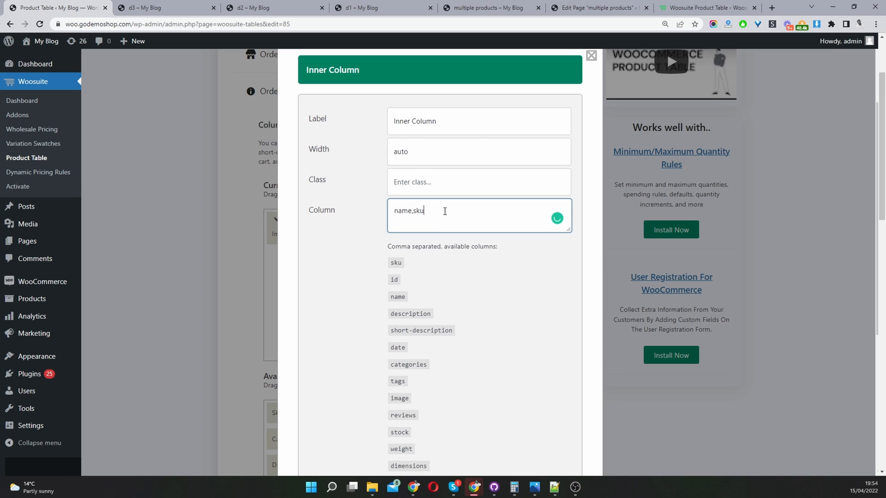
text(,)
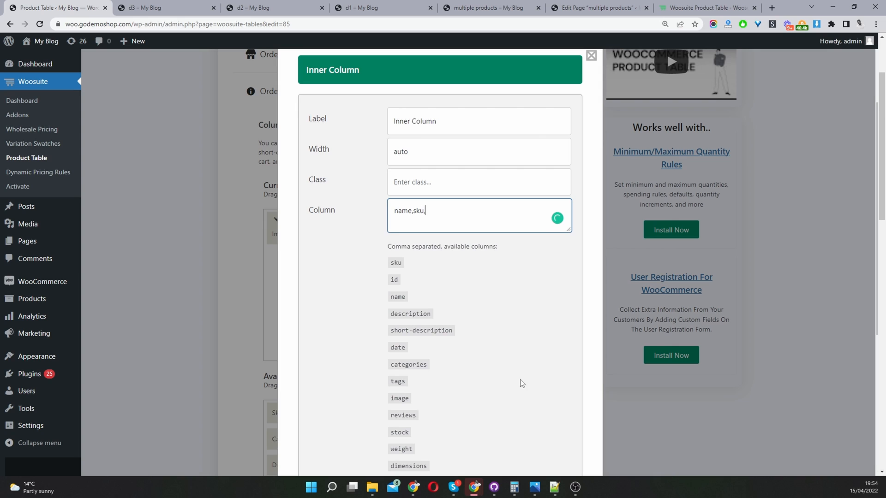
mouse_move(538, 110)
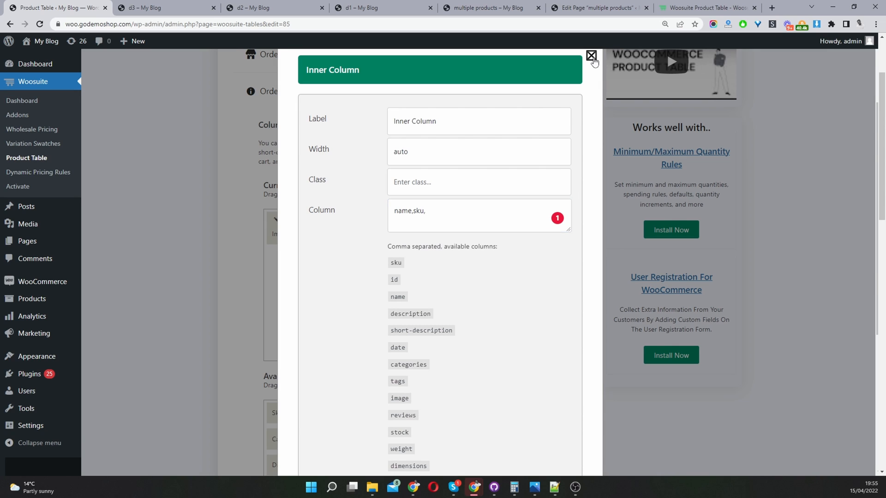
click(590, 56)
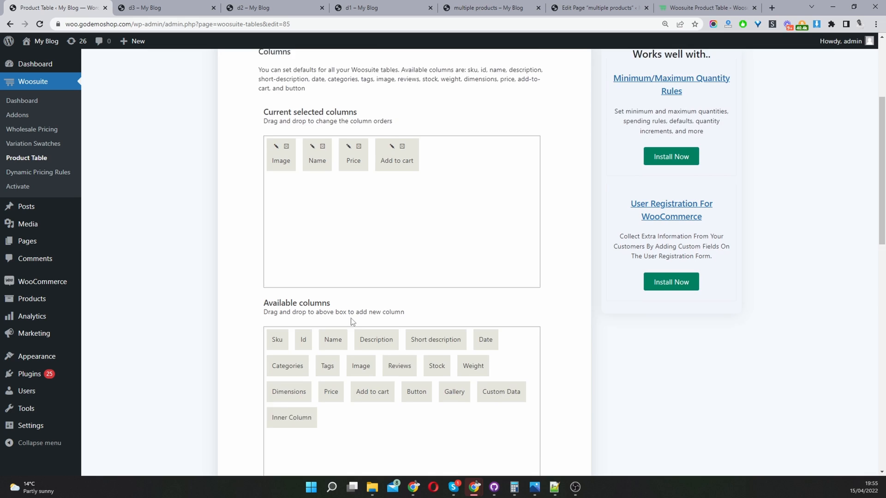
- Place the Short description column between Name and Price in the selected columns
scroll(down, 3)
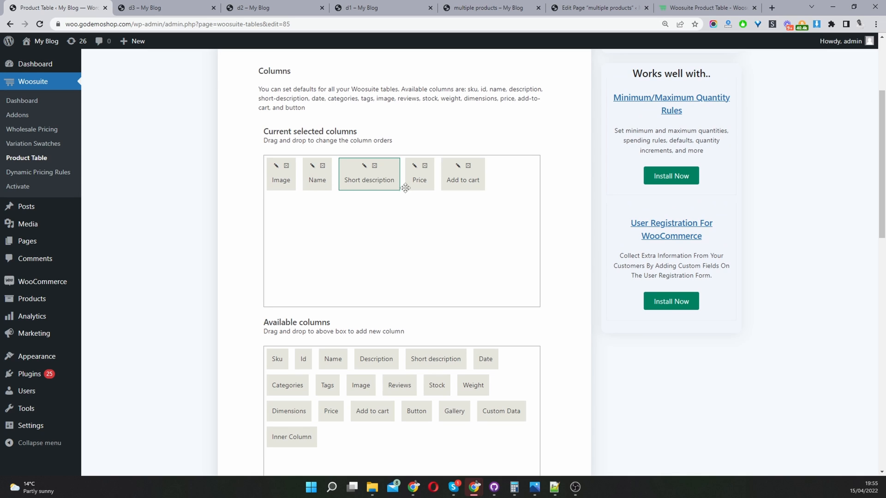
scroll(down, 3)
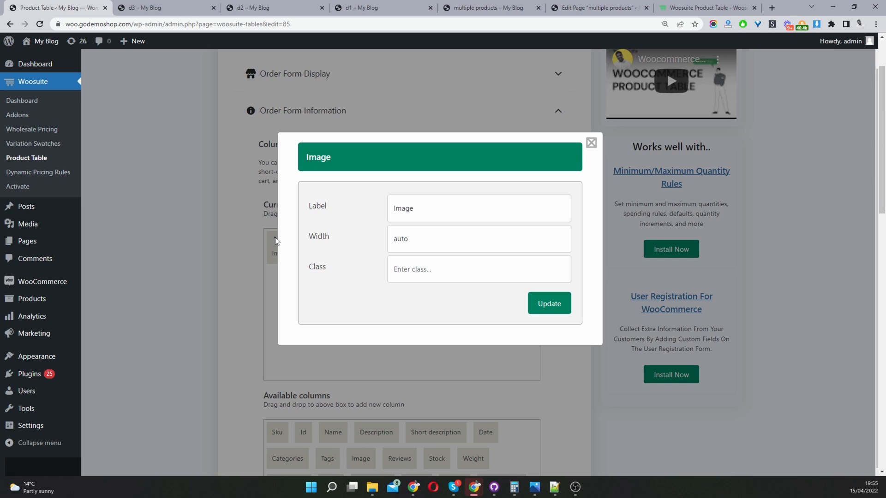
mouse_move(341, 247)
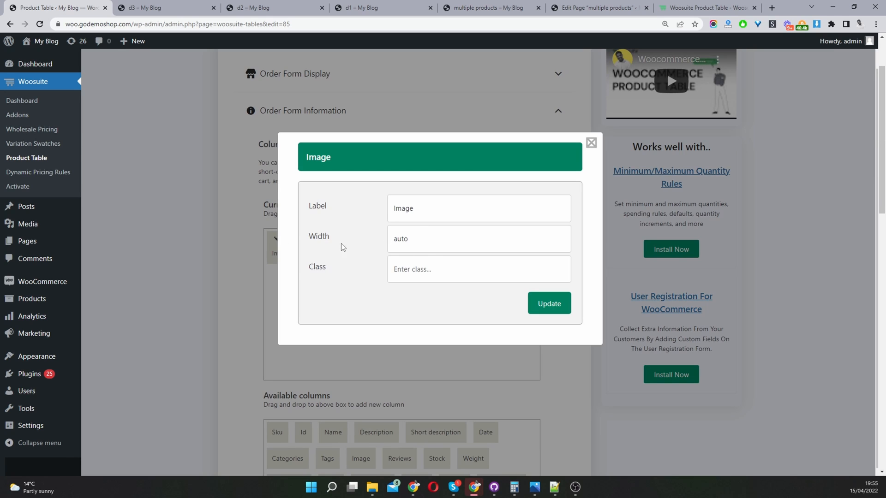
double_click(403, 209)
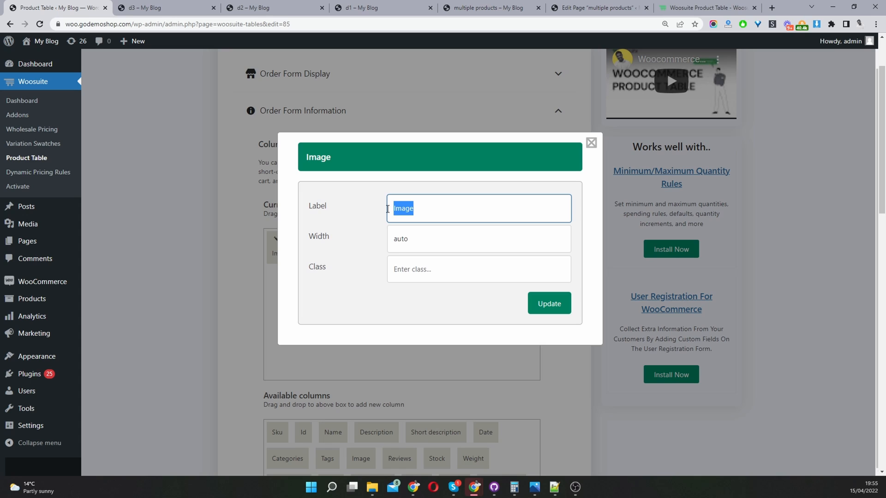
mouse_move(449, 261)
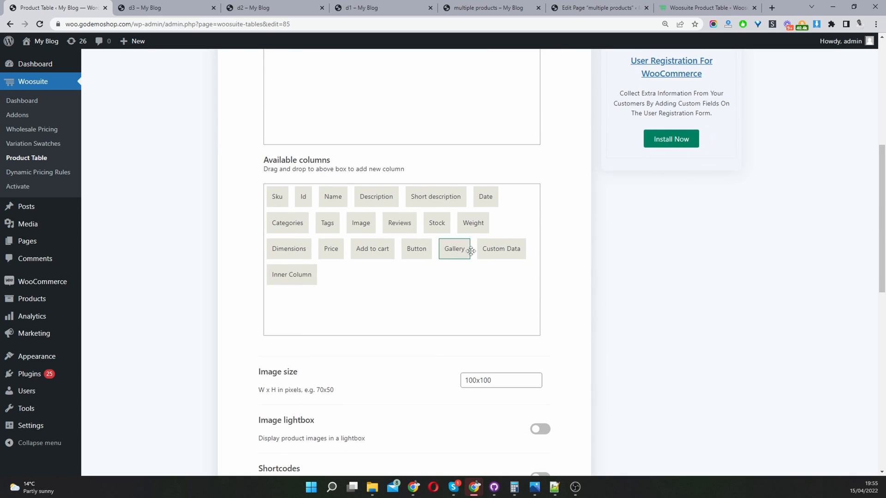
mouse_move(507, 278)
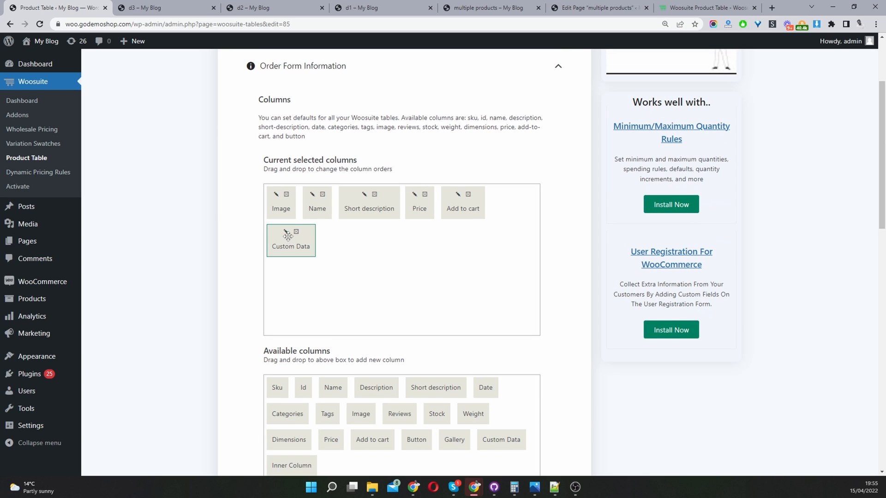
- Set the Custom Data column's data source to Custom Taxonomies and pick a product taxonomy
click(288, 232)
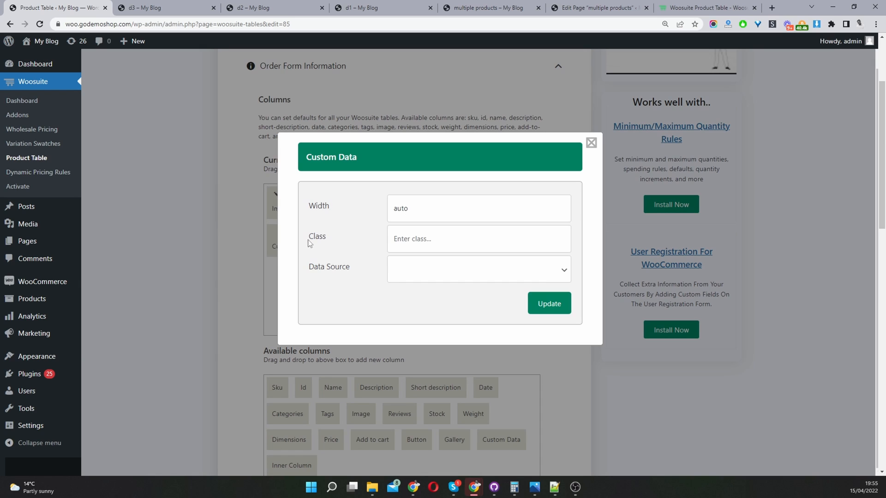
mouse_move(417, 279)
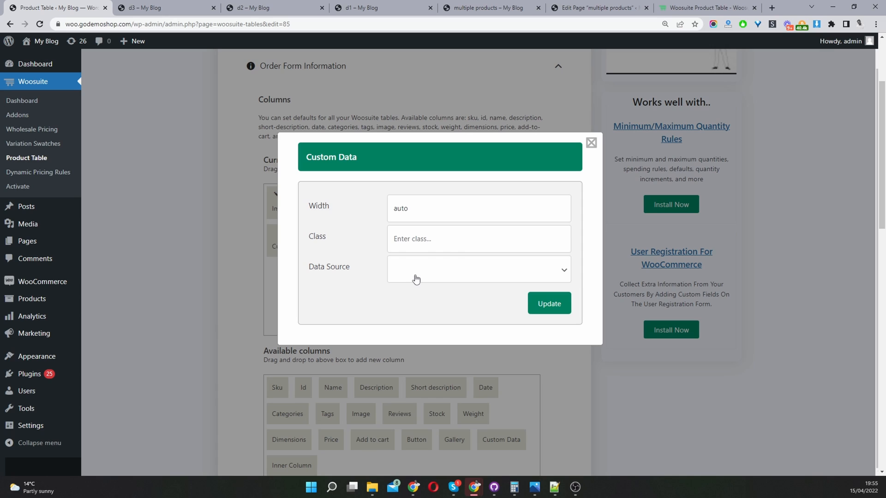
click(478, 269)
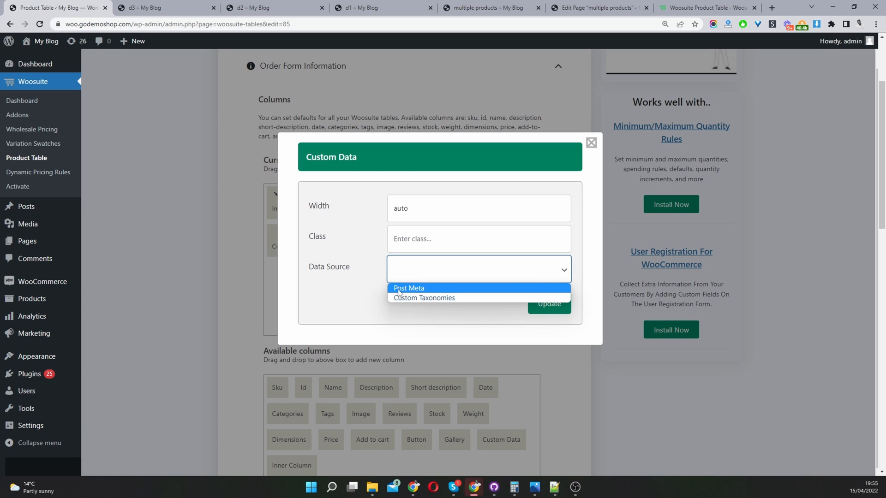
mouse_move(429, 298)
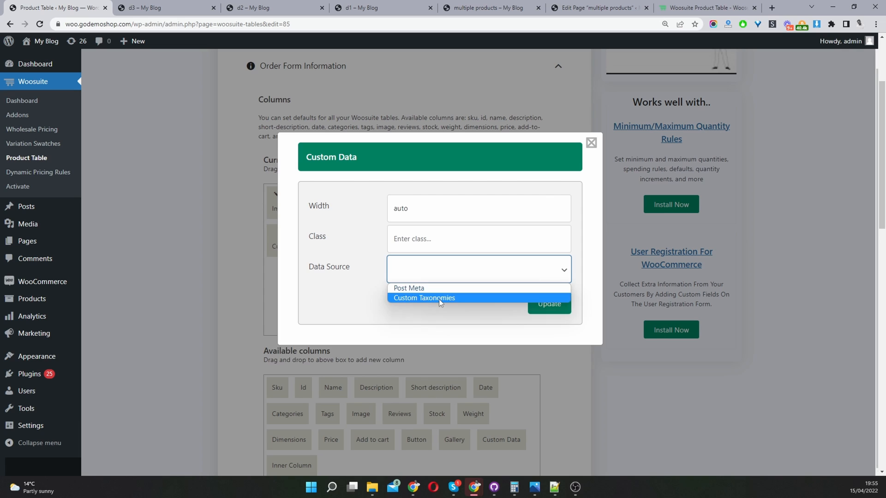
click(424, 298)
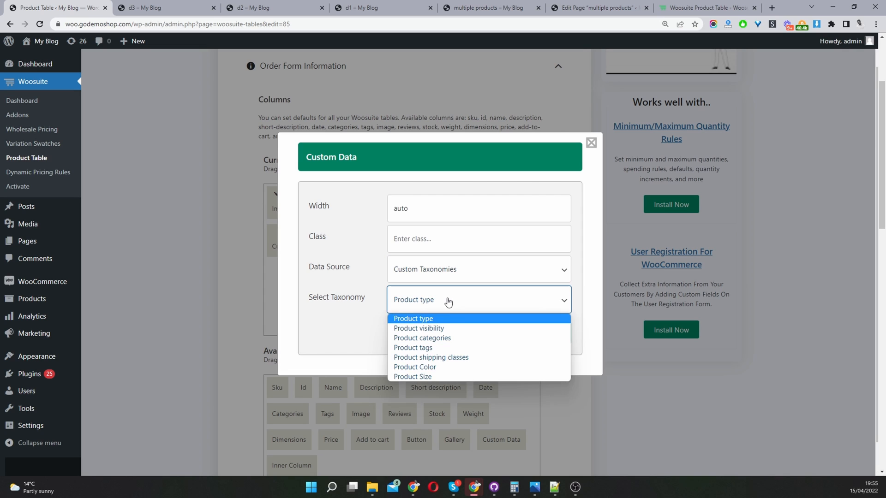
click(414, 367)
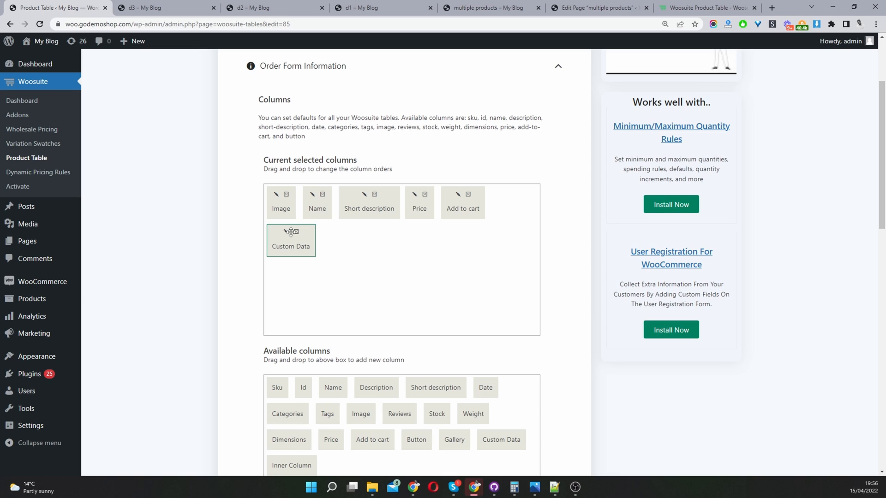
scroll(down, 3)
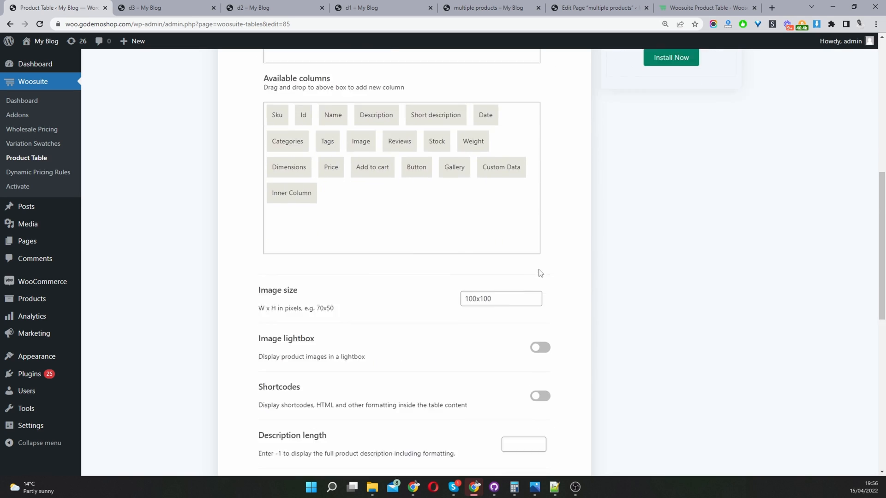
scroll(down, 3)
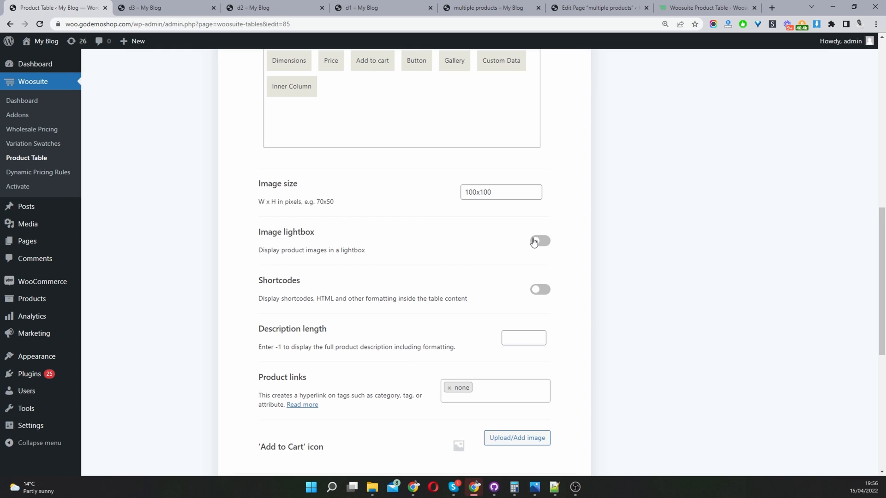
scroll(down, 3)
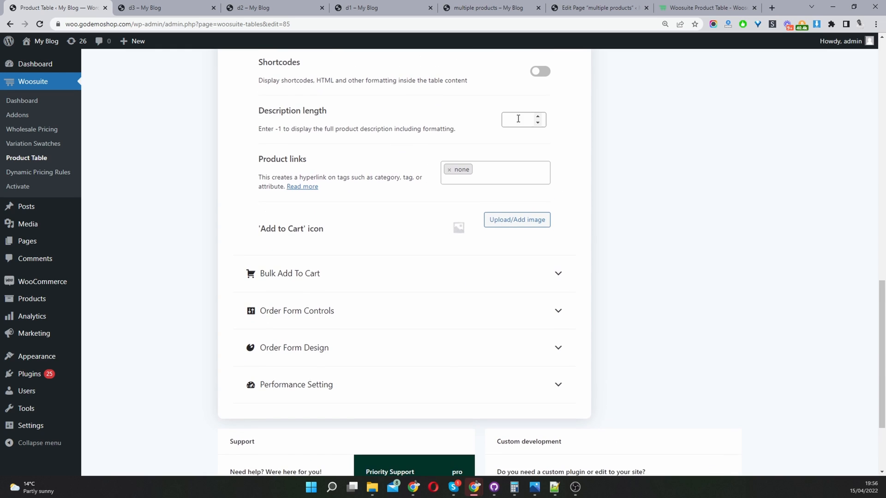
scroll(down, 3)
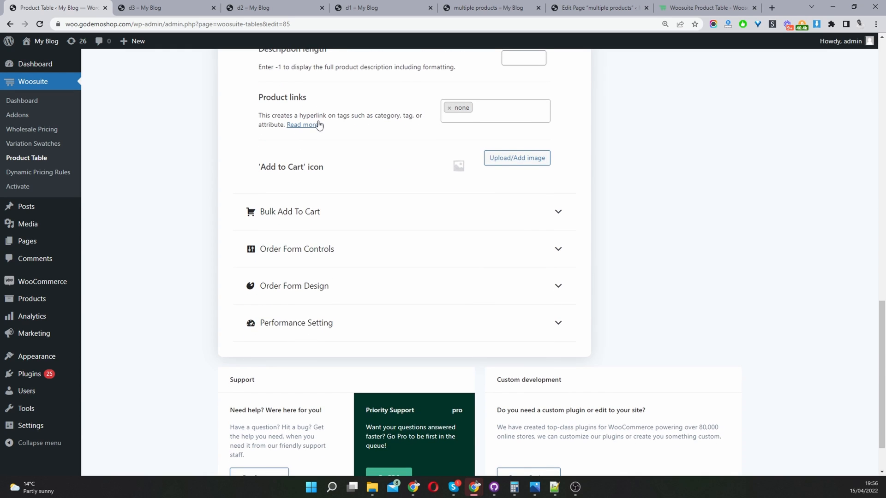
mouse_move(414, 122)
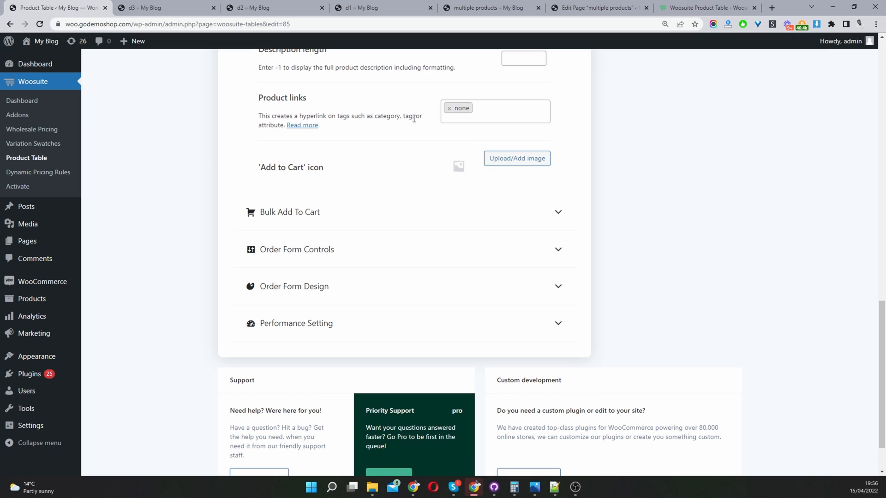
click(503, 111)
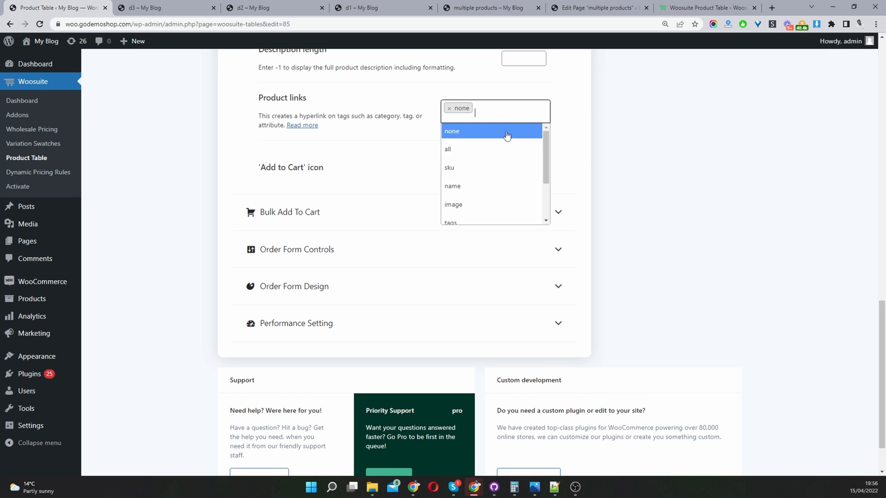
mouse_move(489, 188)
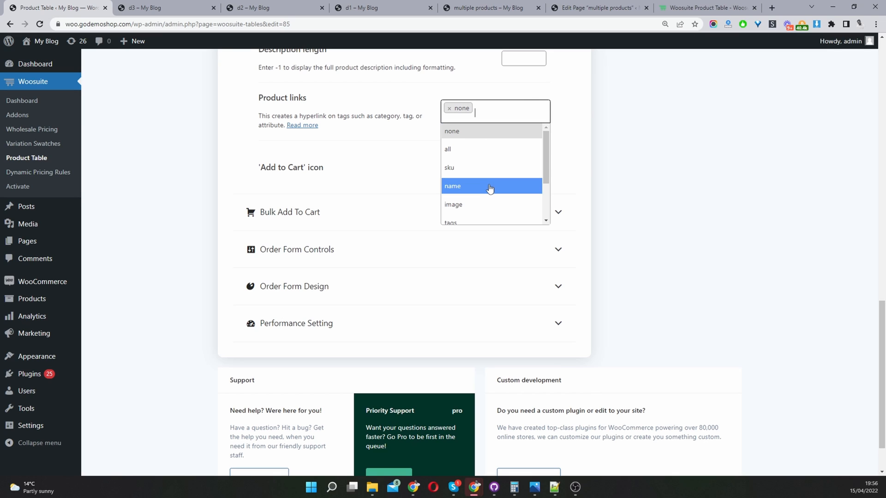
mouse_move(462, 205)
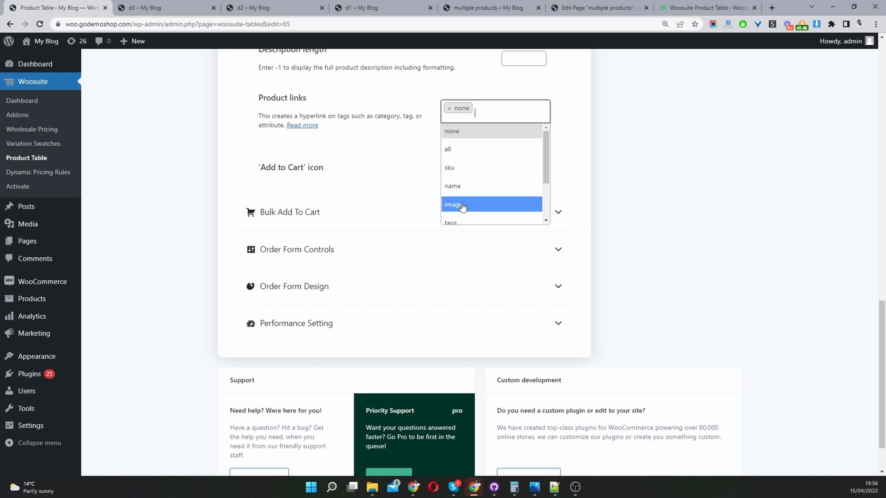
mouse_move(492, 193)
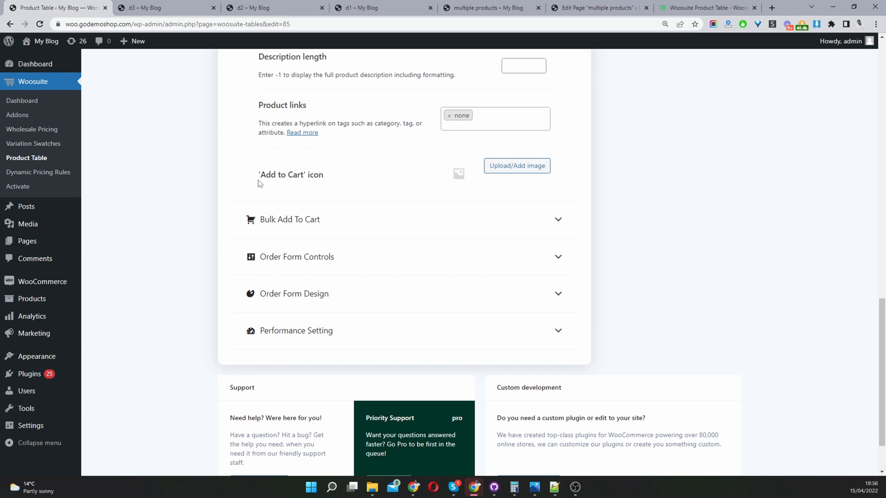
scroll(down, 3)
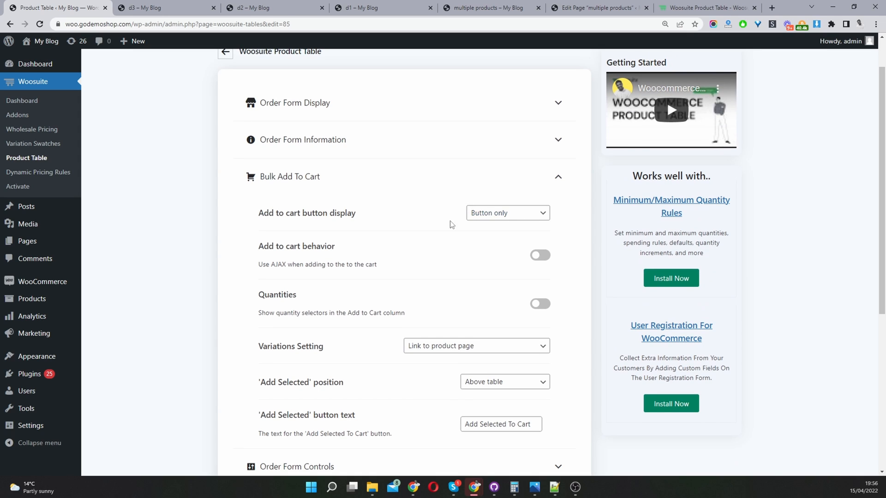
mouse_move(415, 263)
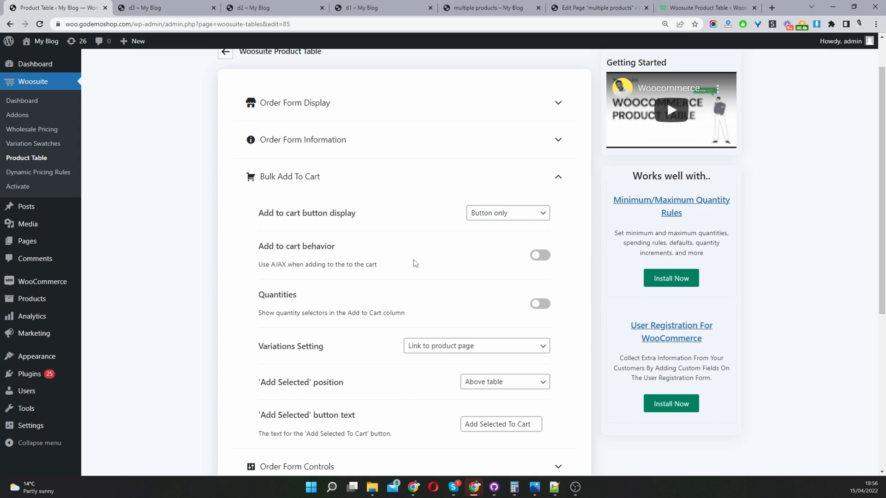
mouse_move(591, 285)
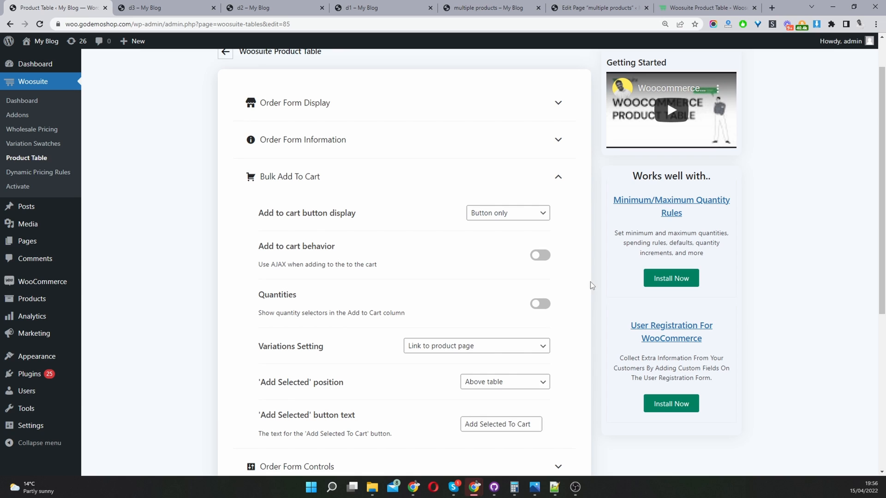
- Switch on the Quantities toggle in the Bulk Add To Cart section
click(540, 303)
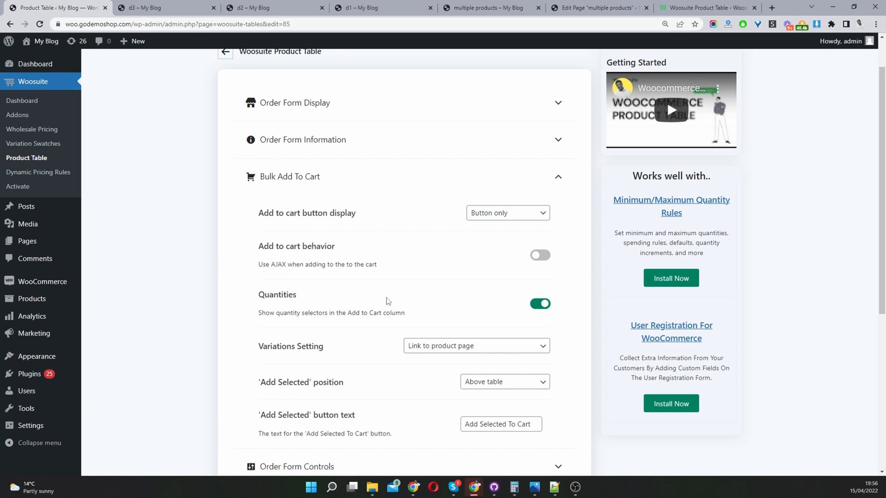
scroll(down, 3)
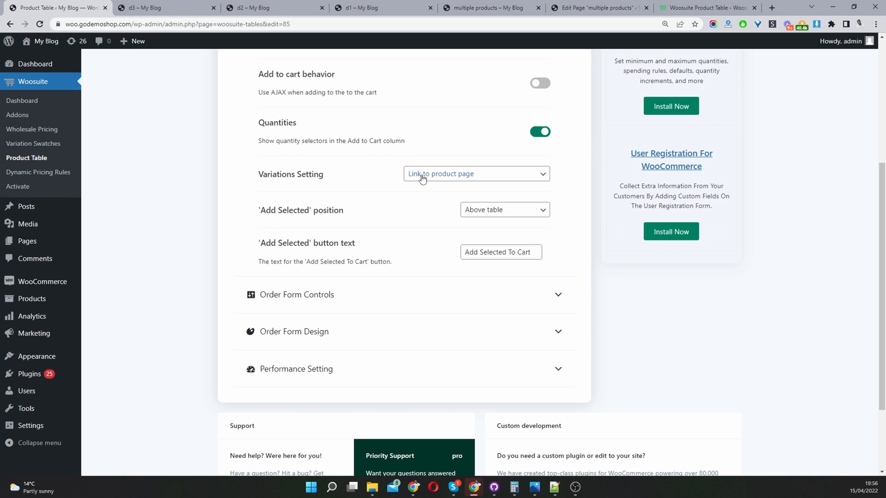
mouse_move(527, 183)
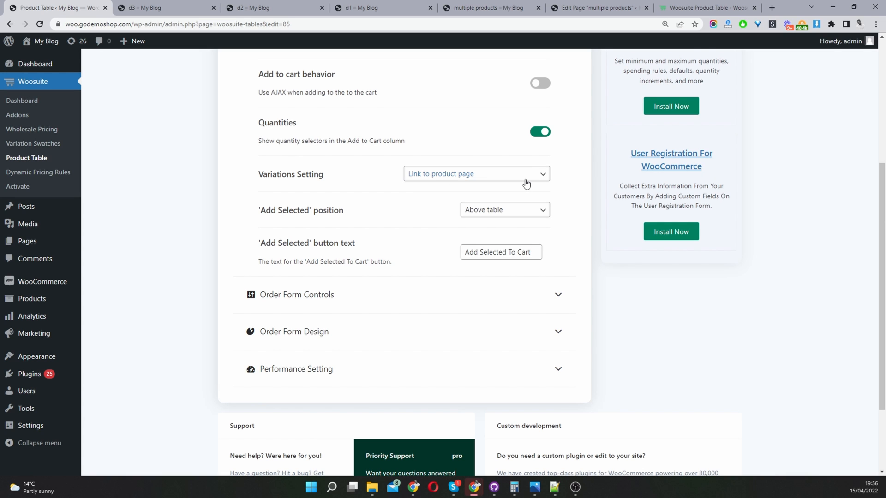
scroll(down, 3)
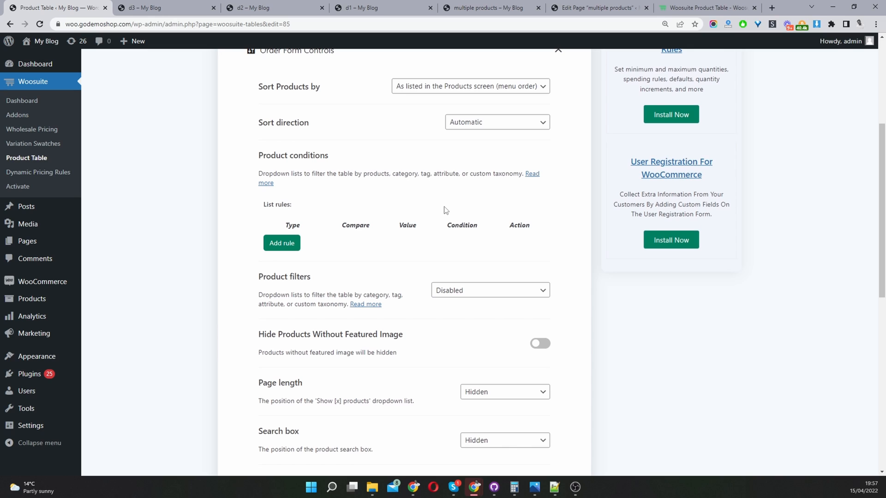
mouse_move(316, 187)
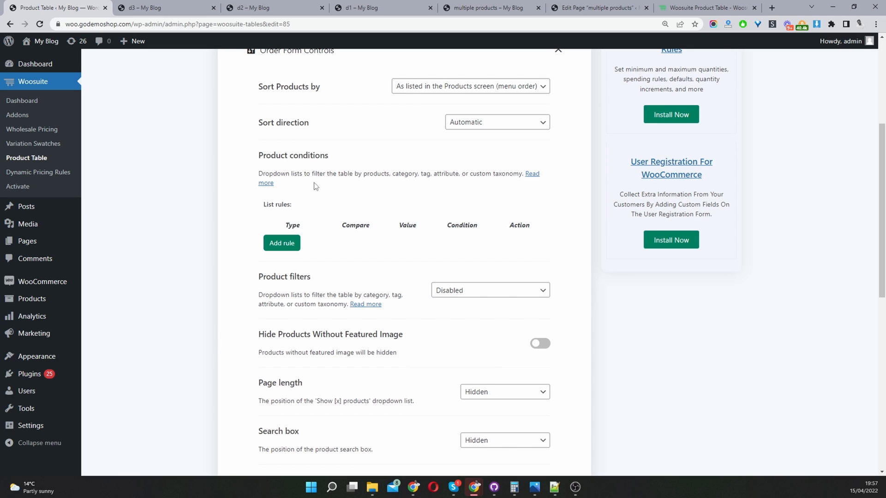
mouse_move(282, 243)
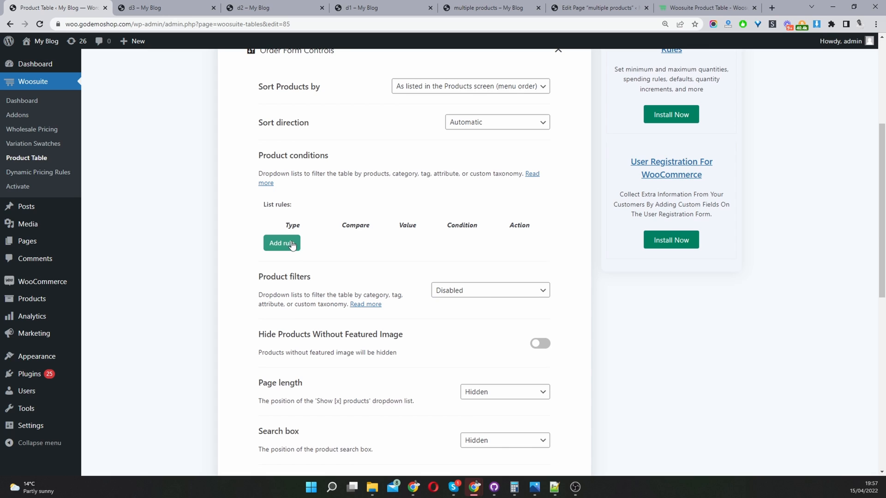
mouse_move(290, 256)
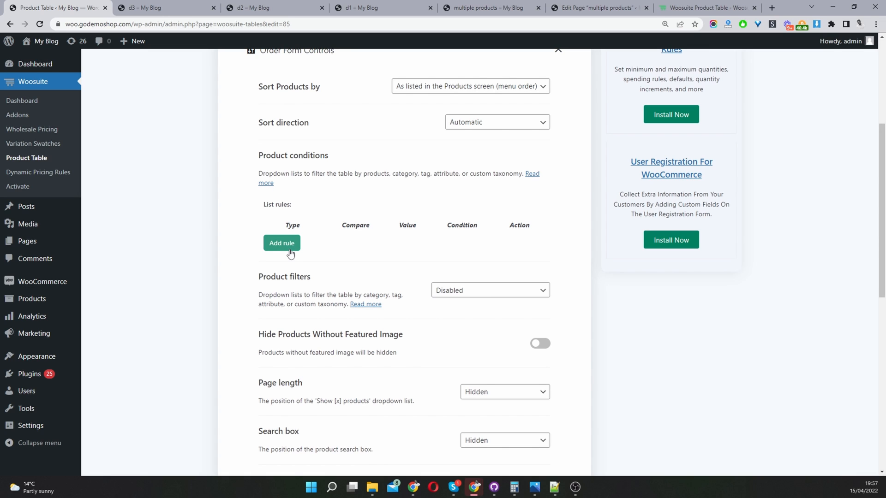
- Add a product condition rule of type Categories with the value Hoodies
click(282, 243)
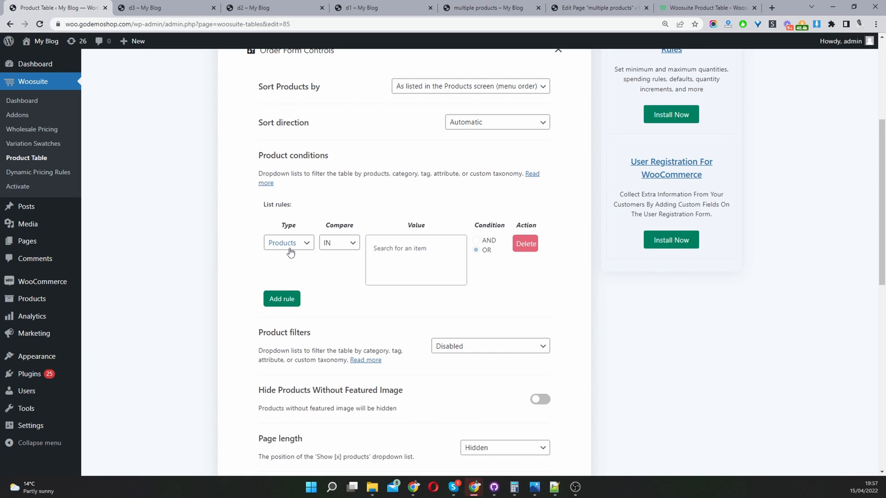
mouse_move(356, 268)
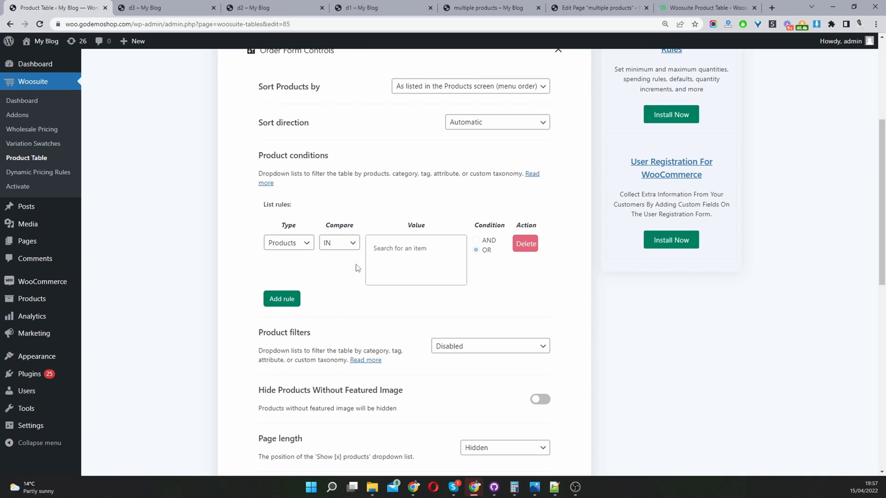
mouse_move(301, 243)
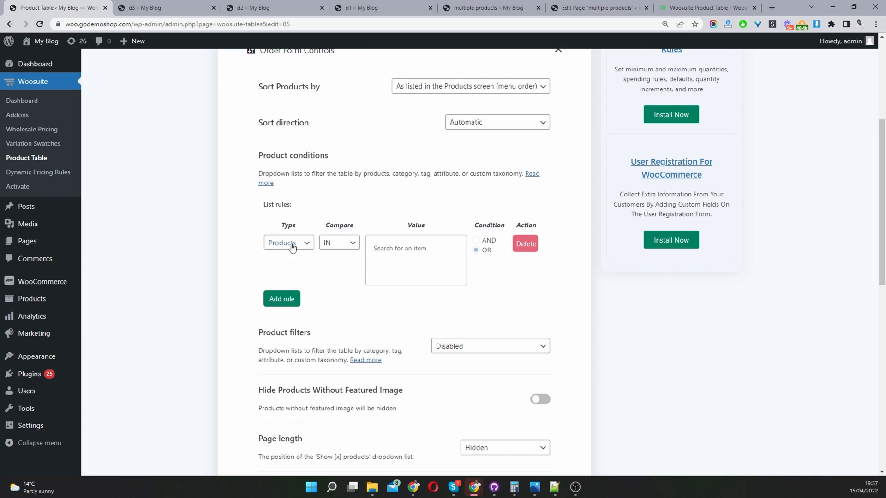
click(288, 243)
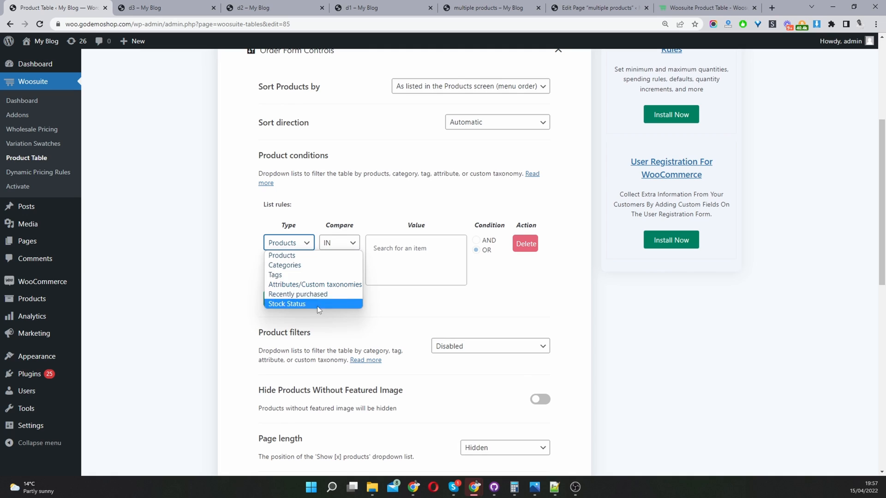
click(285, 266)
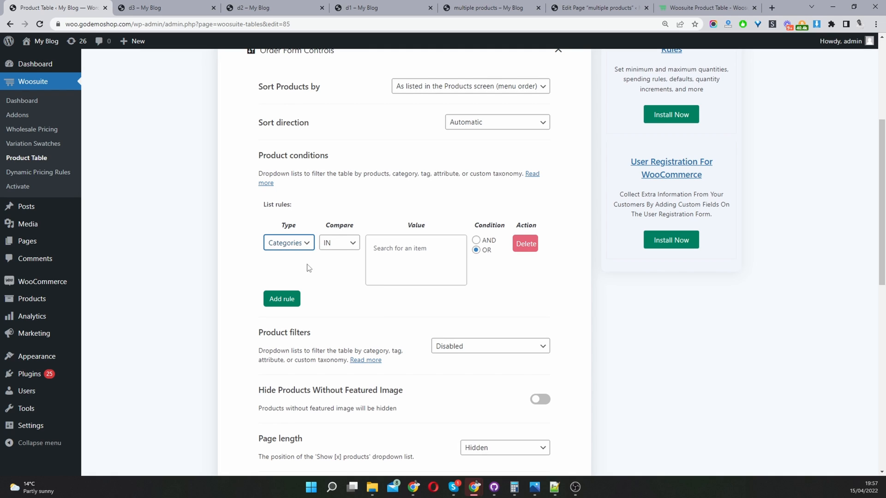
click(416, 257)
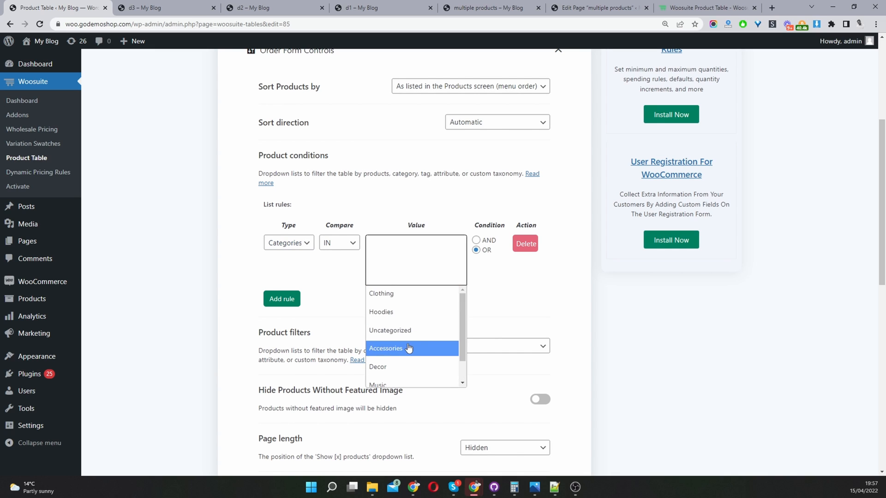
click(381, 312)
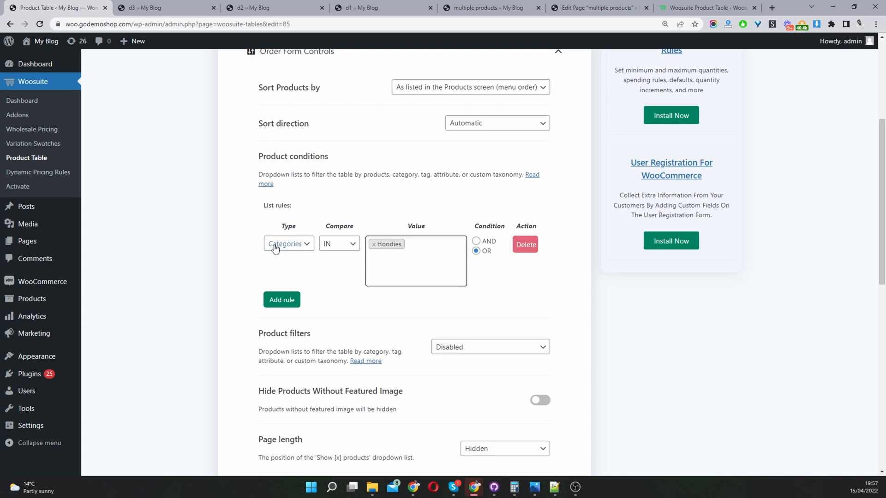
mouse_move(296, 268)
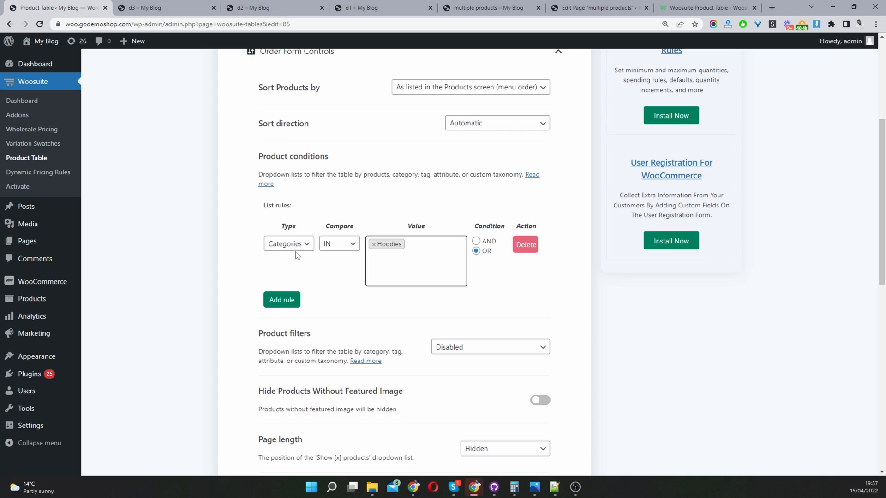
- Add a second Tags rule, search 'te' with no matching tags, then delete that rule
click(282, 300)
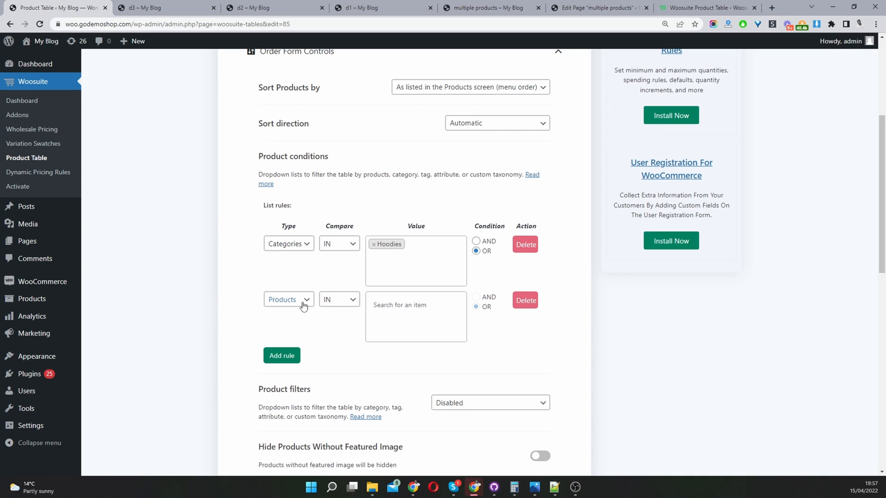
mouse_move(477, 300)
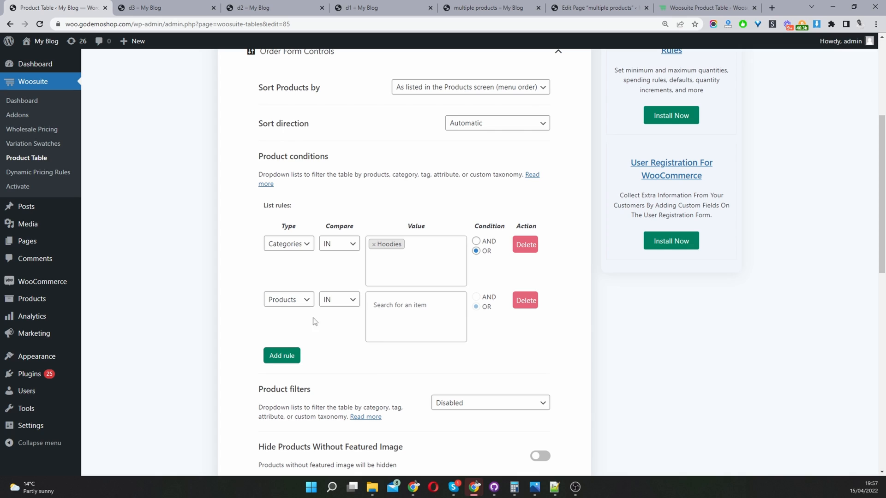
click(289, 300)
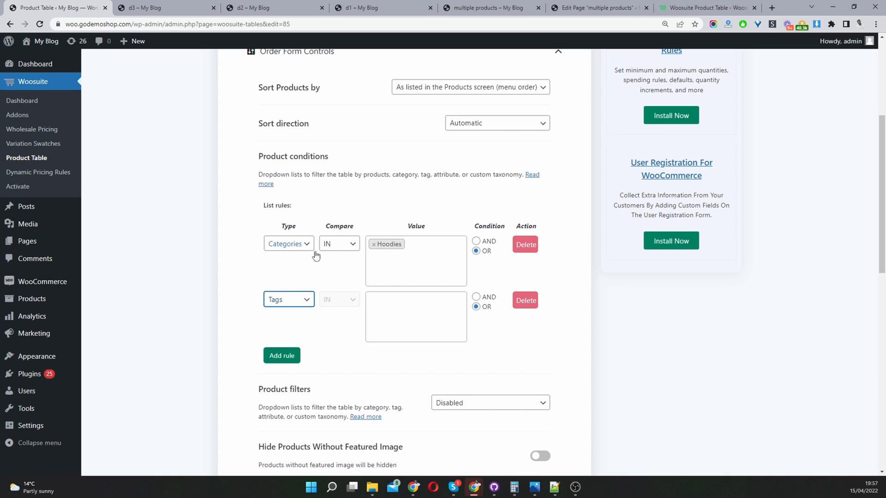
mouse_move(329, 249)
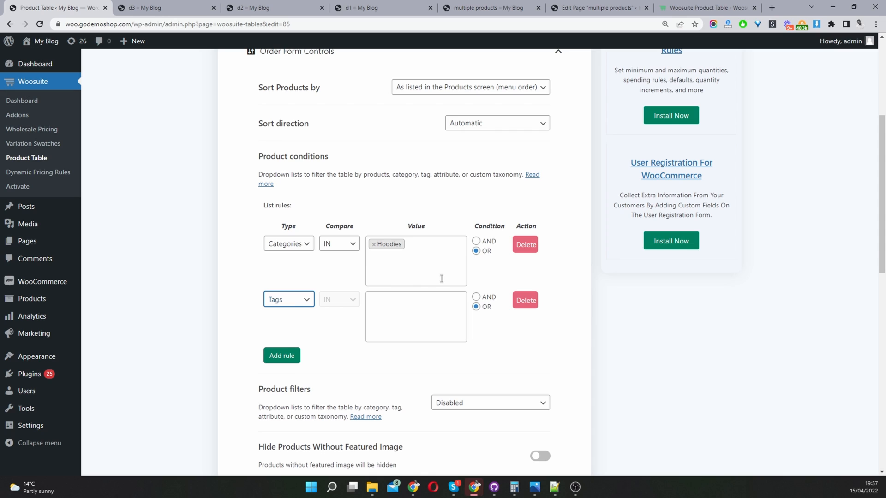
click(415, 316)
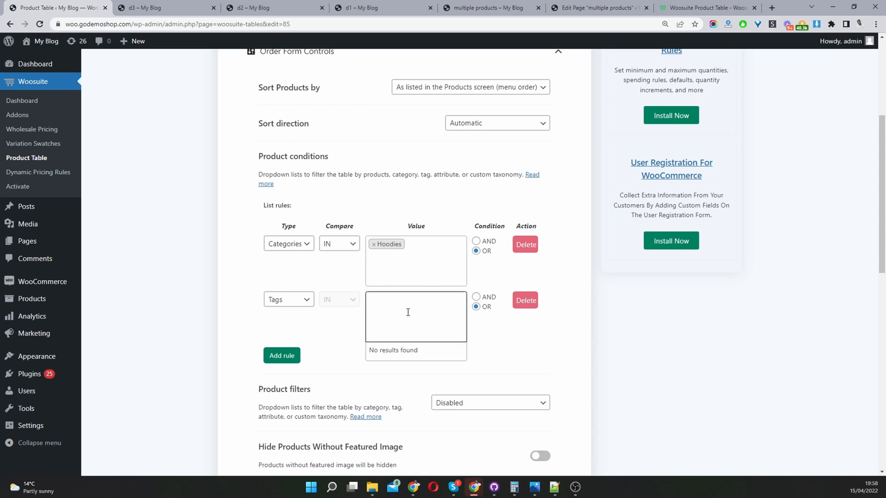
click(415, 315)
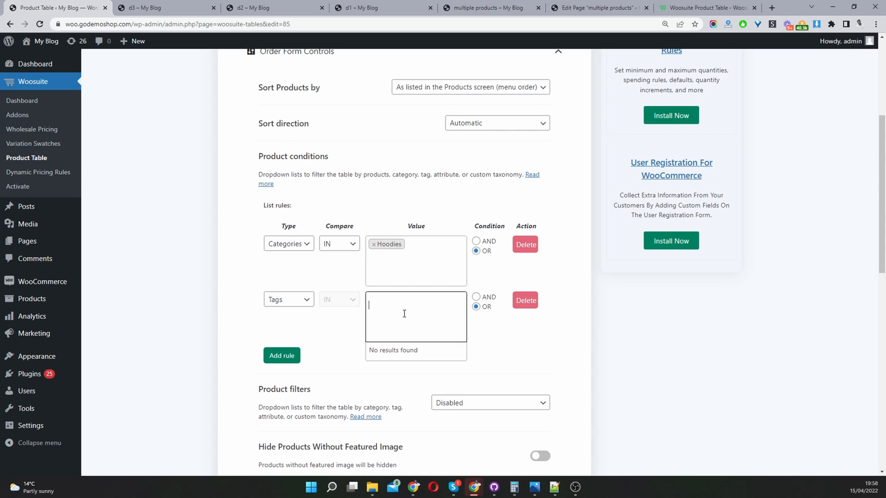
text(te)
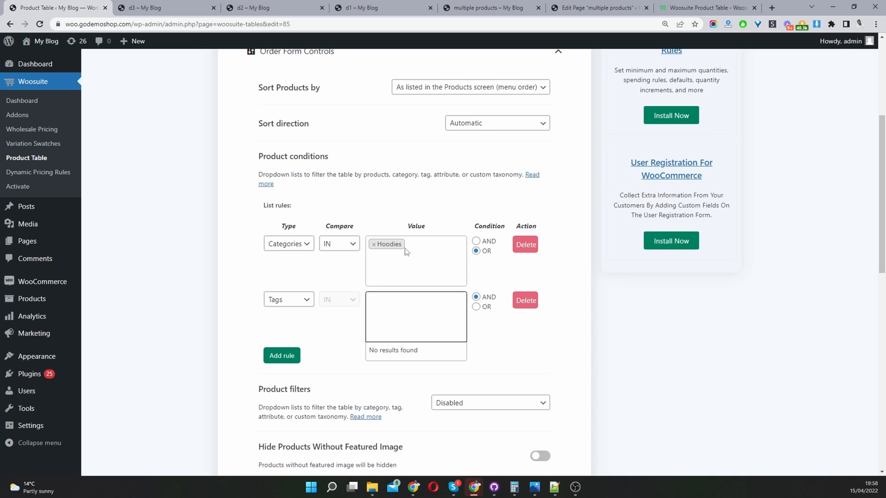
click(416, 317)
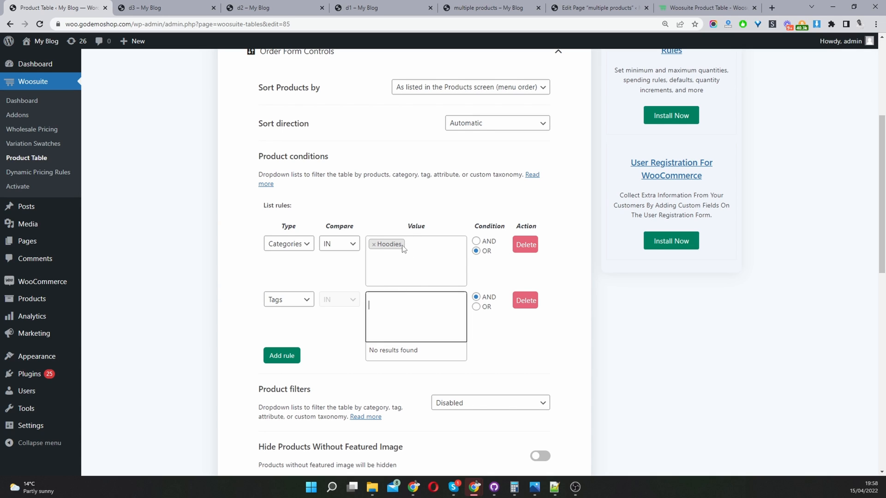
mouse_move(412, 340)
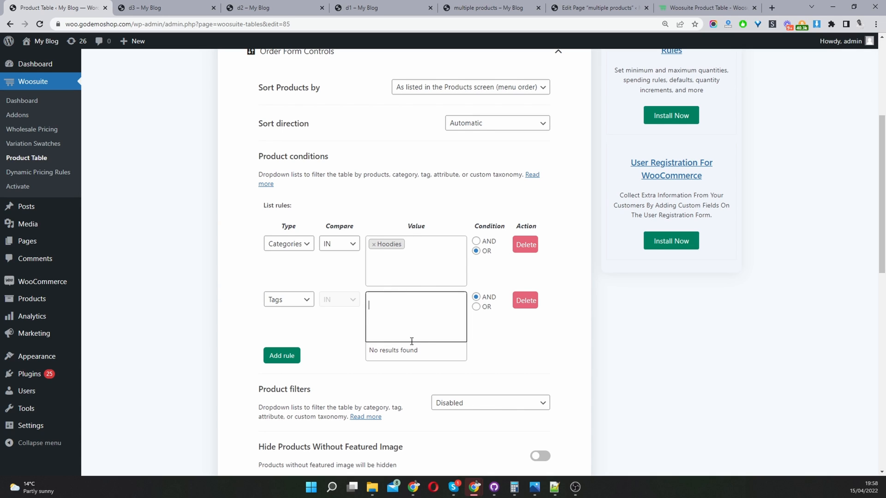
mouse_move(321, 272)
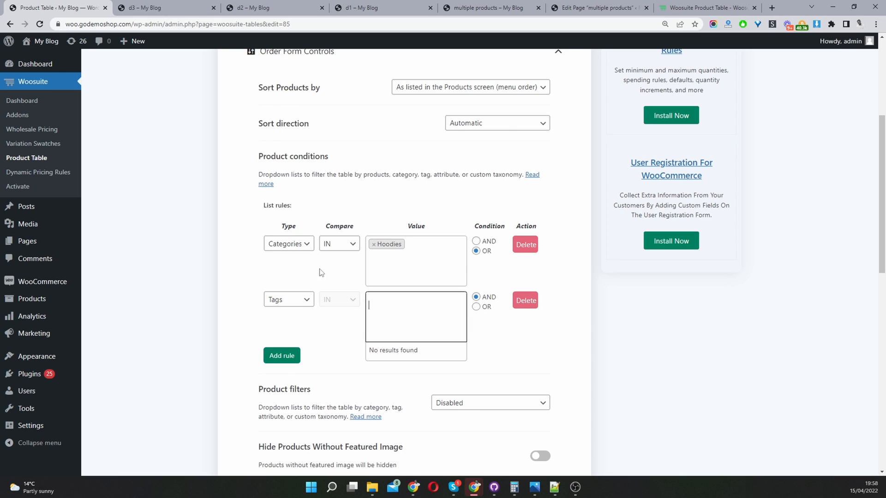
click(525, 300)
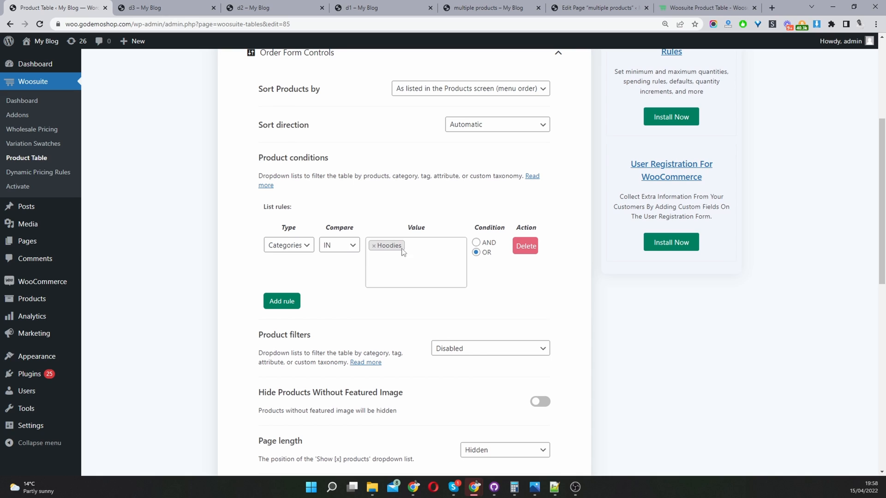
mouse_move(283, 319)
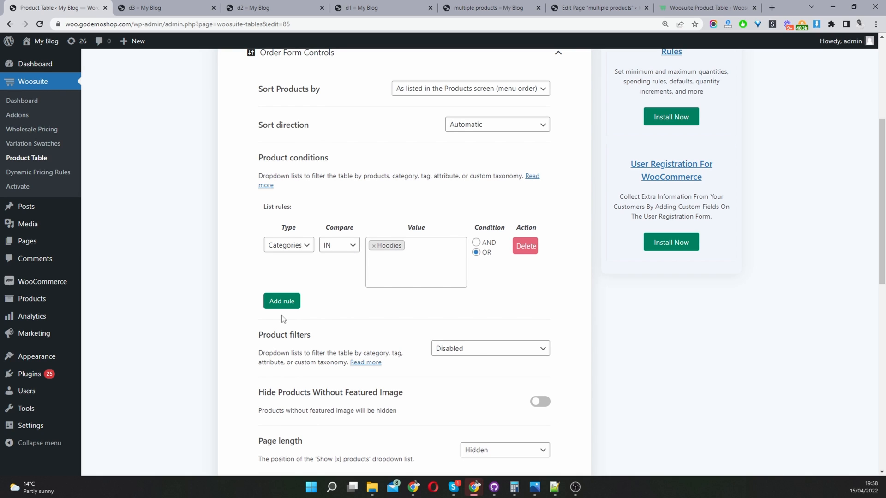
mouse_move(302, 249)
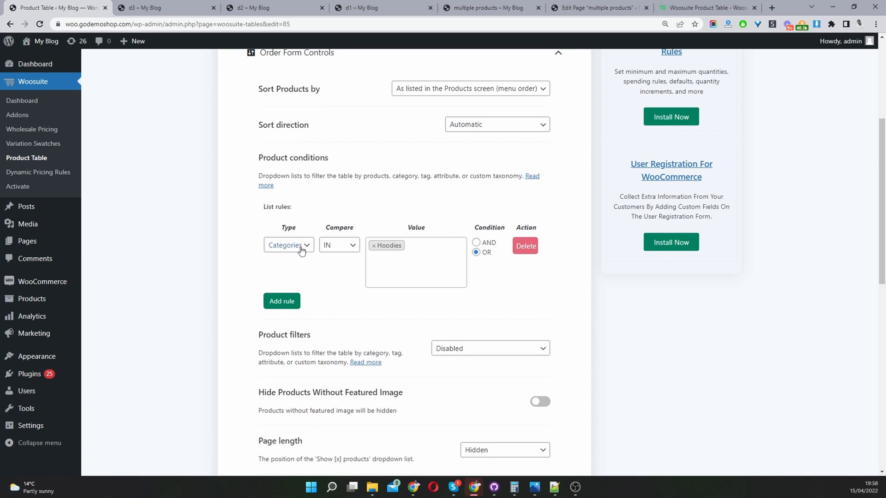
scroll(down, 3)
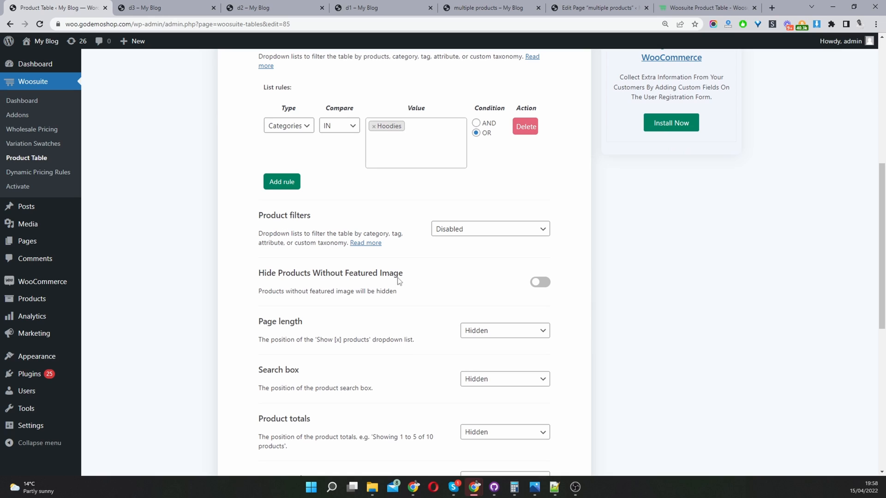
mouse_move(444, 239)
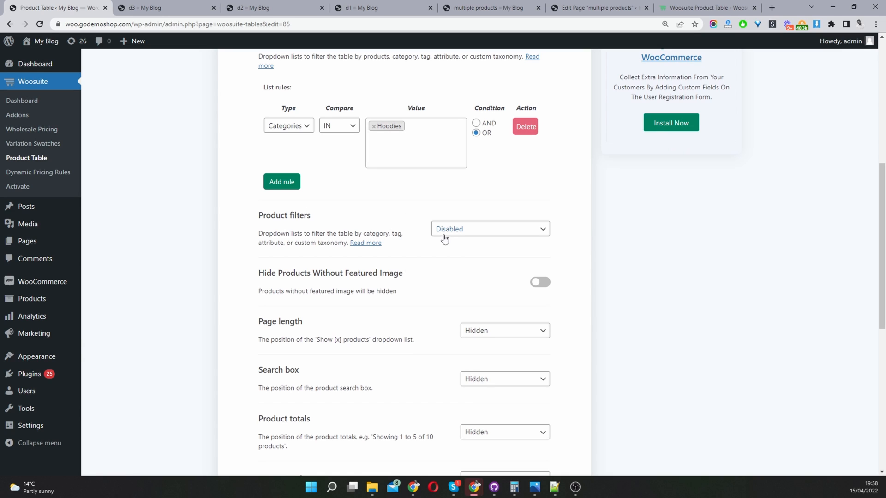
mouse_move(450, 233)
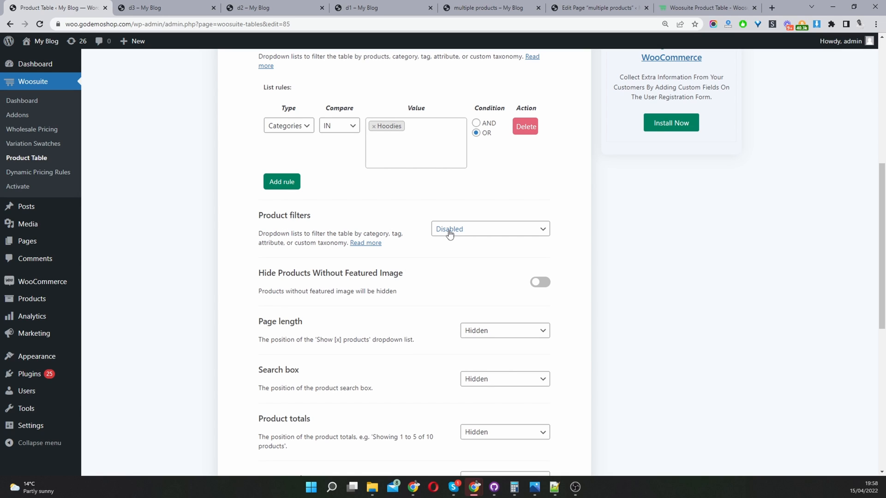
mouse_move(453, 237)
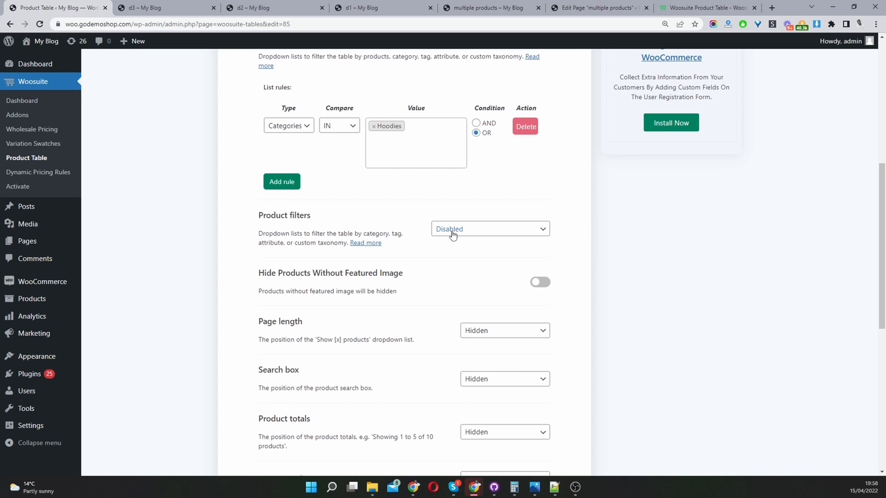
scroll(down, 3)
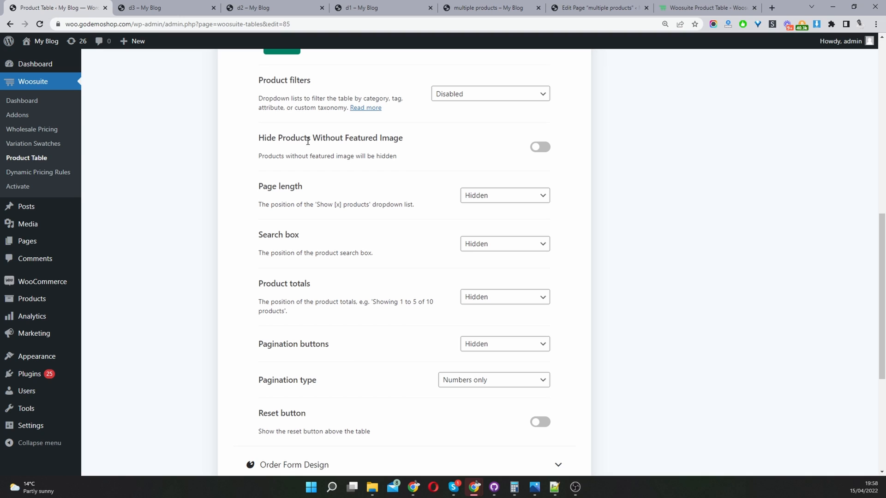
mouse_move(520, 147)
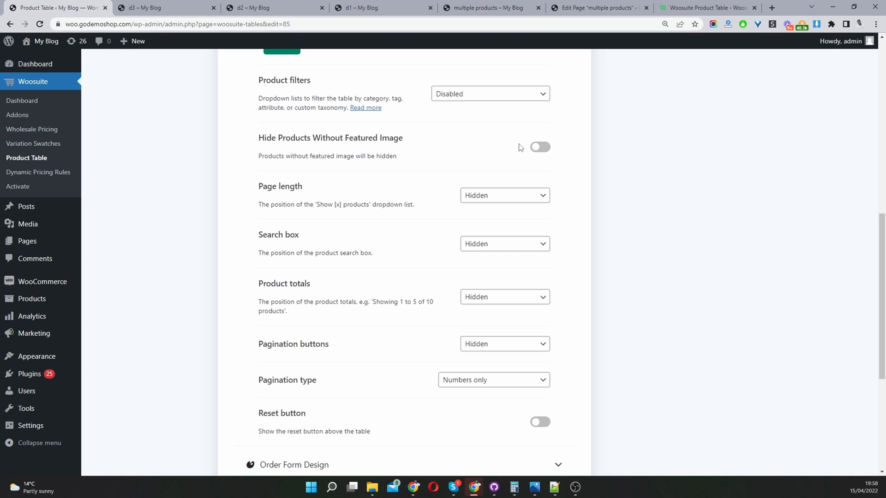
scroll(down, 3)
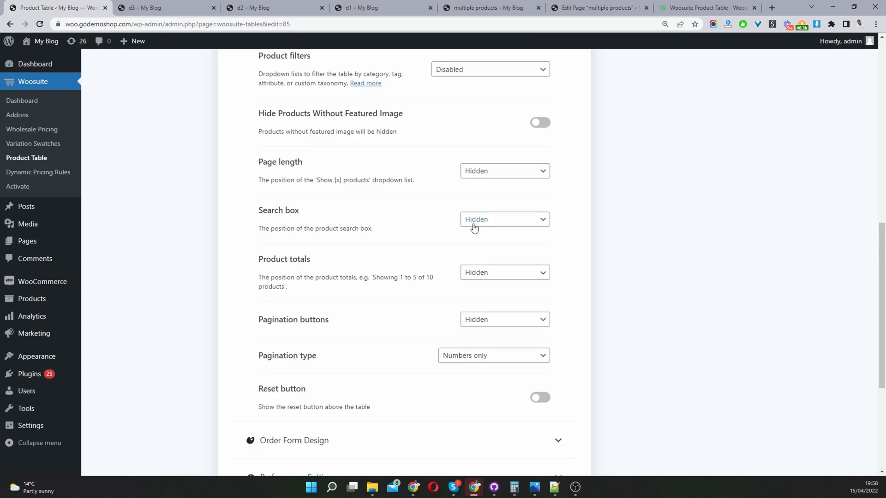
scroll(down, 3)
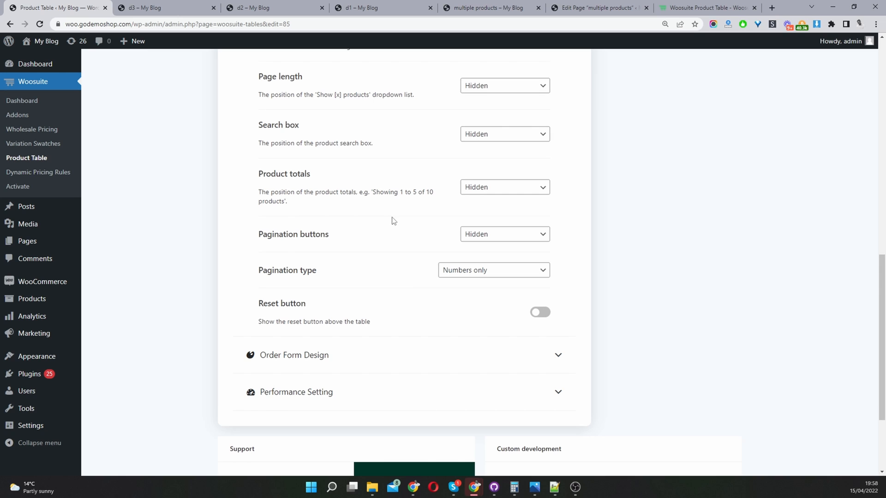
scroll(down, 3)
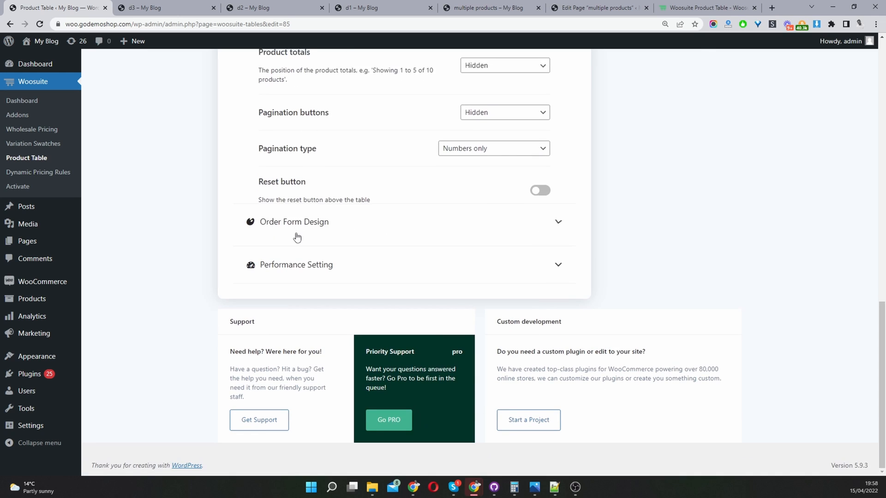
- Expand Order Form Design and switch to the 'multiple products' page editor tab
click(294, 222)
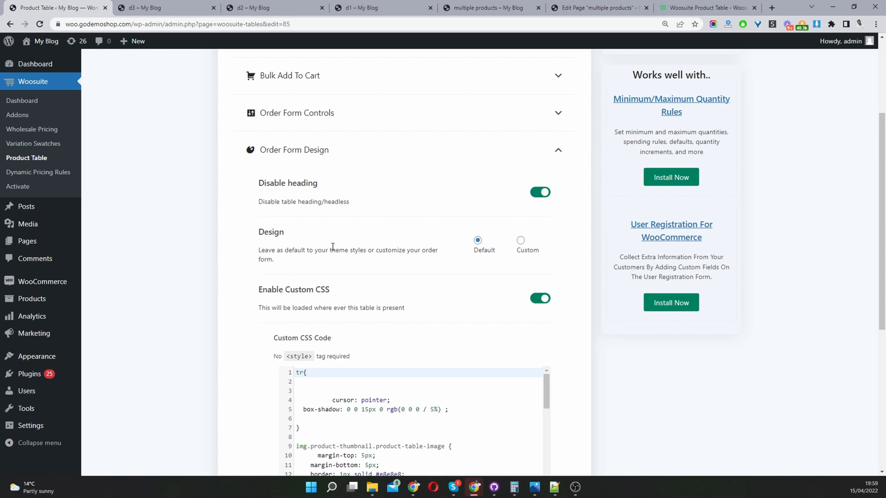
mouse_move(291, 183)
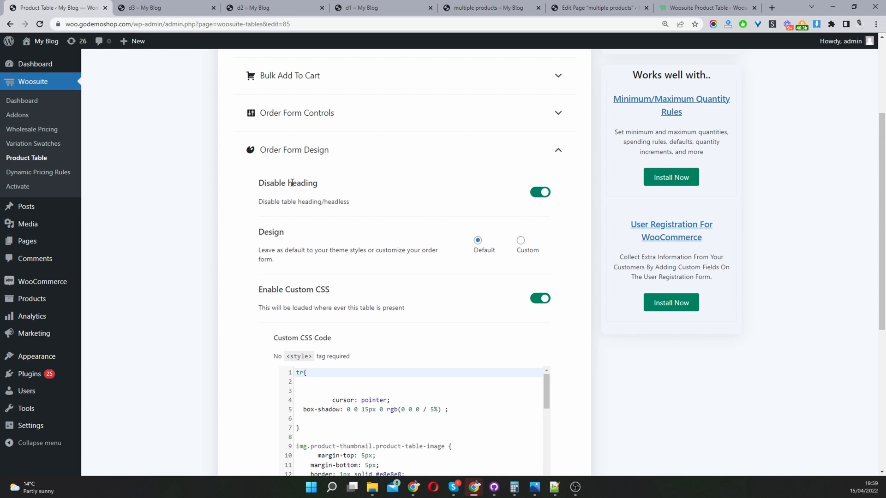
click(601, 9)
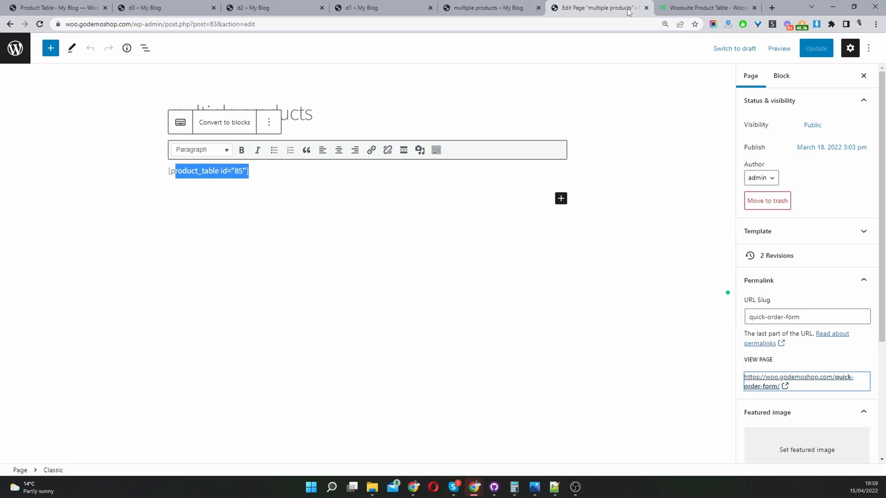
- Reload the live 'multiple products' page to confirm it now lists hoodies
click(499, 8)
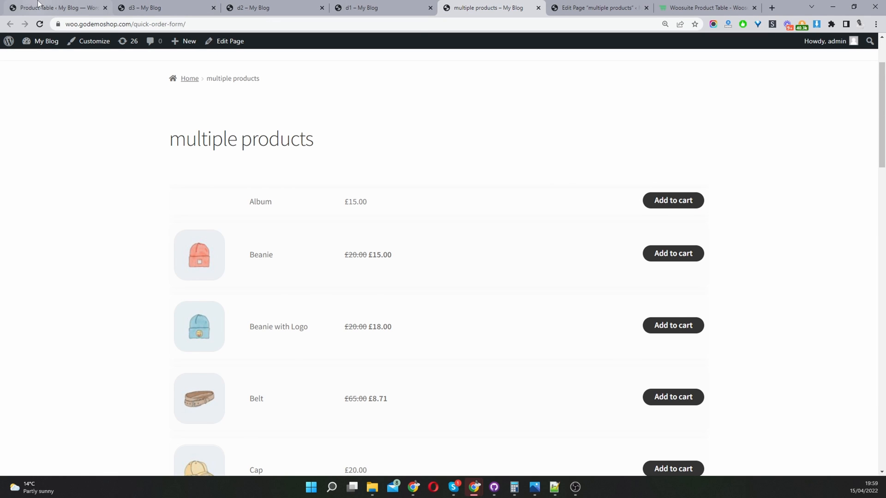
click(56, 8)
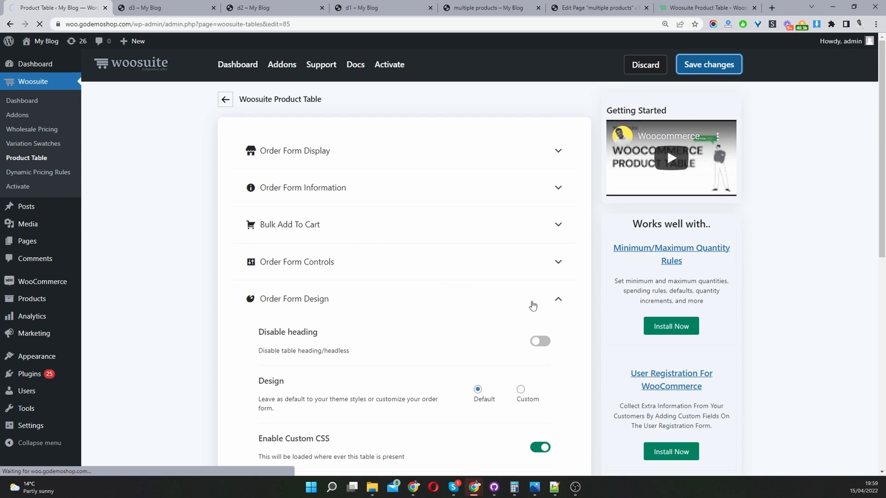
click(488, 8)
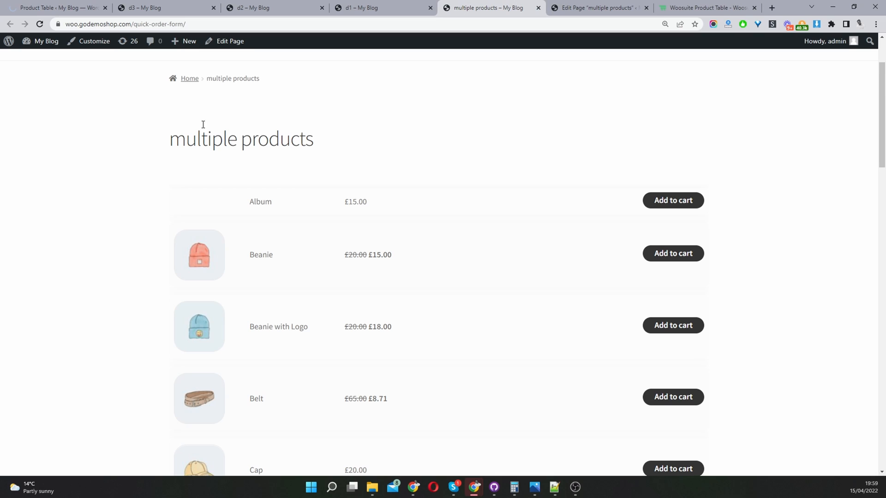
click(40, 24)
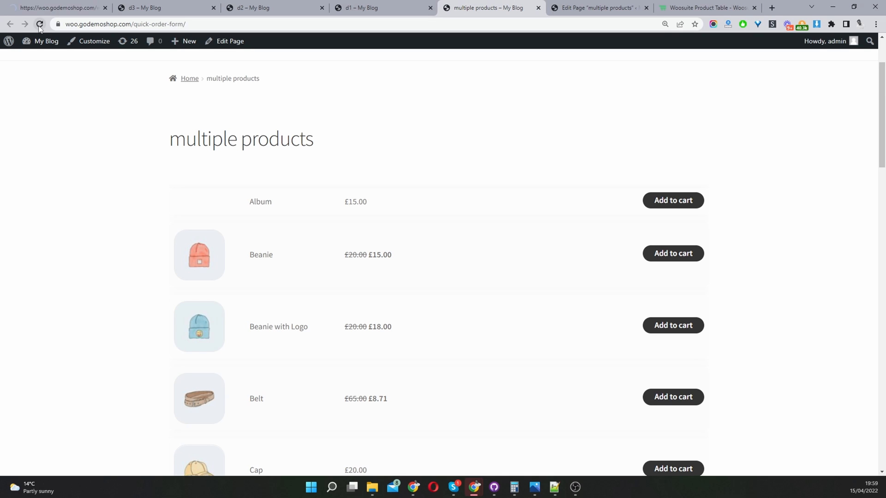
click(40, 23)
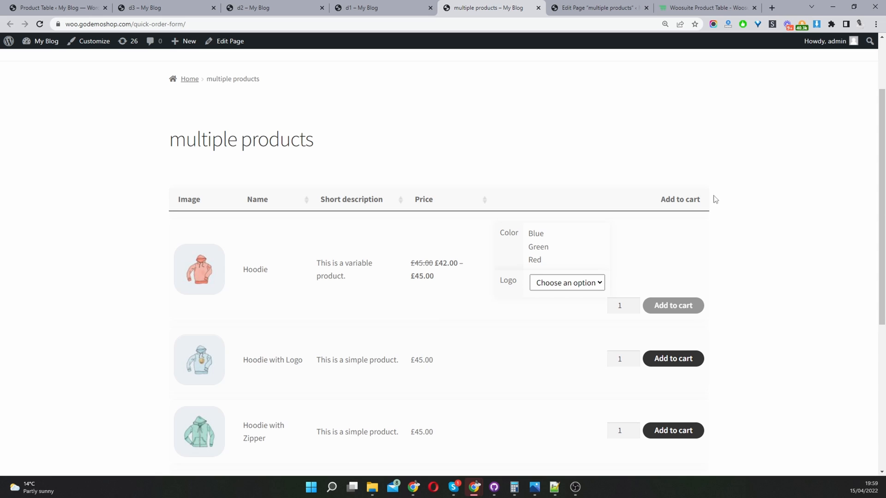
mouse_move(724, 196)
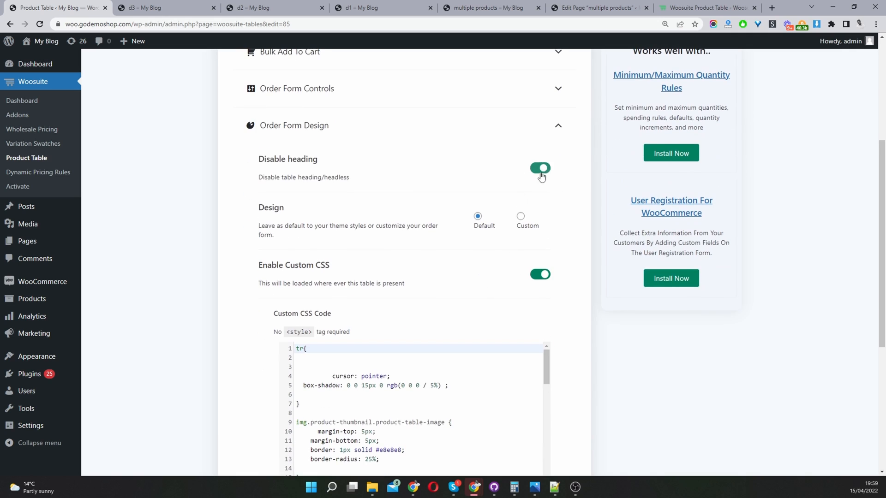
mouse_move(440, 235)
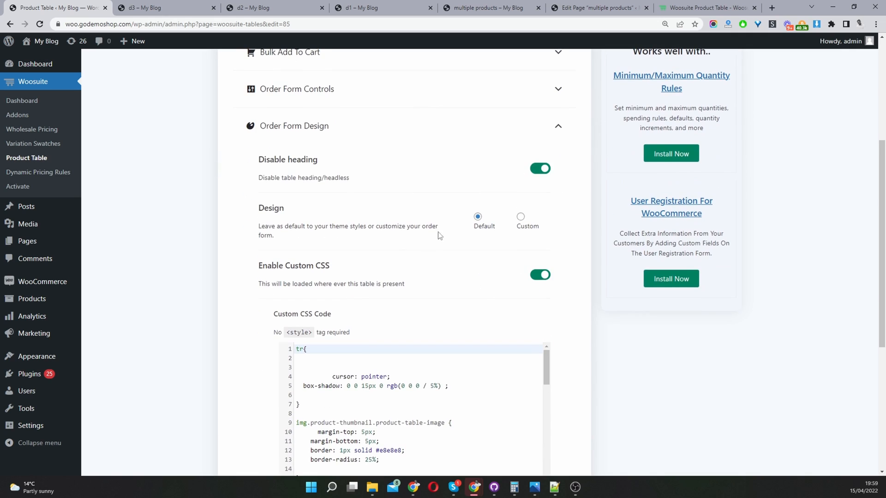
mouse_move(444, 252)
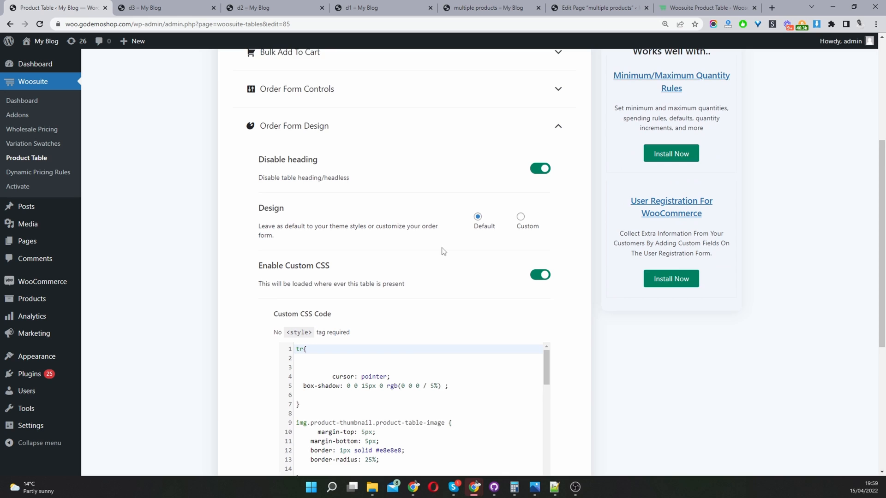
- Review the Custom CSS and save the table settings with Disable heading on
scroll(down, 3)
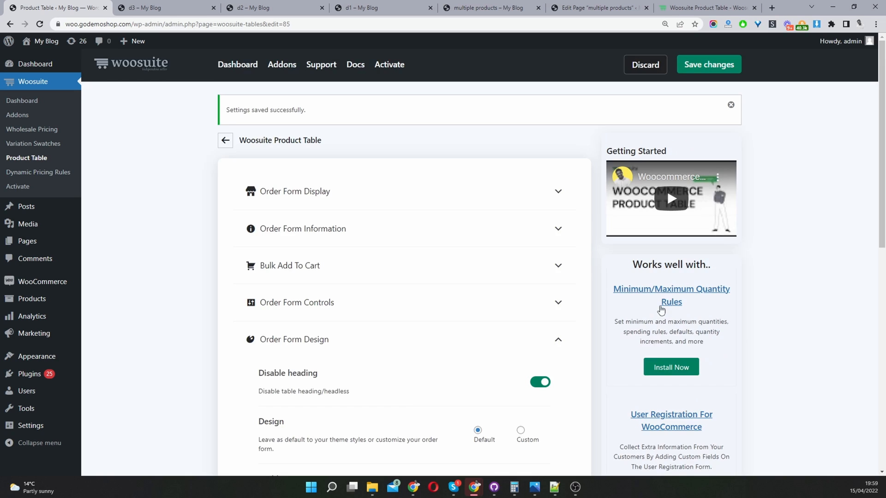
scroll(down, 3)
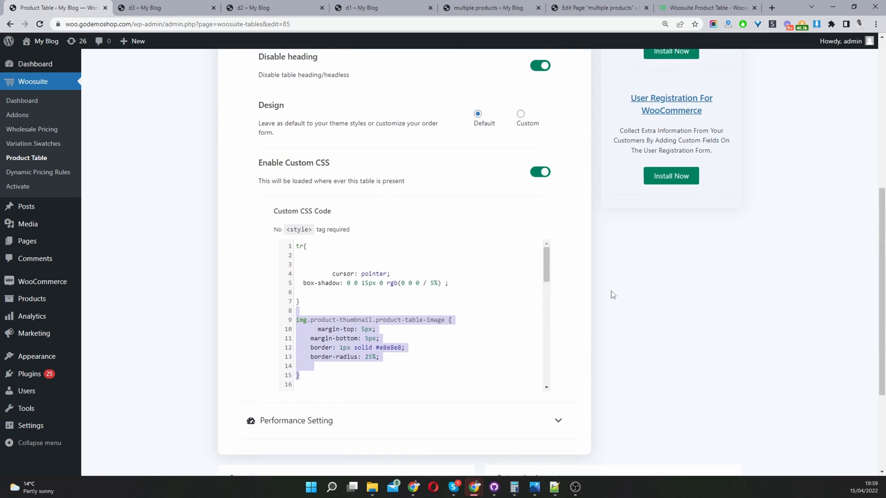
scroll(down, 3)
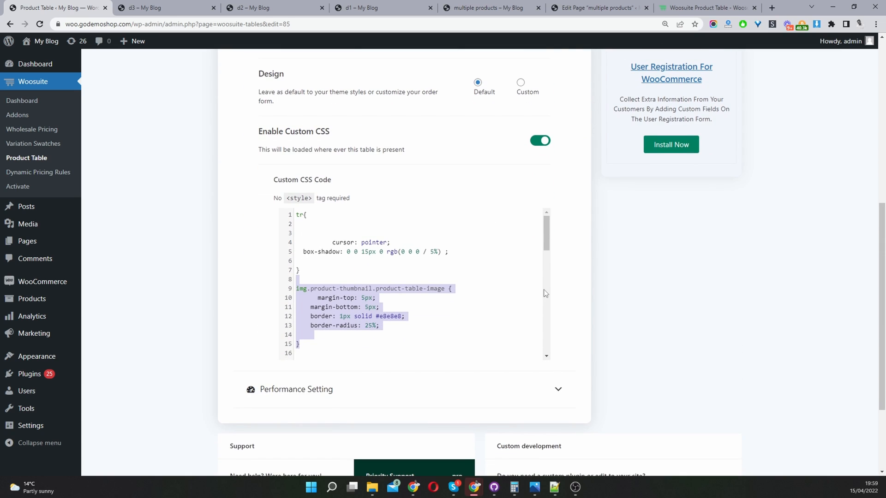
mouse_move(597, 337)
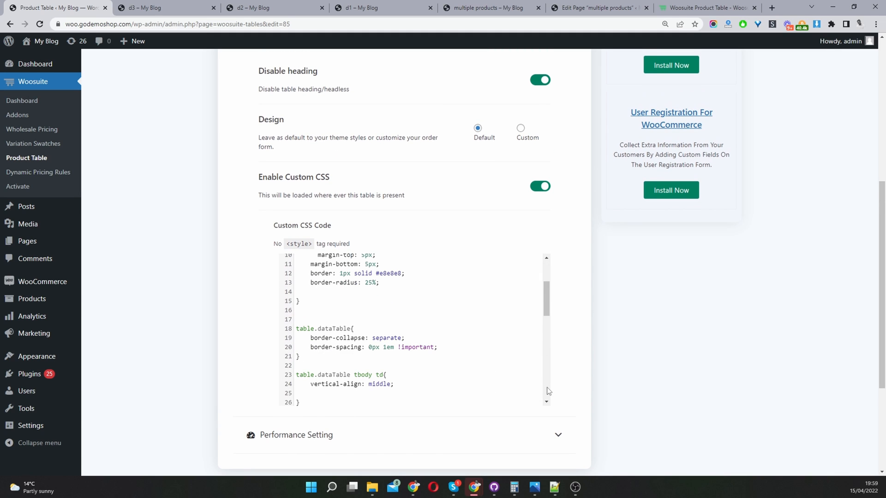
click(709, 64)
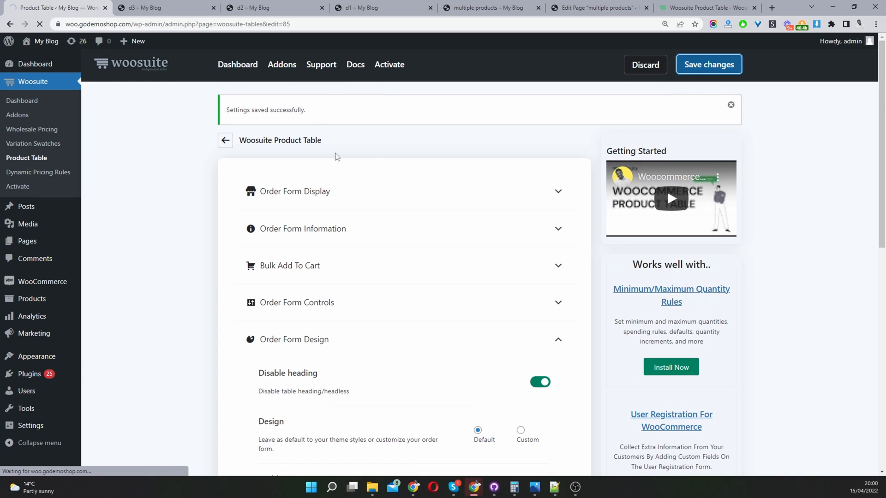
- Open the Woosuite Product Table list and scroll through the tables
click(225, 140)
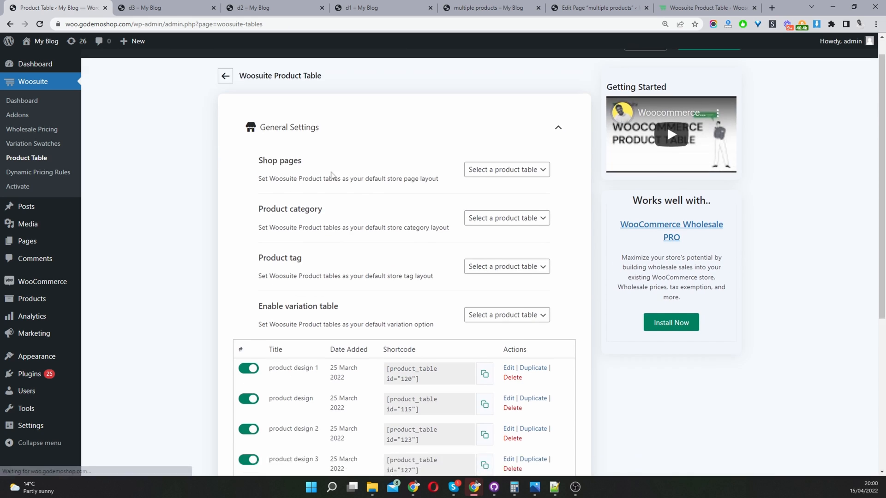
scroll(down, 3)
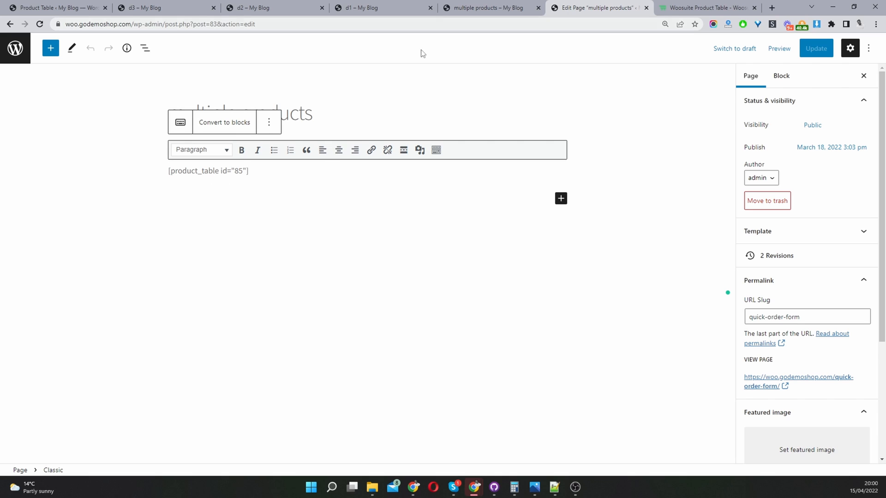
- Add a bold 'Hoodies' heading above the table 85 shortcode and a 'Hats' line below
click(168, 171)
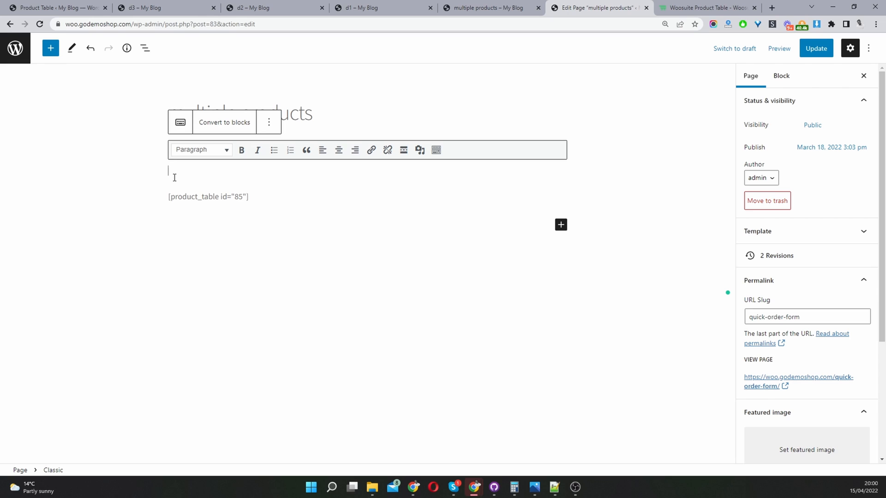
text(Hod)
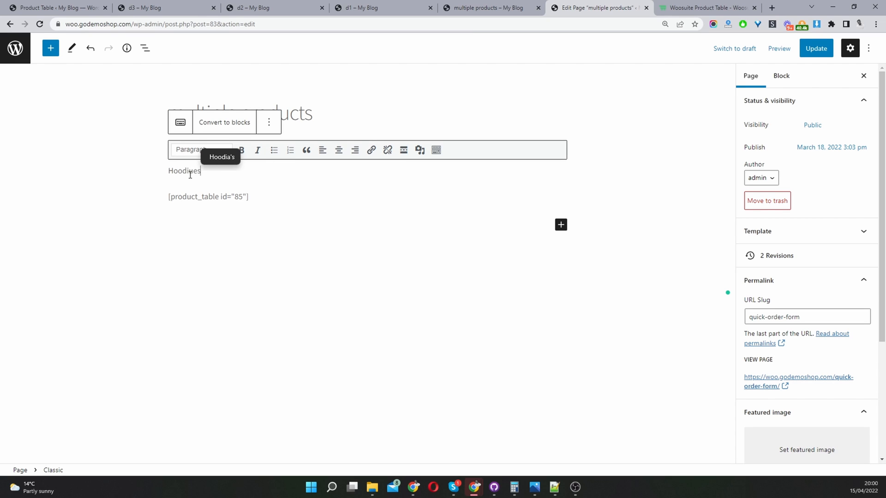
double_click(182, 171)
text(Hats)
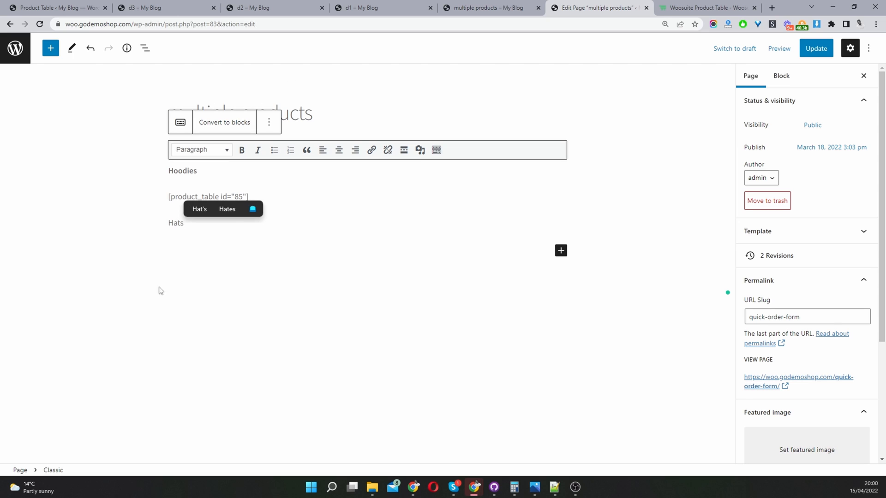
click(56, 8)
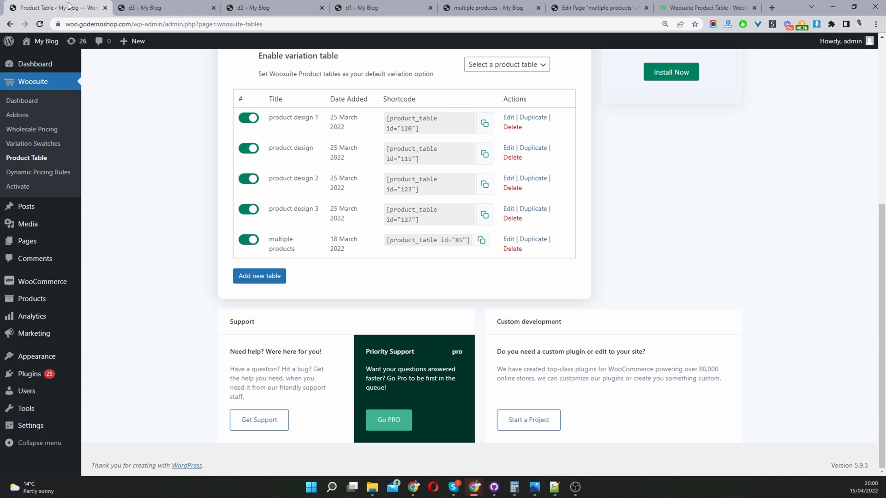
mouse_move(540, 244)
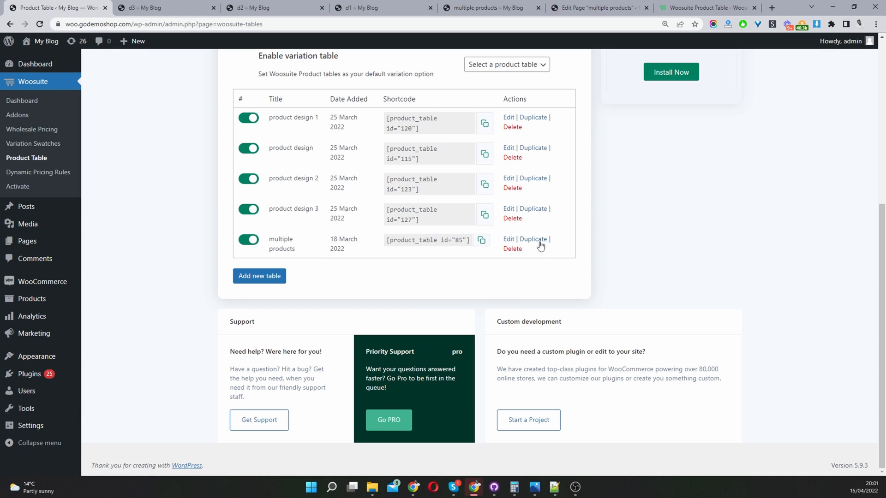
- Duplicate the 'multiple products' table and edit the new copy, id 140
click(532, 238)
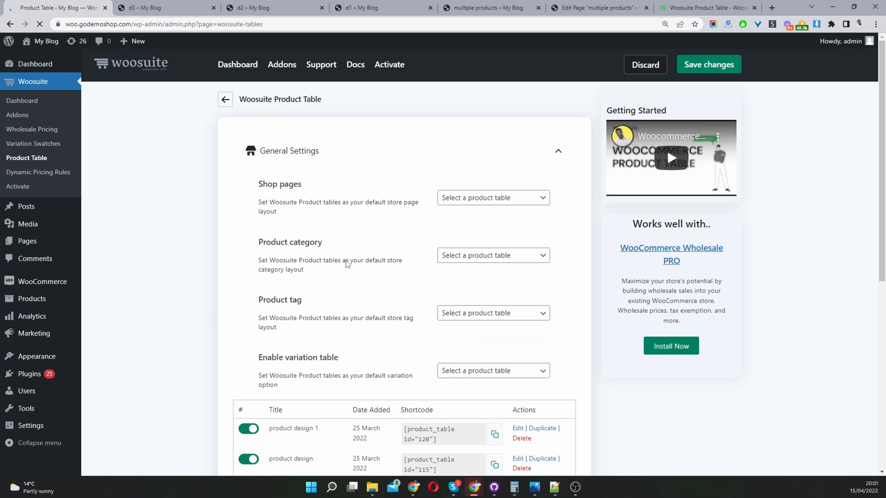
scroll(down, 3)
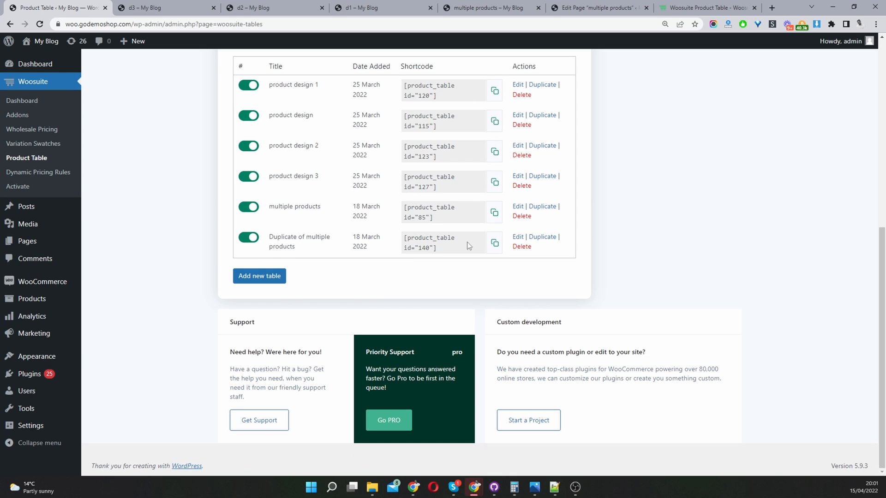
click(518, 236)
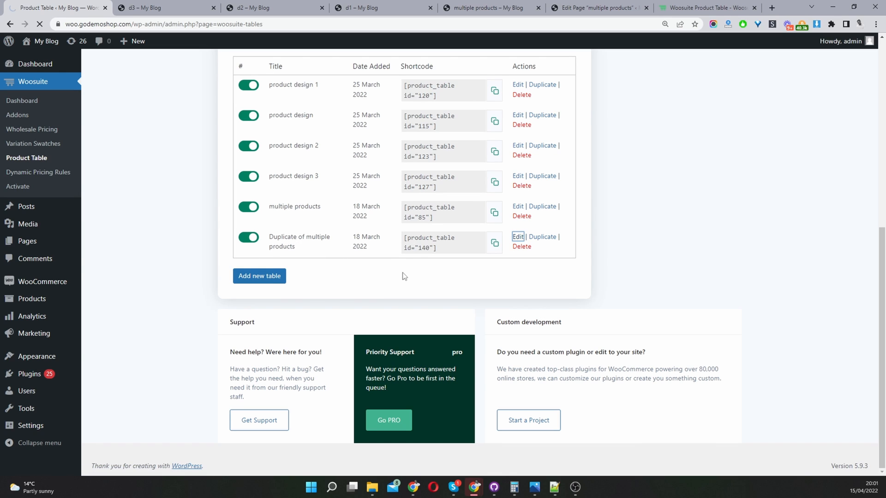
click(518, 236)
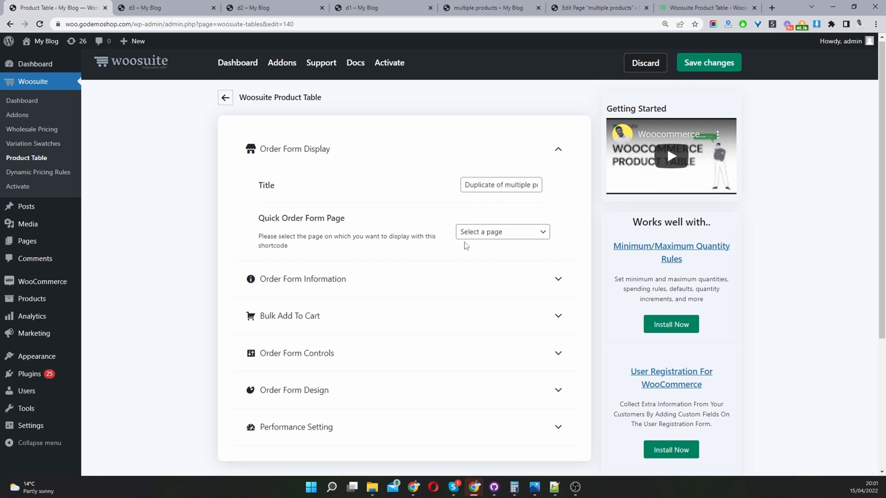
mouse_move(346, 322)
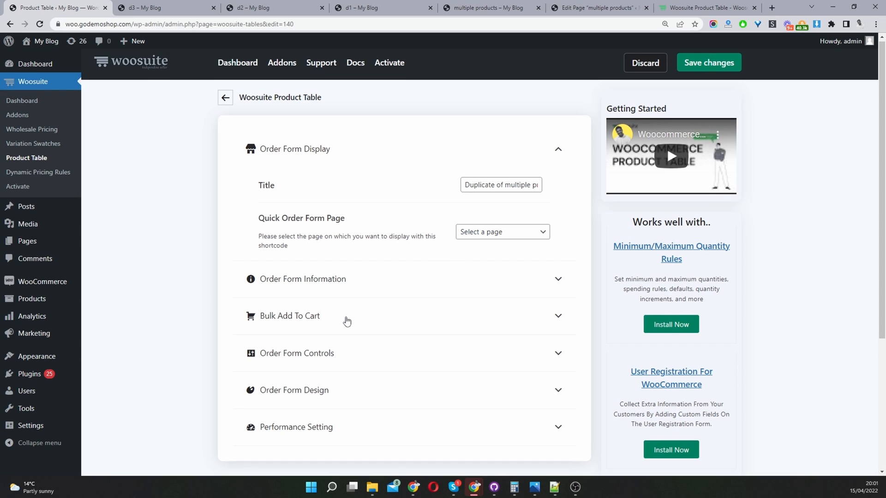
mouse_move(392, 326)
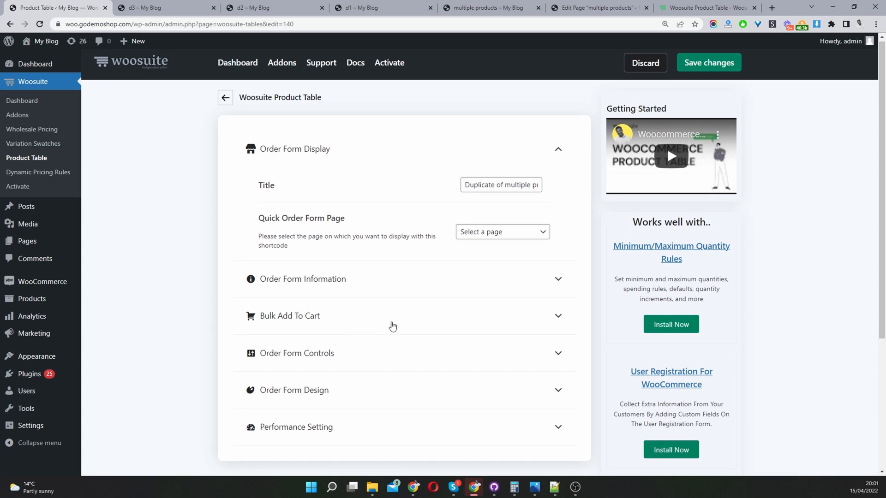
mouse_move(321, 360)
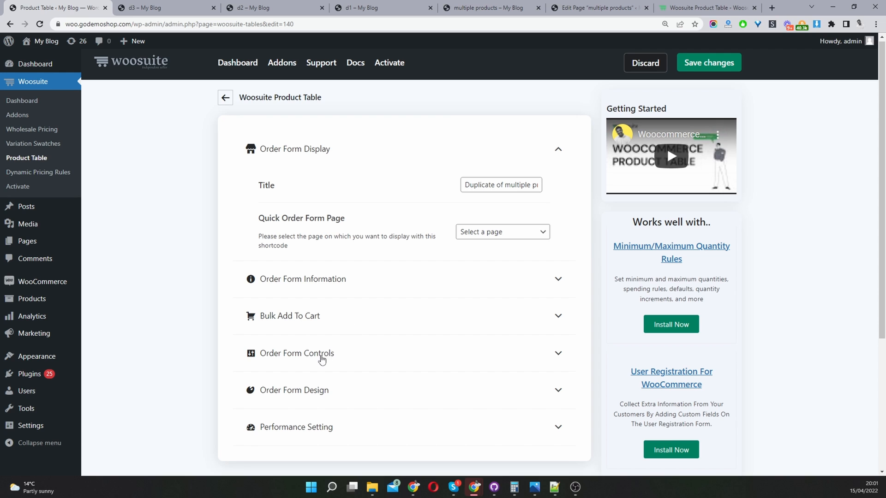
- Change the duplicate's category condition value from Hoodies to Accessories
scroll(down, 3)
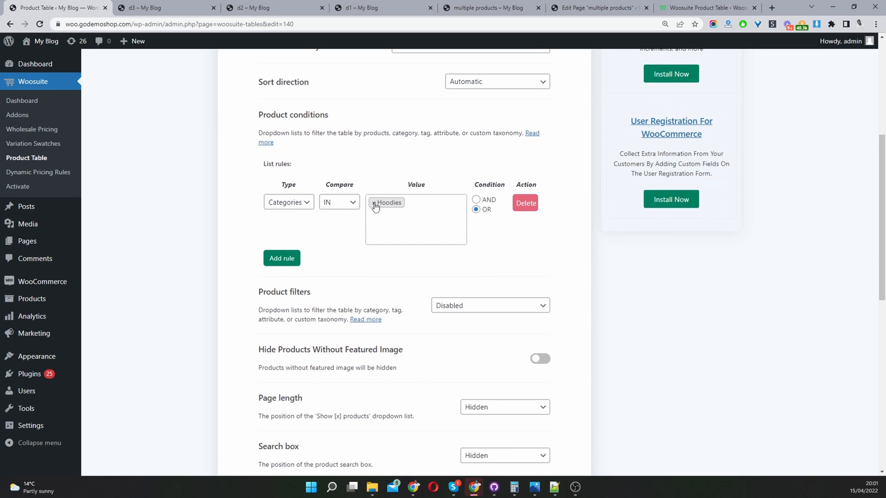
mouse_move(375, 206)
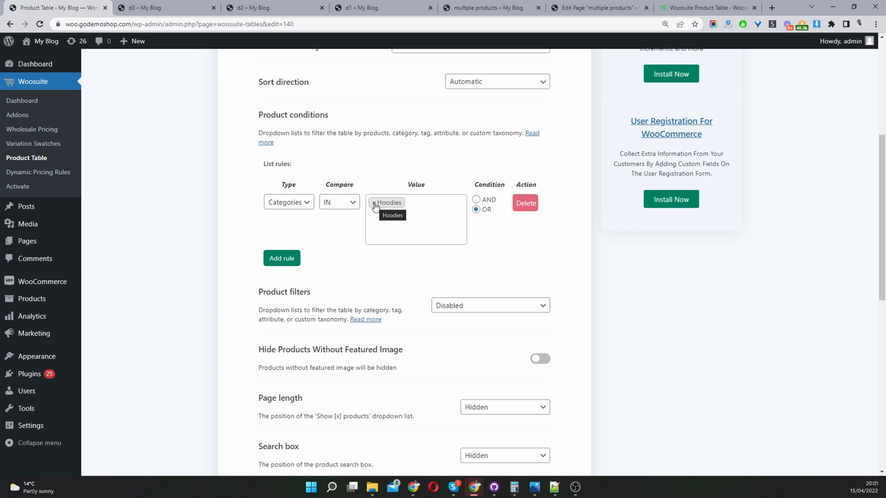
click(375, 203)
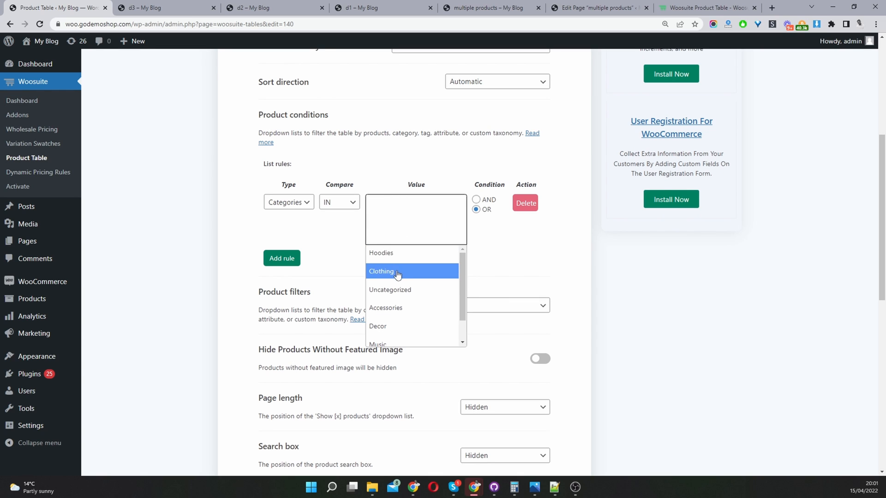
click(385, 308)
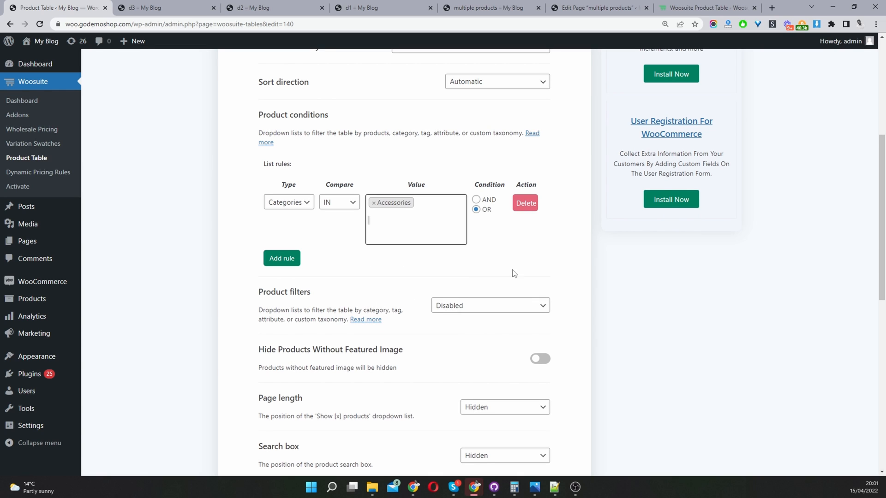
mouse_move(499, 258)
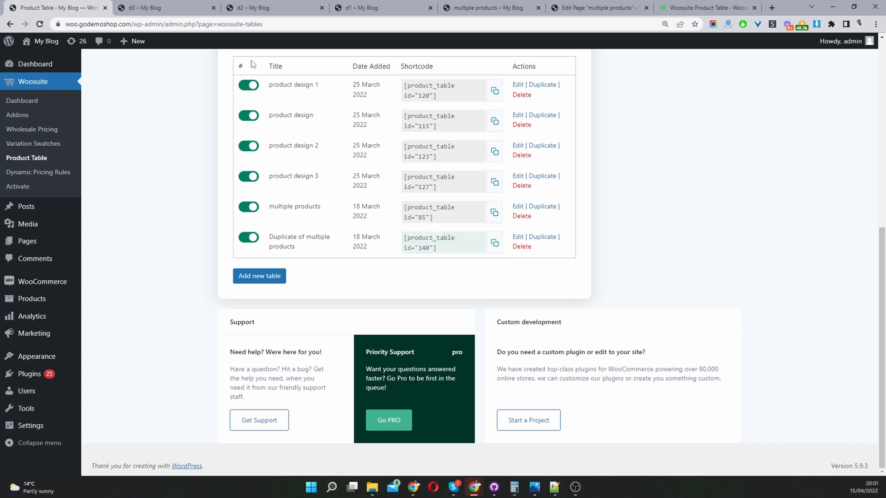
- Replace 'Hats' with an 'Accessories' heading, update the page, and view it live
click(600, 8)
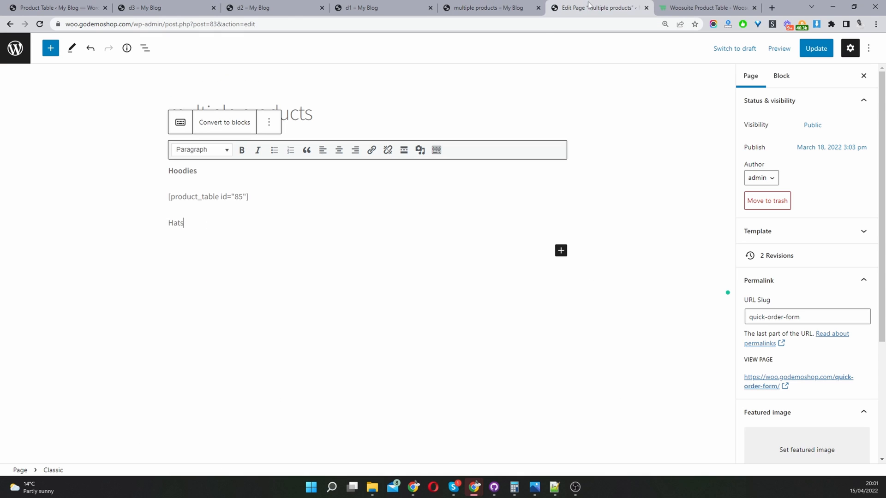
double_click(175, 222)
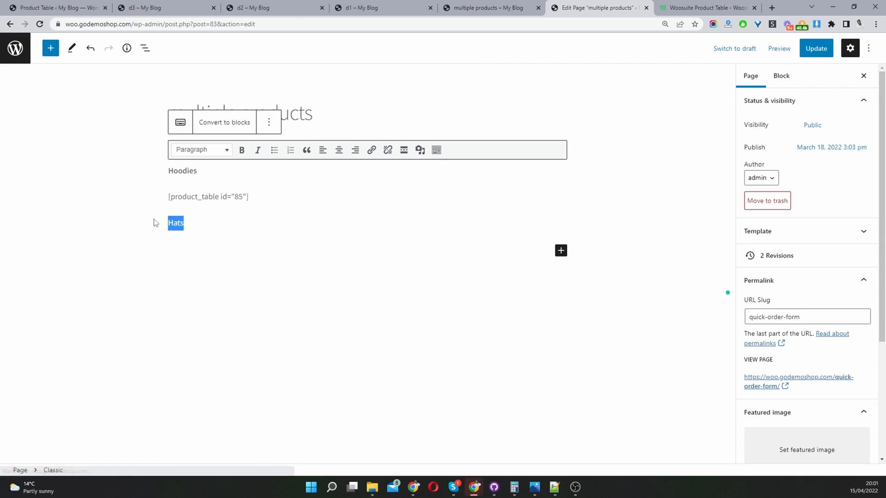
text(Ac)
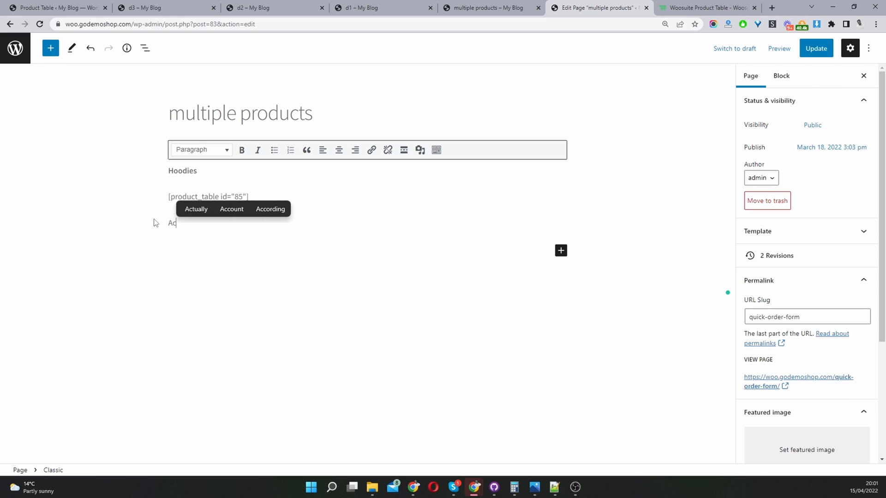
text(ccessories)
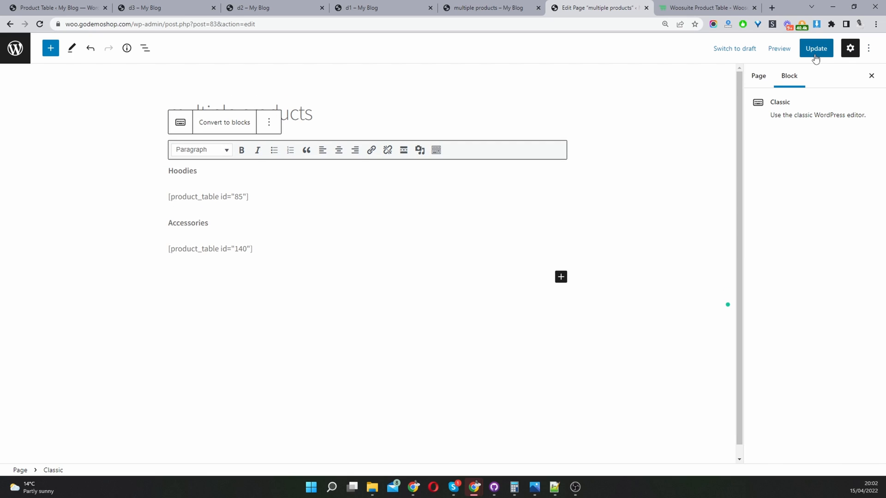
click(815, 48)
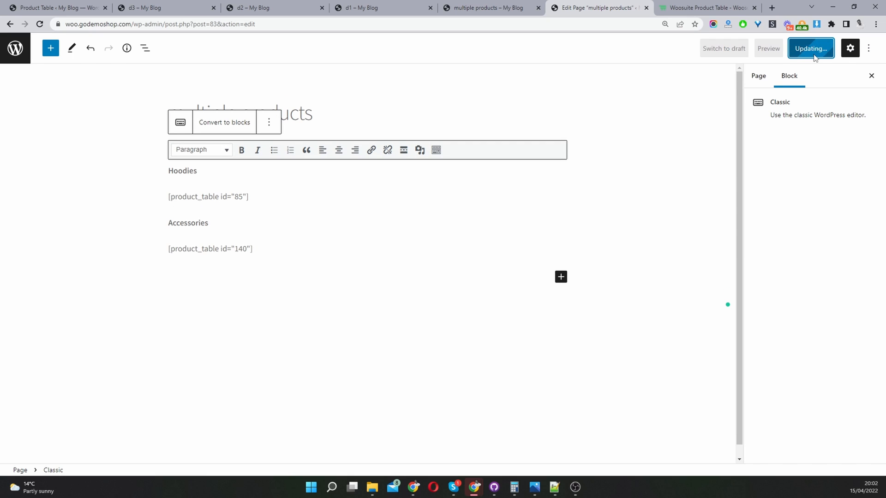
click(810, 48)
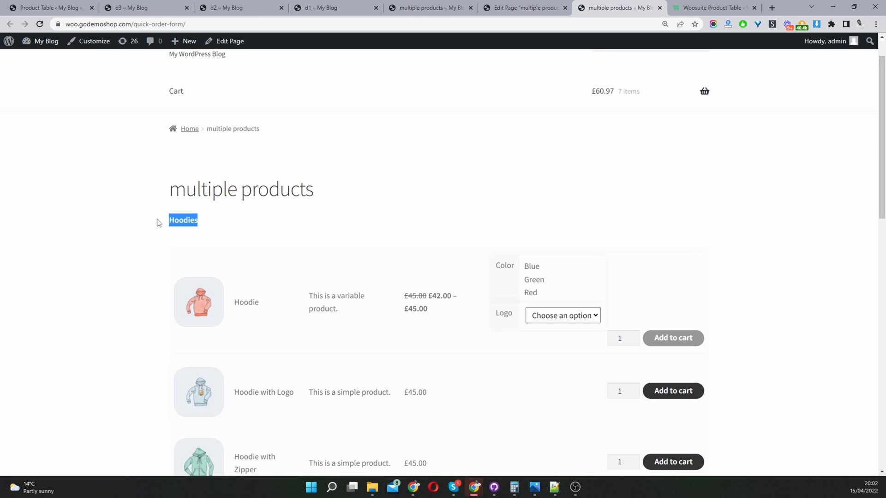
scroll(down, 3)
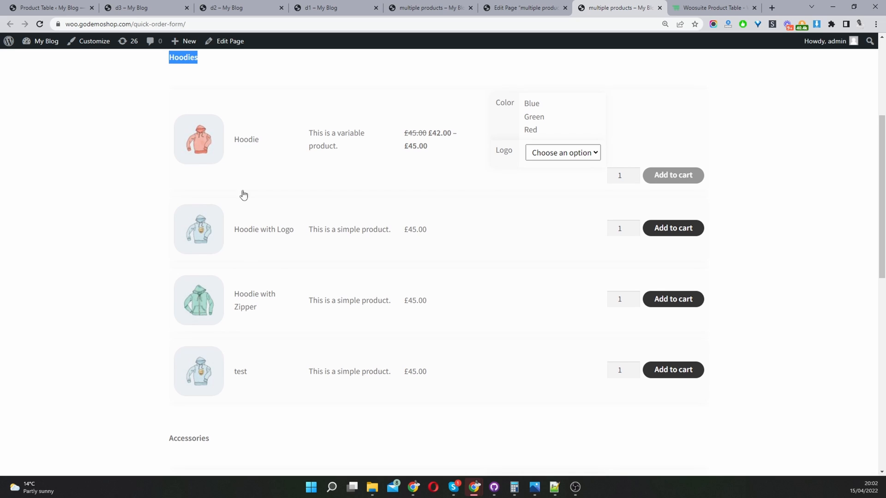
scroll(down, 3)
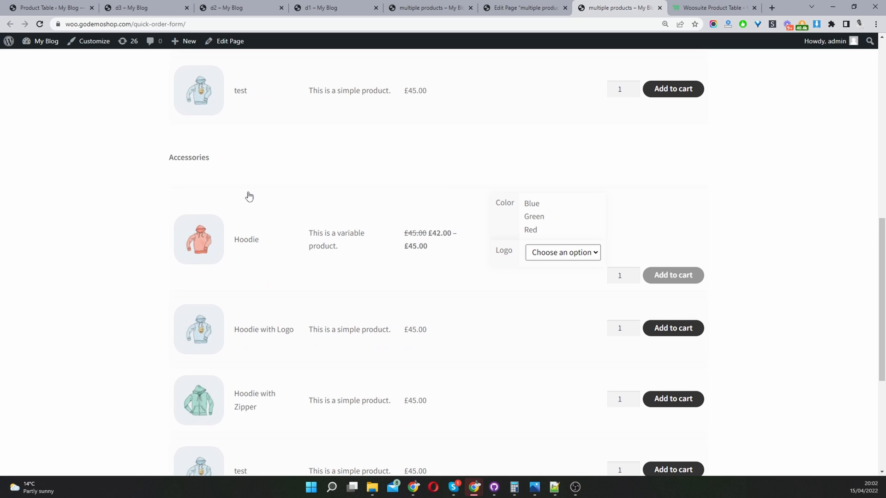
scroll(down, 3)
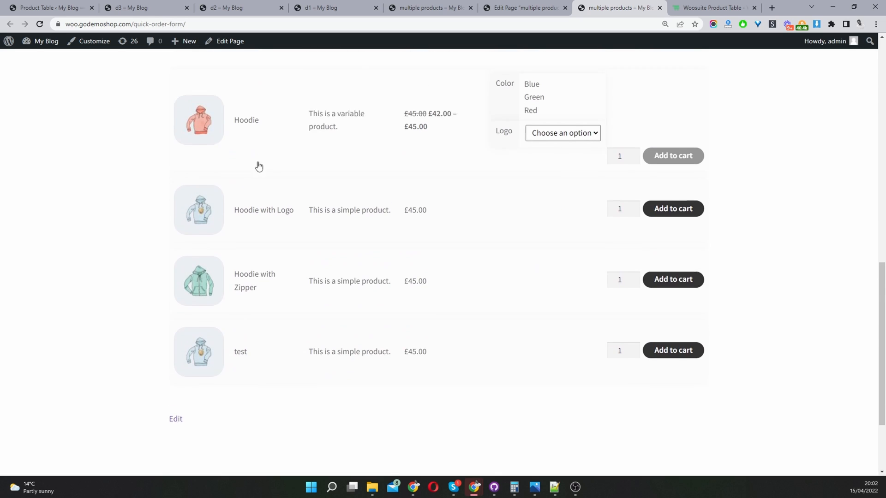
scroll(down, 3)
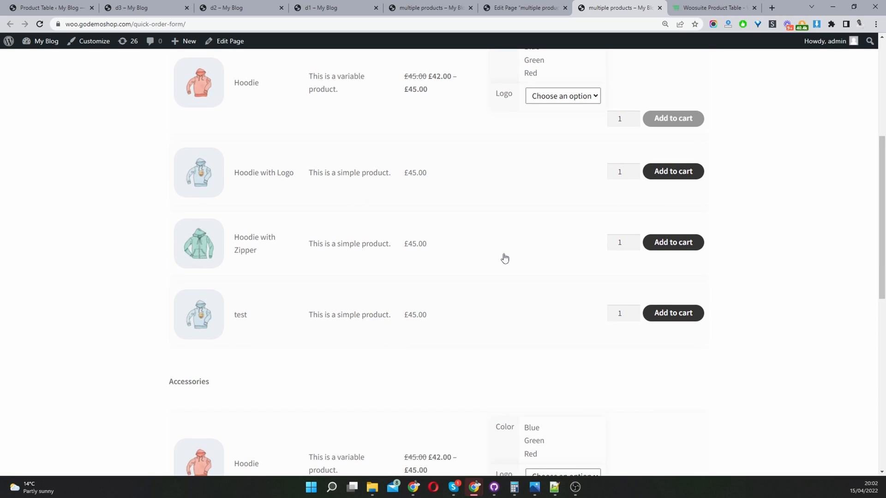
mouse_move(393, 317)
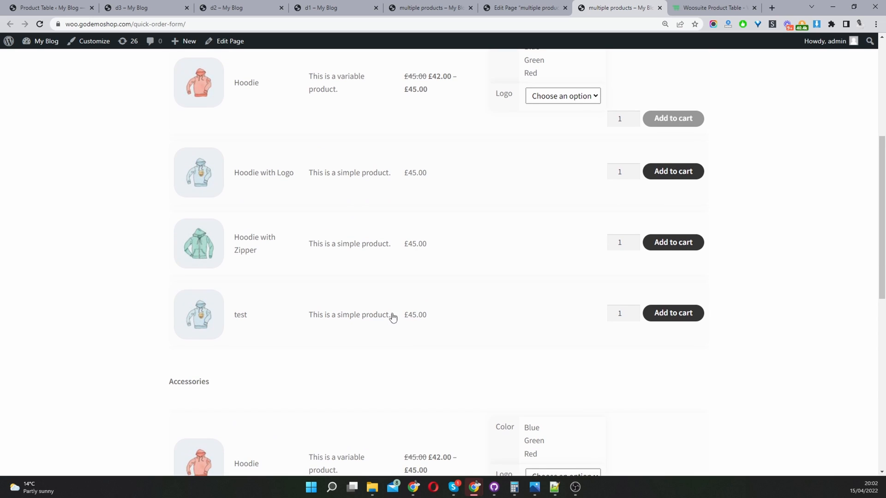